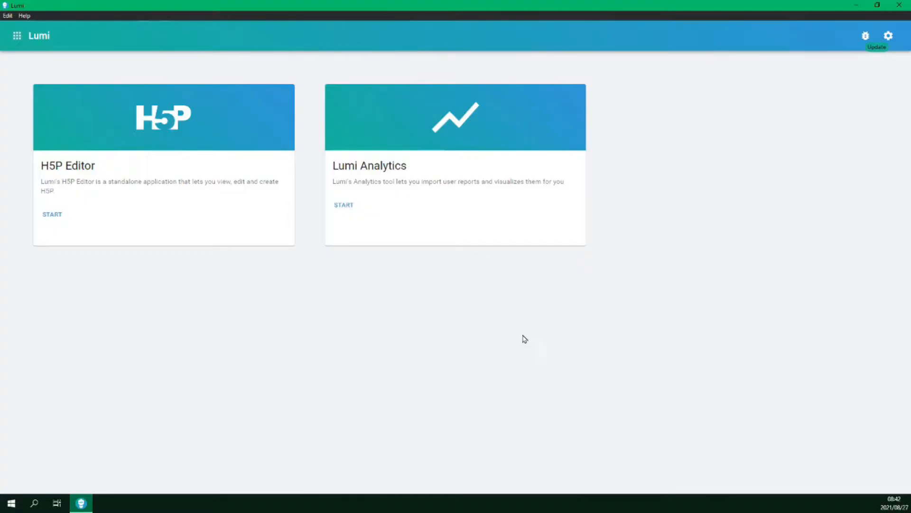
mouse_move(454, 347)
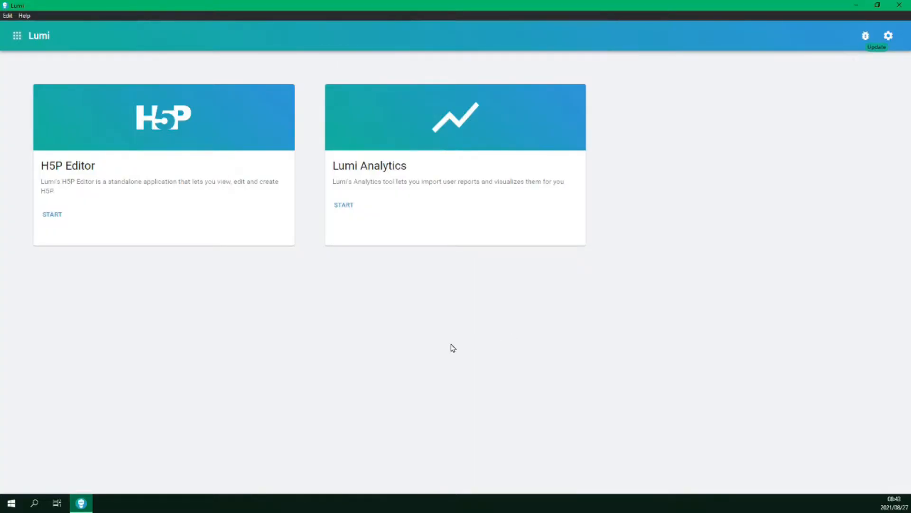
Launch Lumi's H5P Editor and begin a new H5P file.
left_click(52, 214)
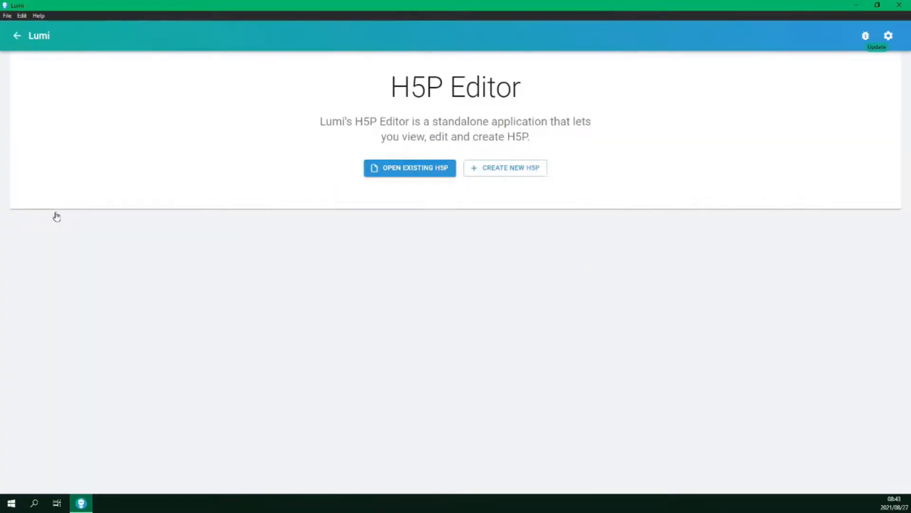
mouse_move(507, 197)
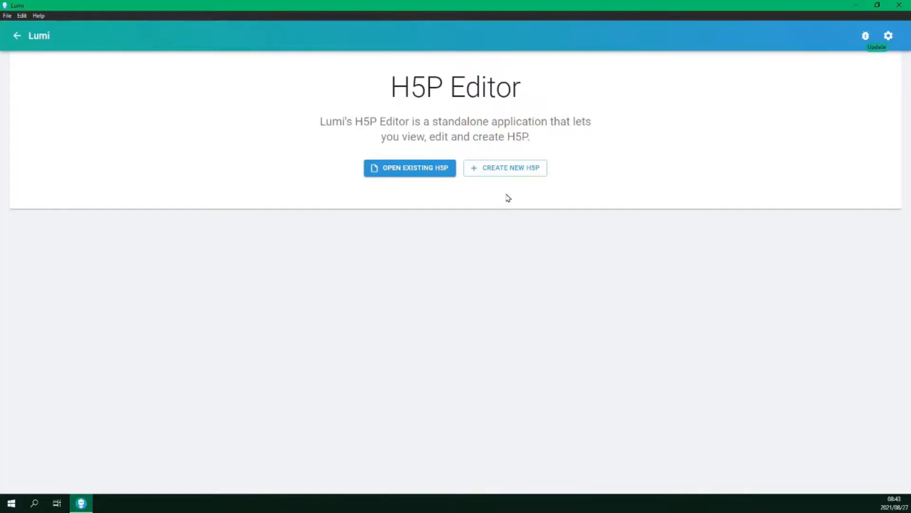
left_click(505, 167)
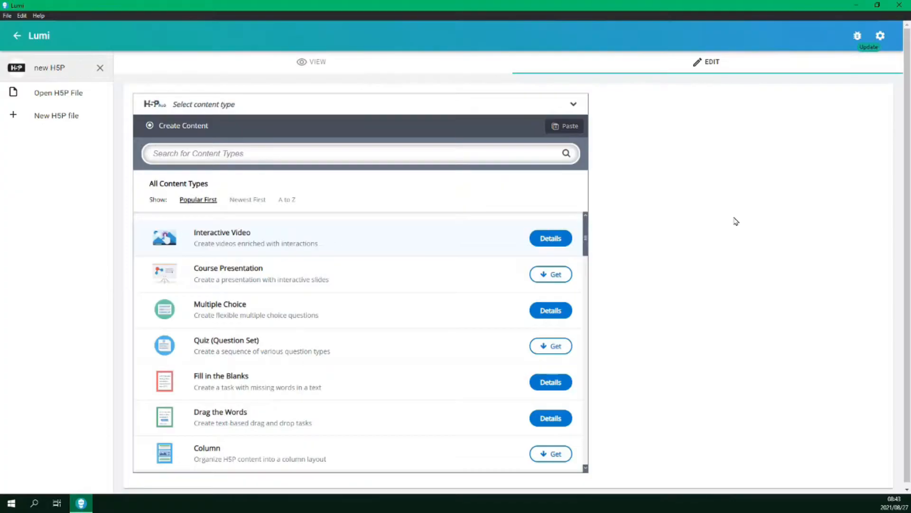
mouse_move(434, 201)
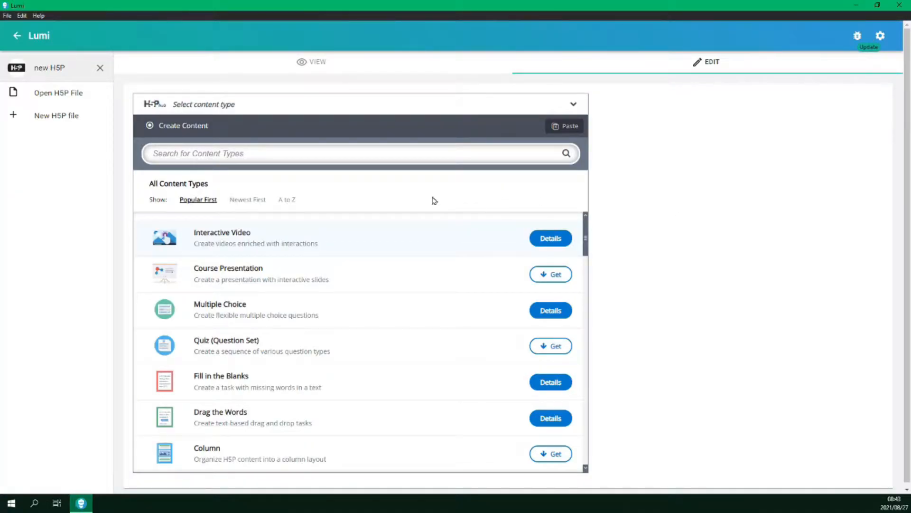
mouse_move(410, 195)
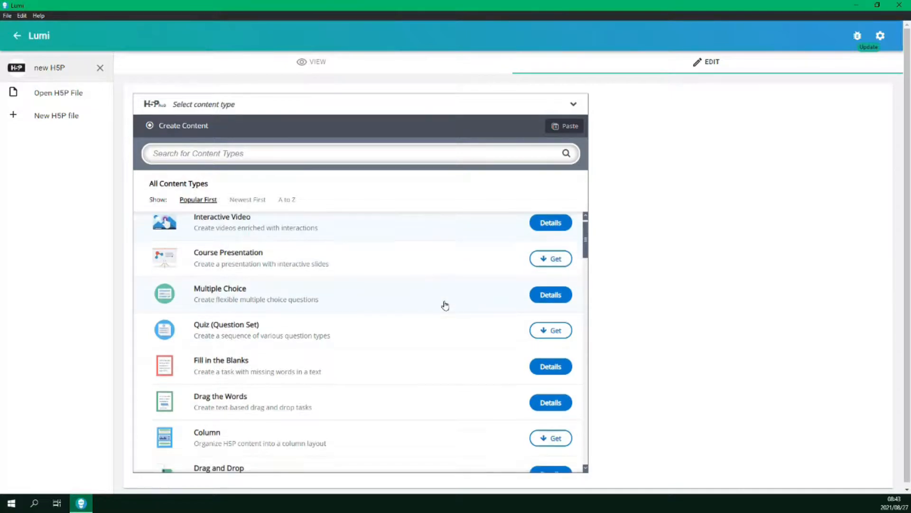
scroll("up", 3)
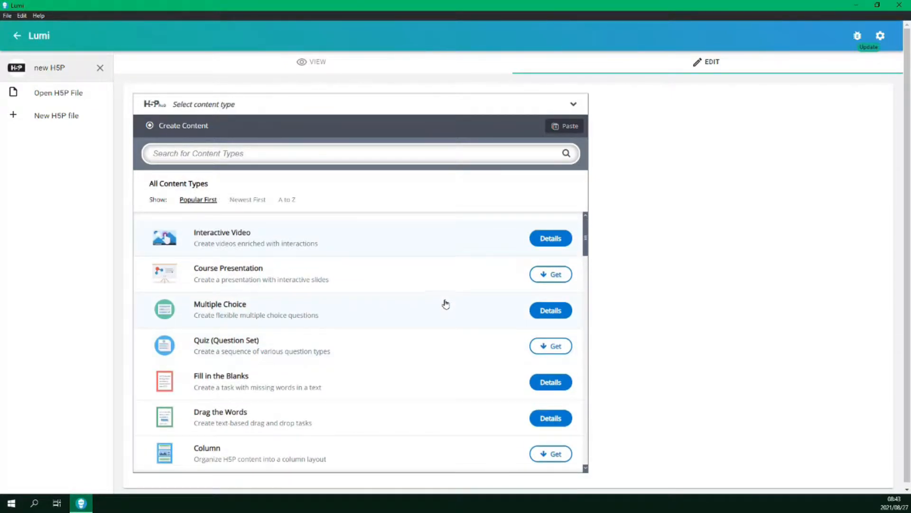
mouse_move(459, 264)
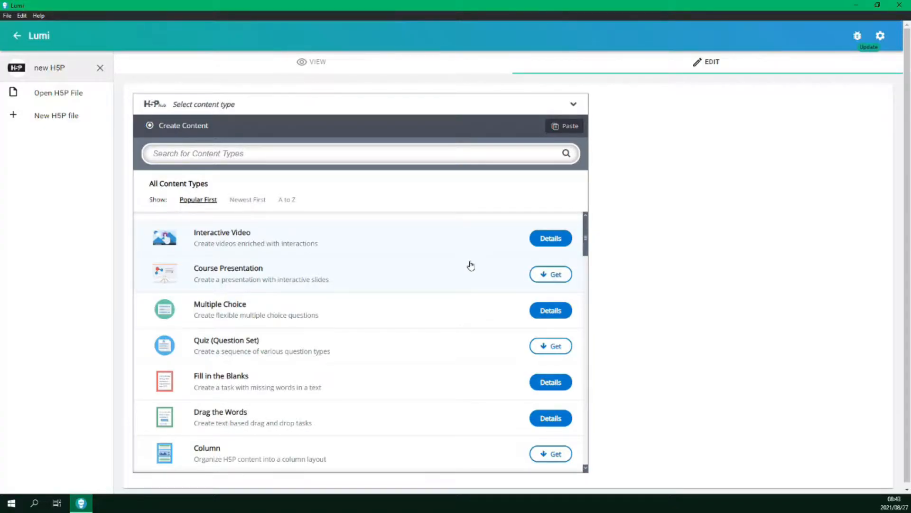
mouse_move(506, 278)
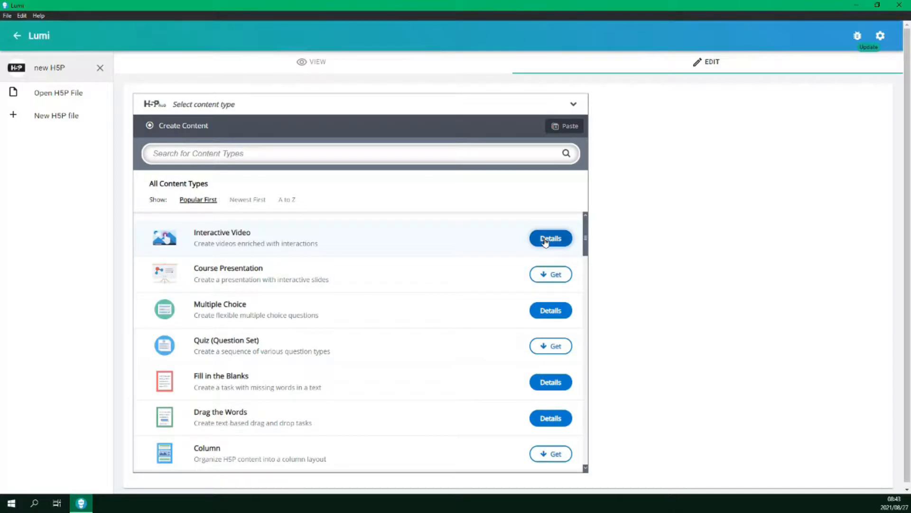
View the Interactive Video content type's description and demo screenshots.
left_click(549, 238)
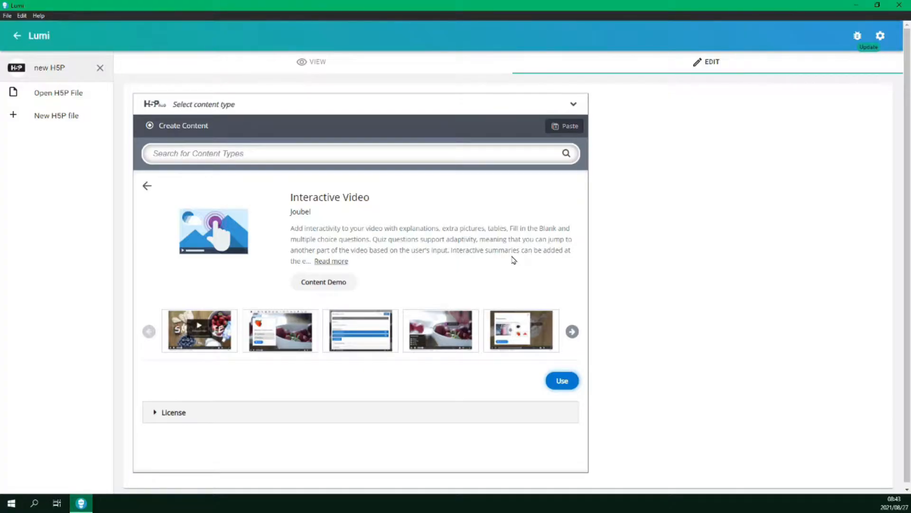
mouse_move(478, 249)
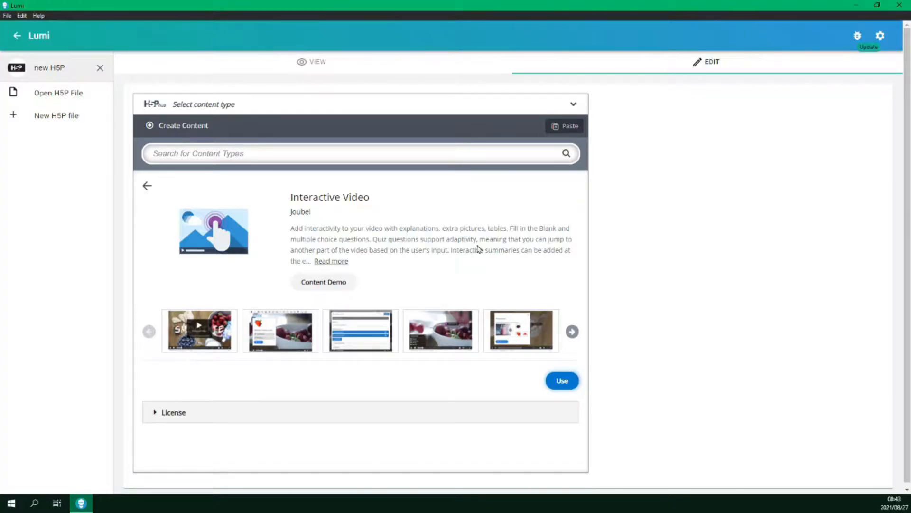
mouse_move(338, 292)
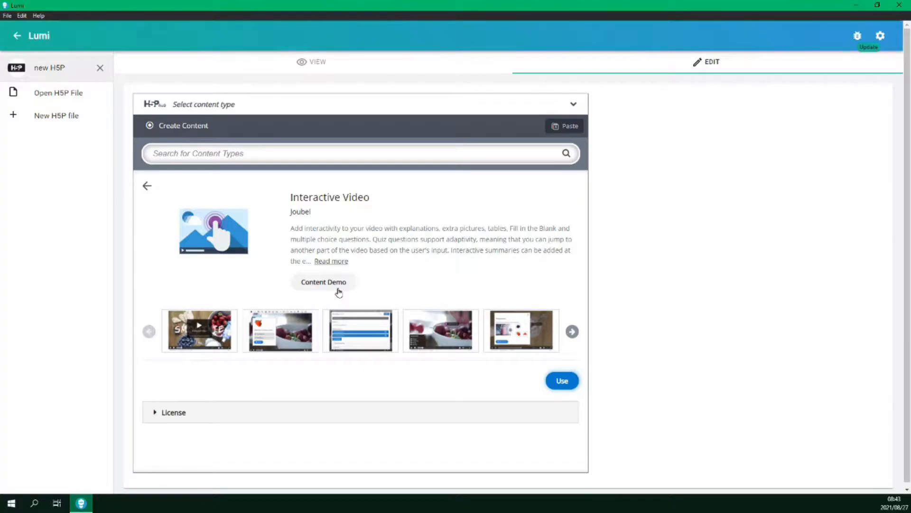
mouse_move(311, 346)
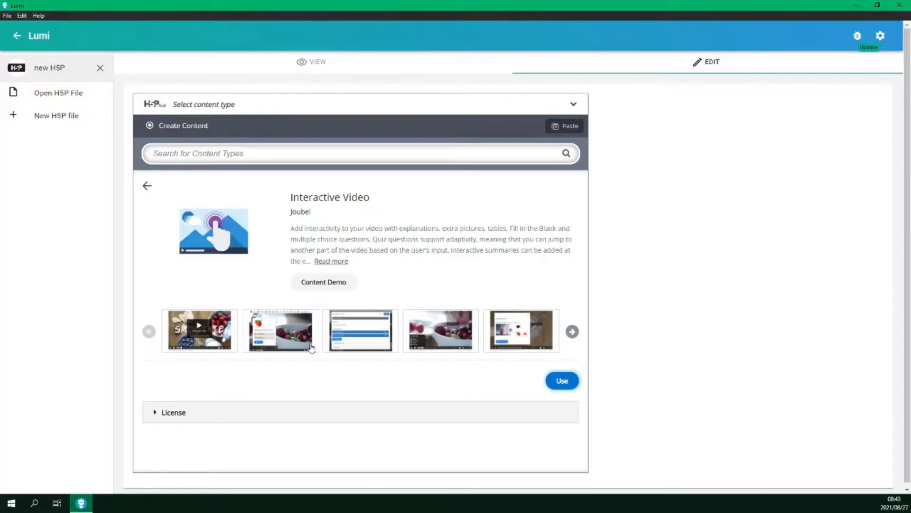
mouse_move(279, 414)
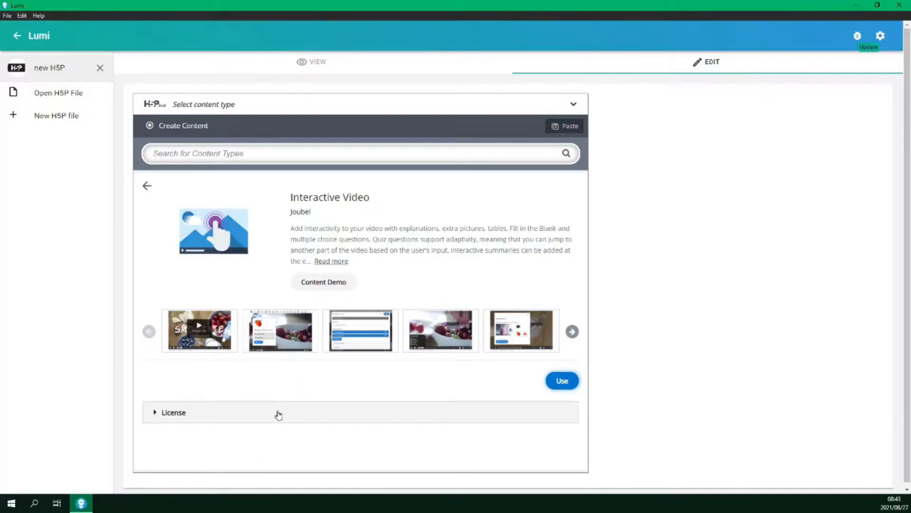
mouse_move(335, 376)
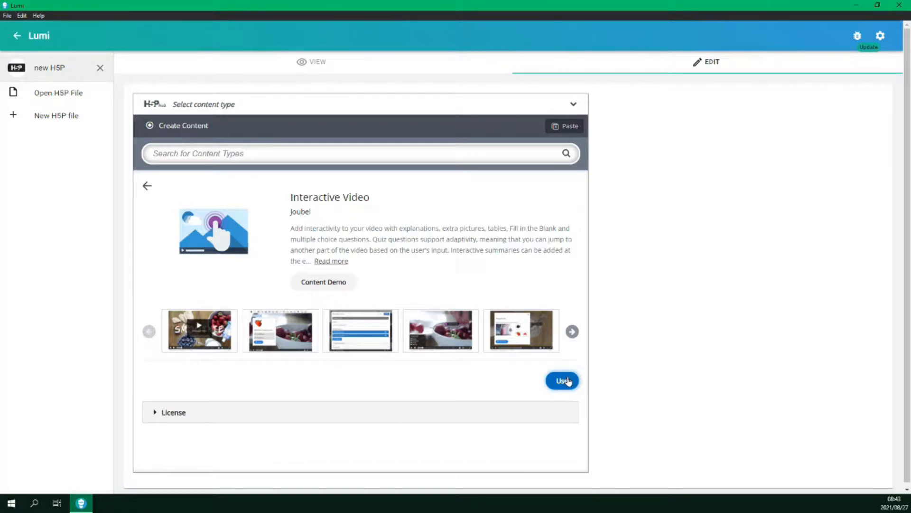
mouse_move(497, 383)
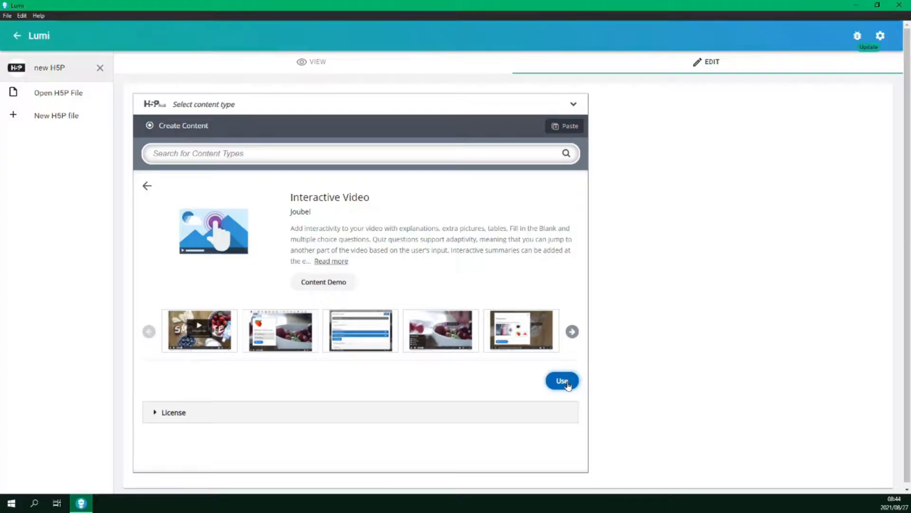
Use the Interactive Video content type and title it 'All About Fish'.
left_click(561, 381)
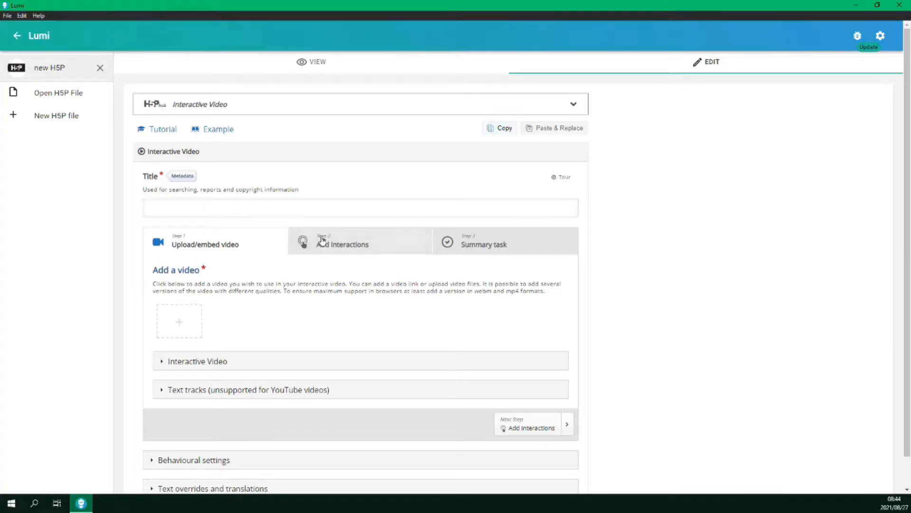
type("All About Fish")
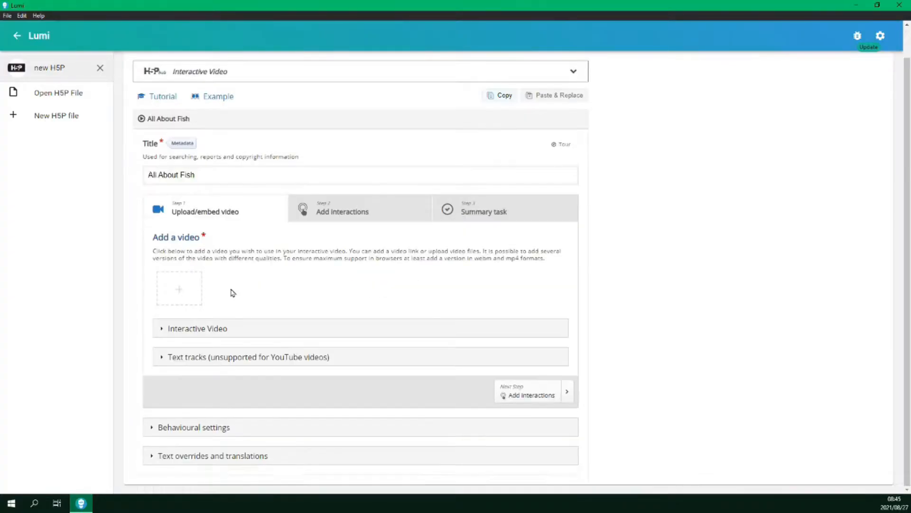
mouse_move(220, 295)
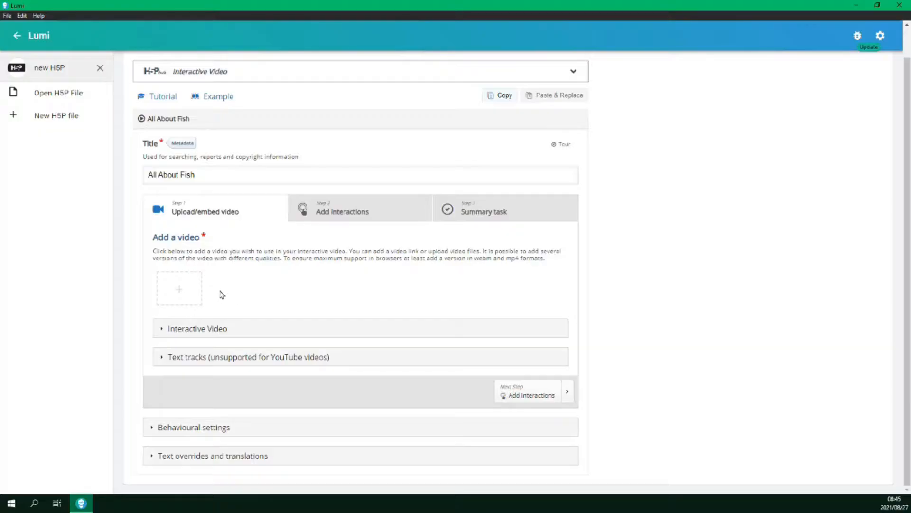
Upload an mp4 as the source video and check the Interactive Video title settings.
left_click(179, 289)
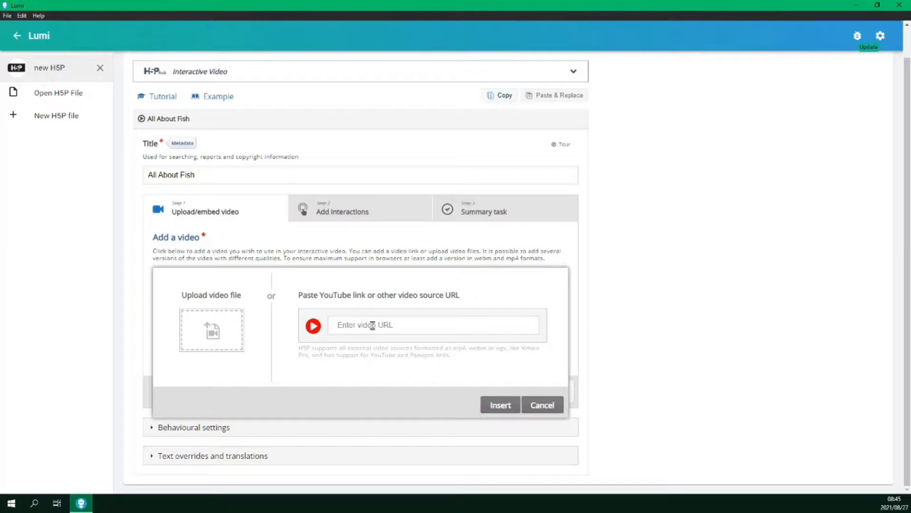
mouse_move(269, 344)
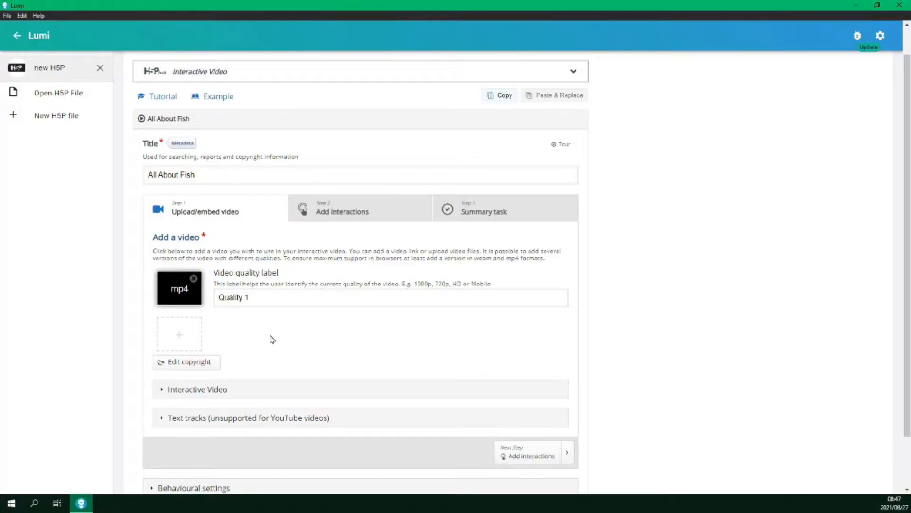
scroll("down", 3)
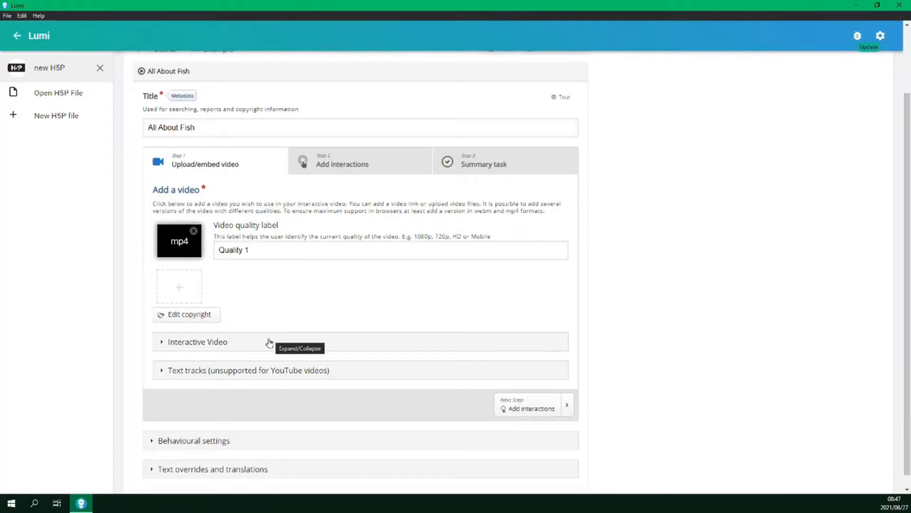
left_click(197, 342)
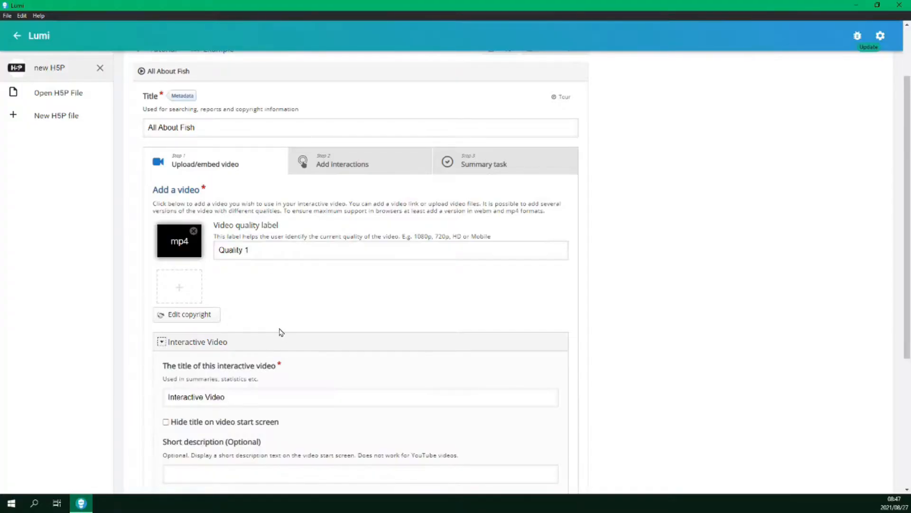
scroll("down", 3)
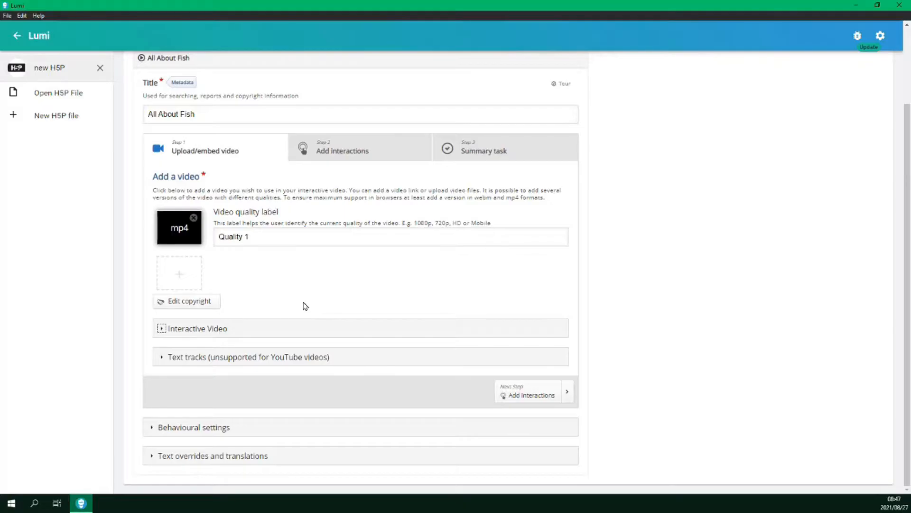
scroll("up", 3)
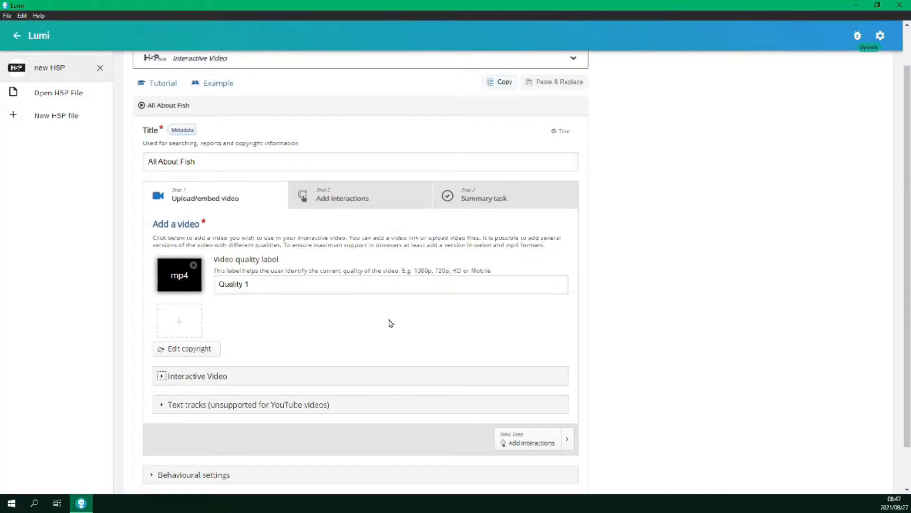
mouse_move(388, 324)
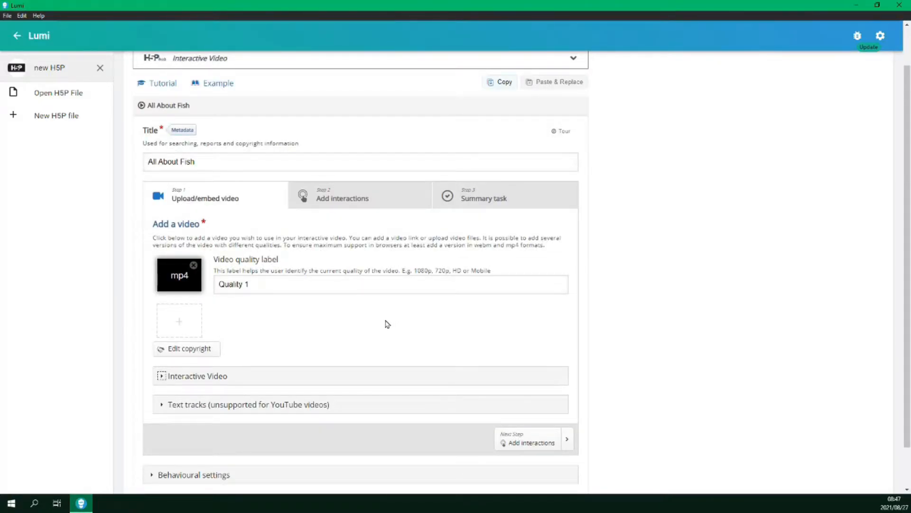
left_click(342, 193)
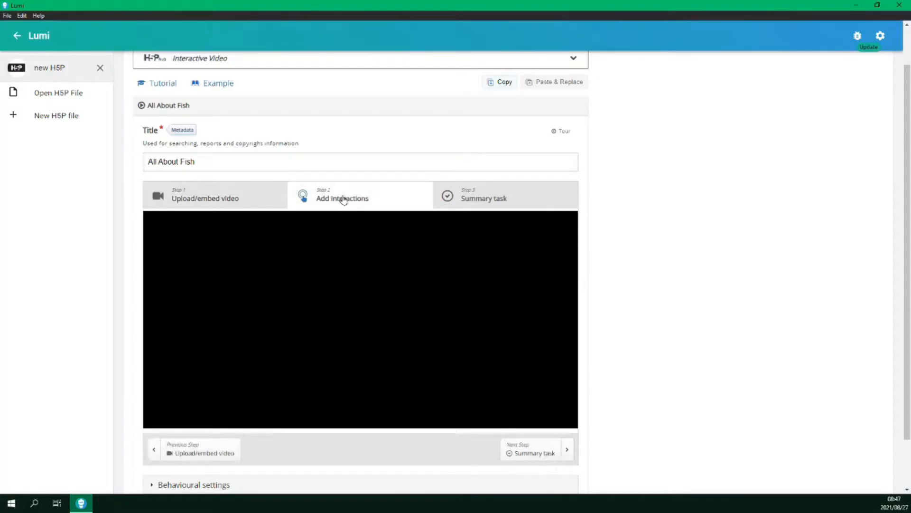
left_click(342, 197)
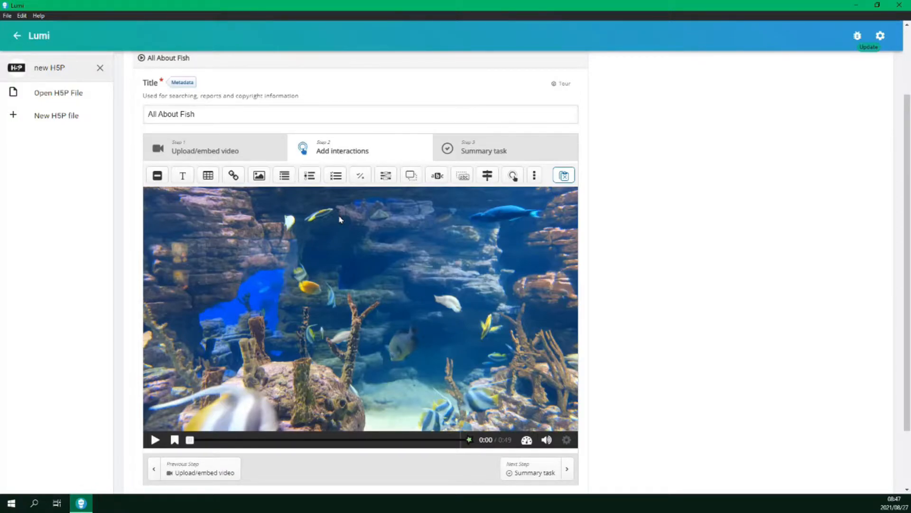
mouse_move(157, 175)
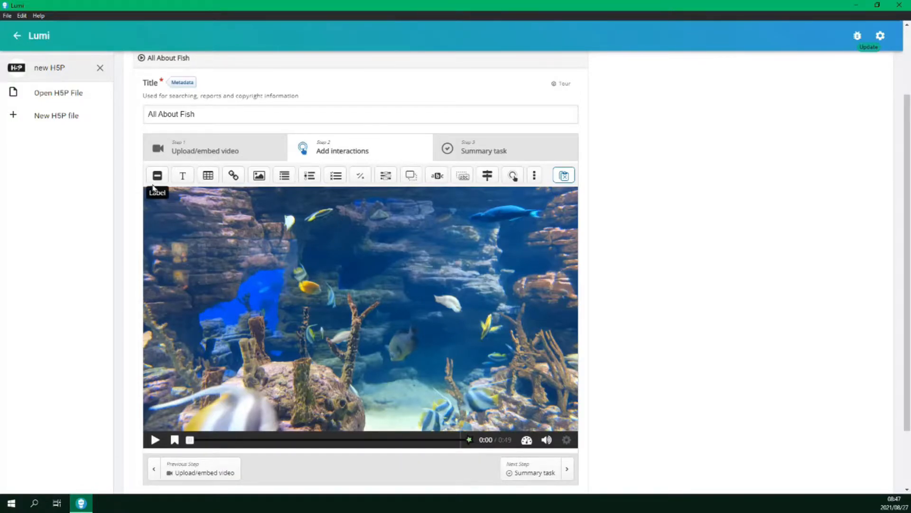
mouse_move(246, 238)
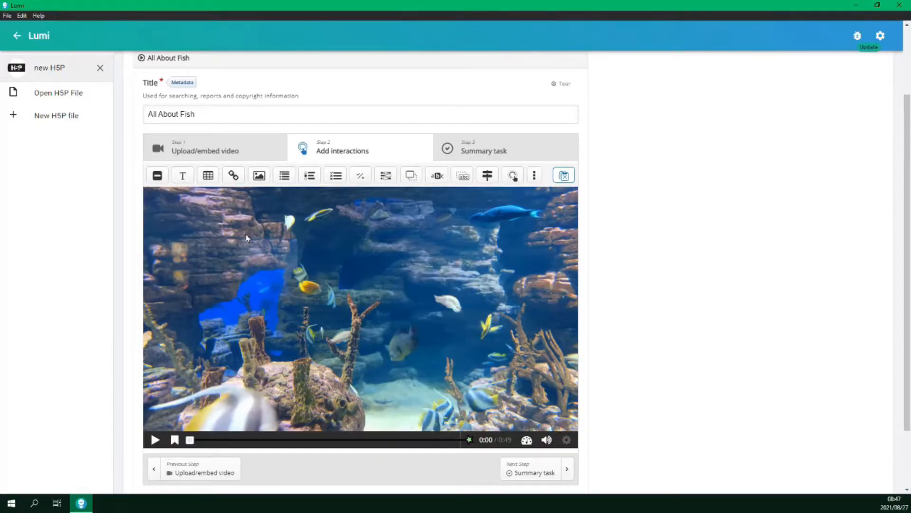
mouse_move(174, 244)
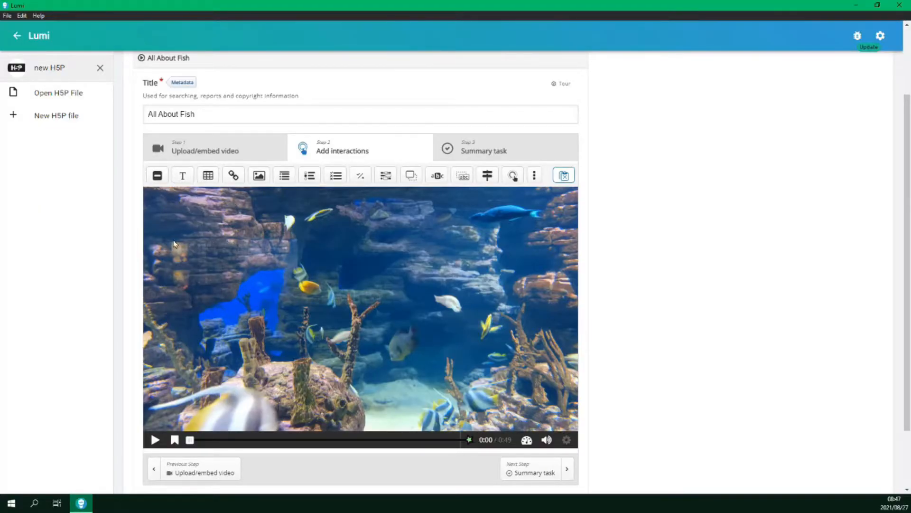
mouse_move(182, 175)
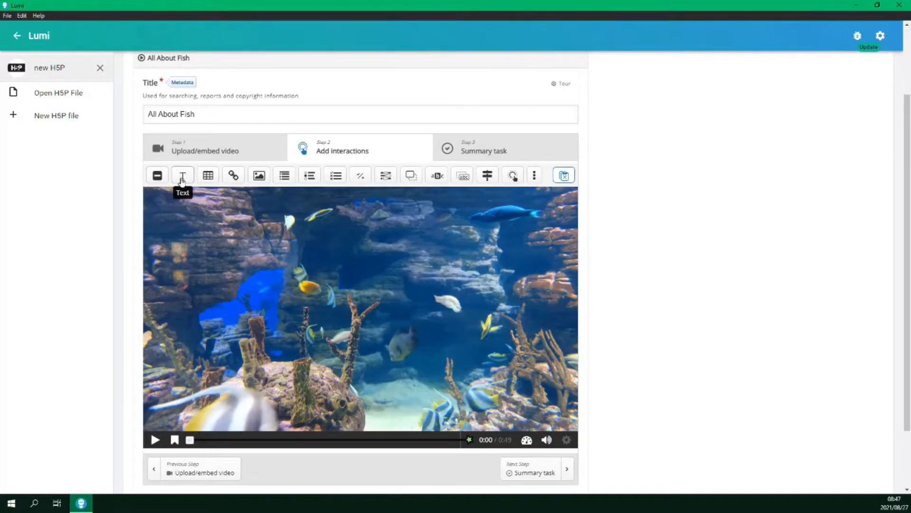
mouse_move(233, 175)
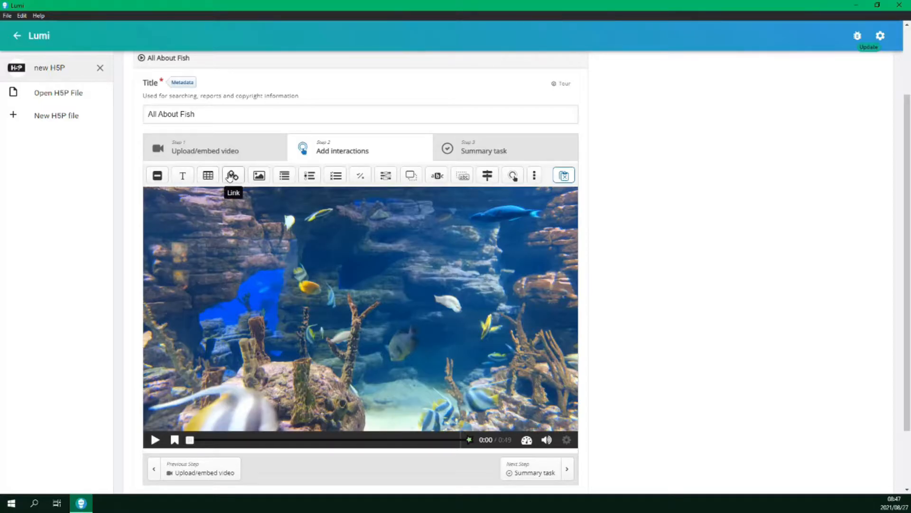
mouse_move(284, 175)
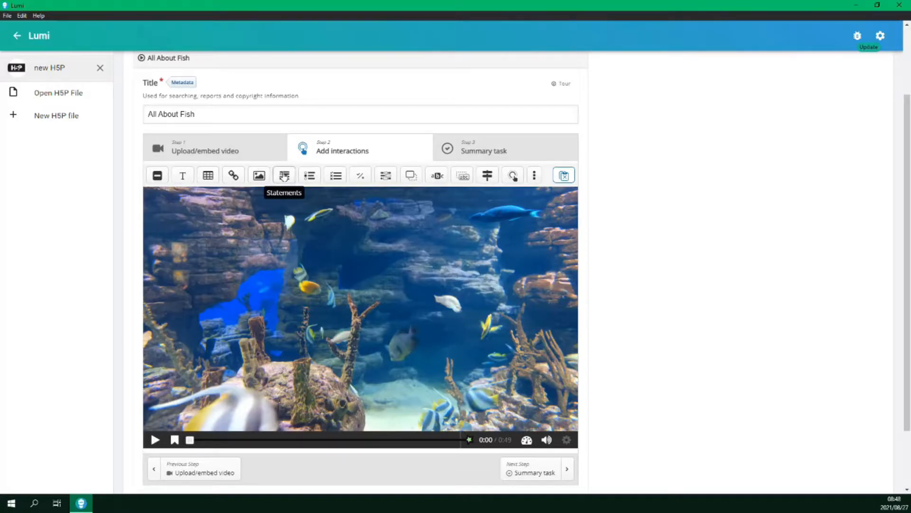
mouse_move(308, 175)
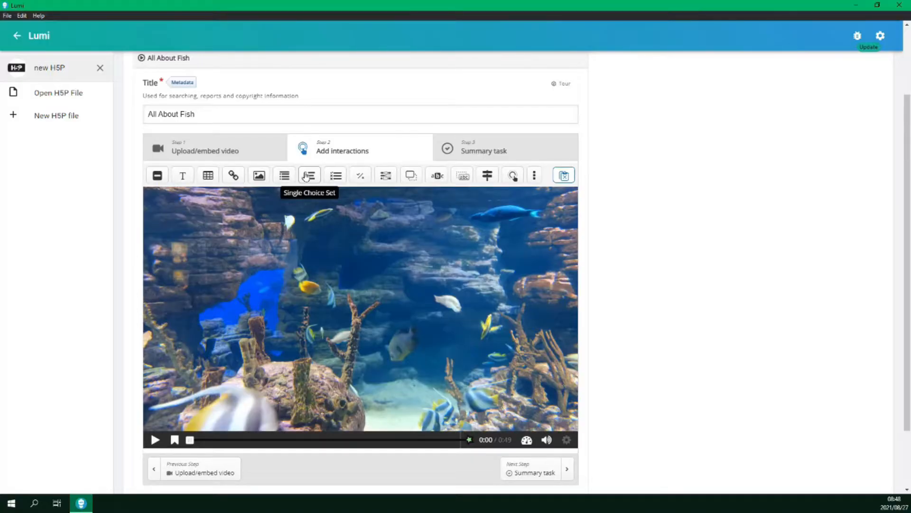
mouse_move(336, 175)
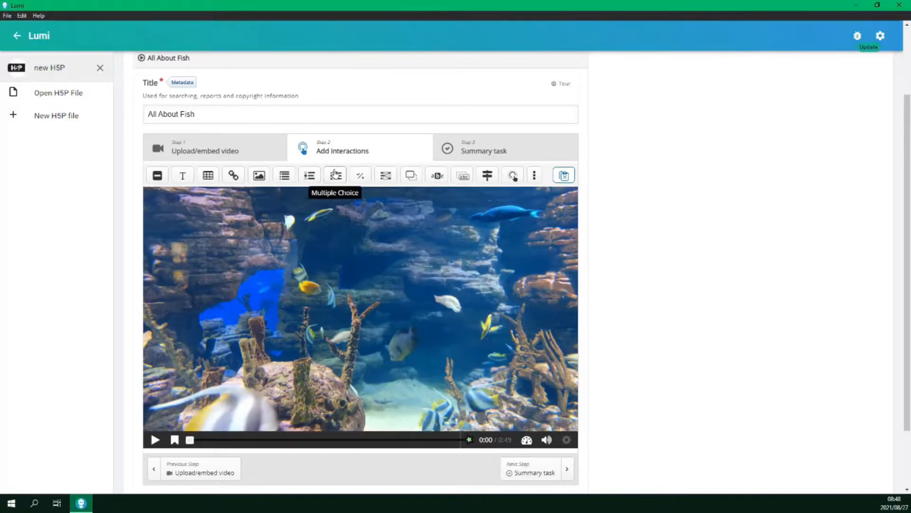
mouse_move(361, 176)
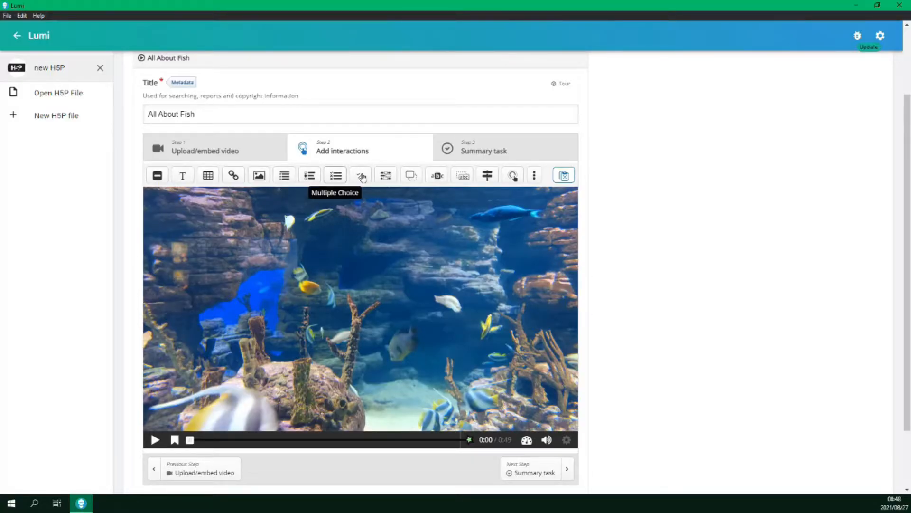
mouse_move(385, 176)
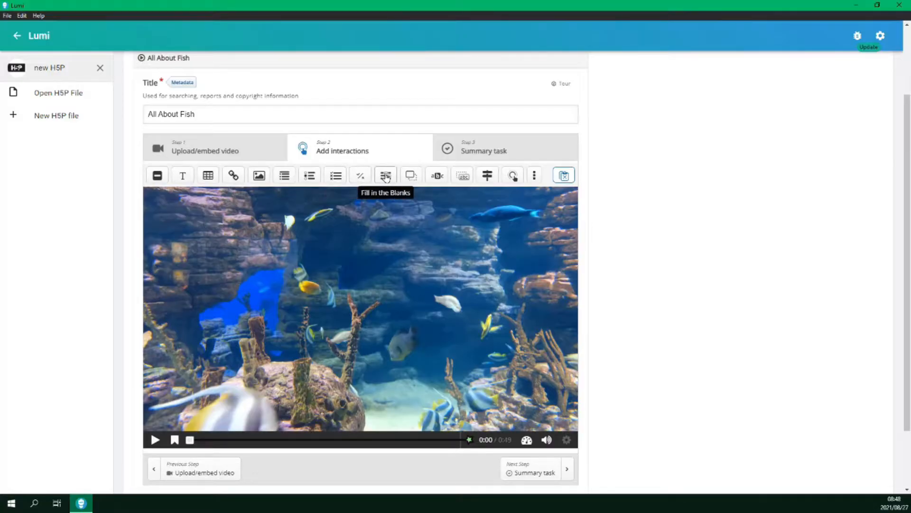
mouse_move(410, 175)
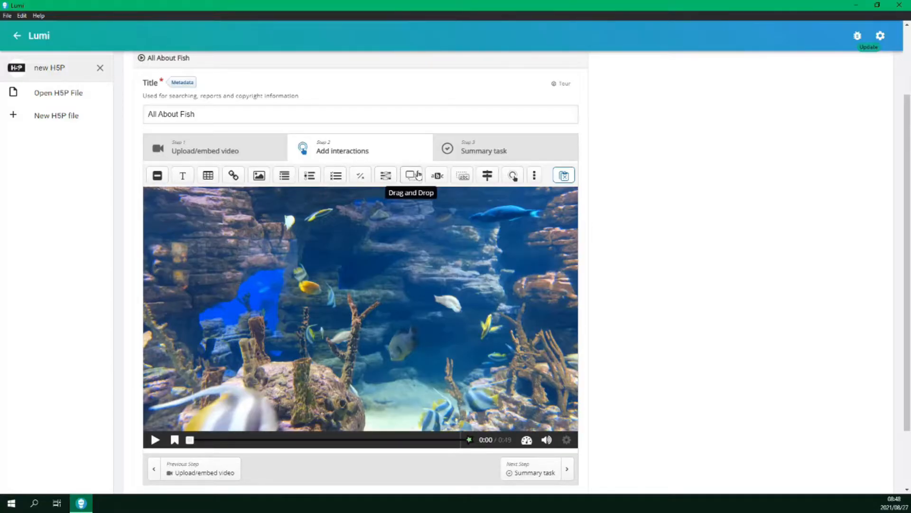
mouse_move(437, 175)
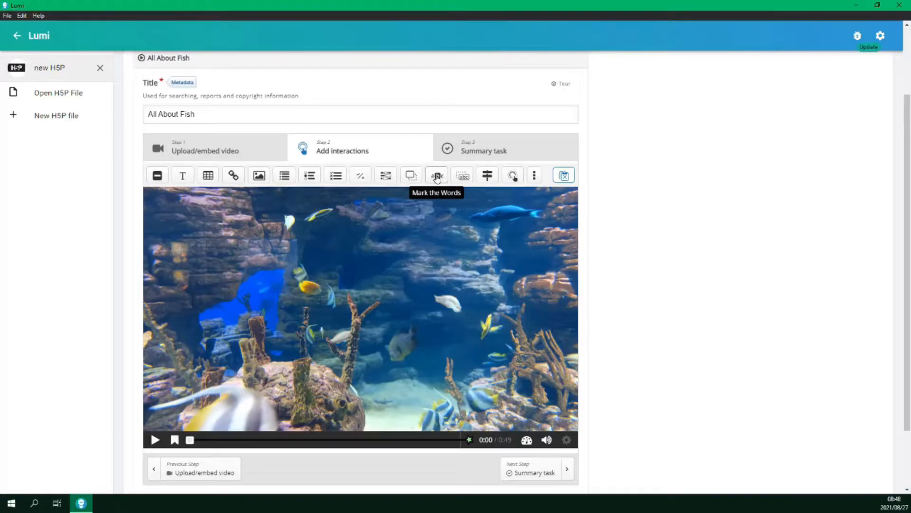
mouse_move(461, 175)
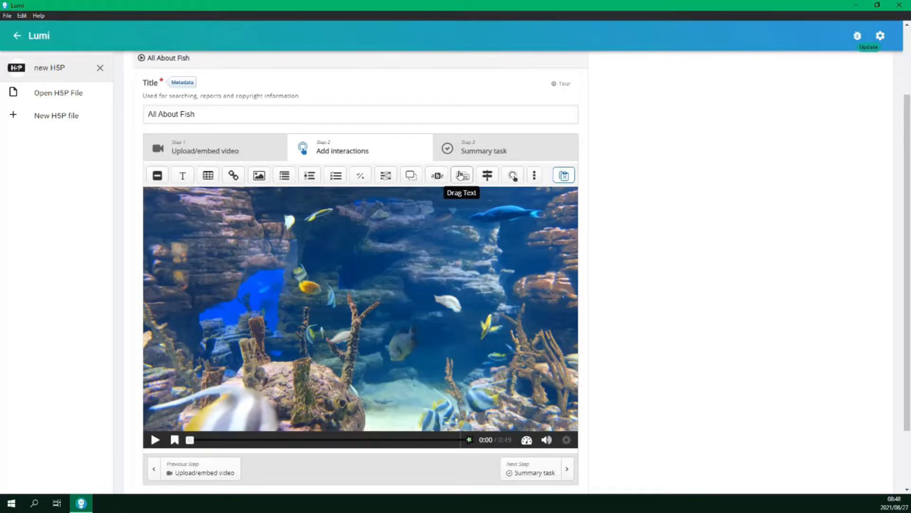
mouse_move(487, 175)
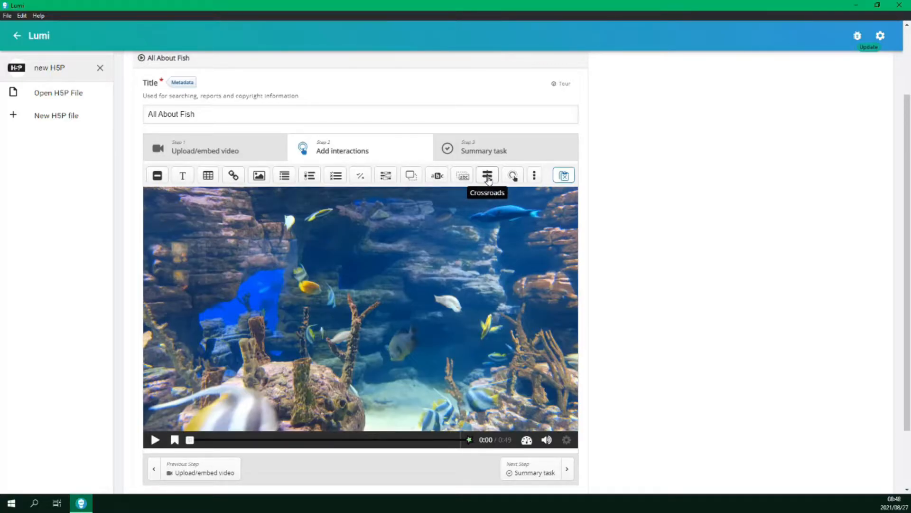
mouse_move(512, 175)
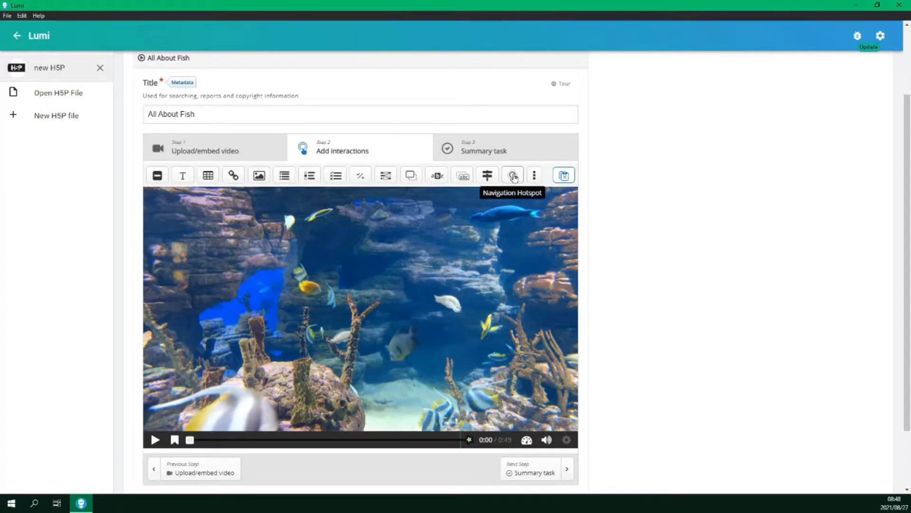
left_click(533, 175)
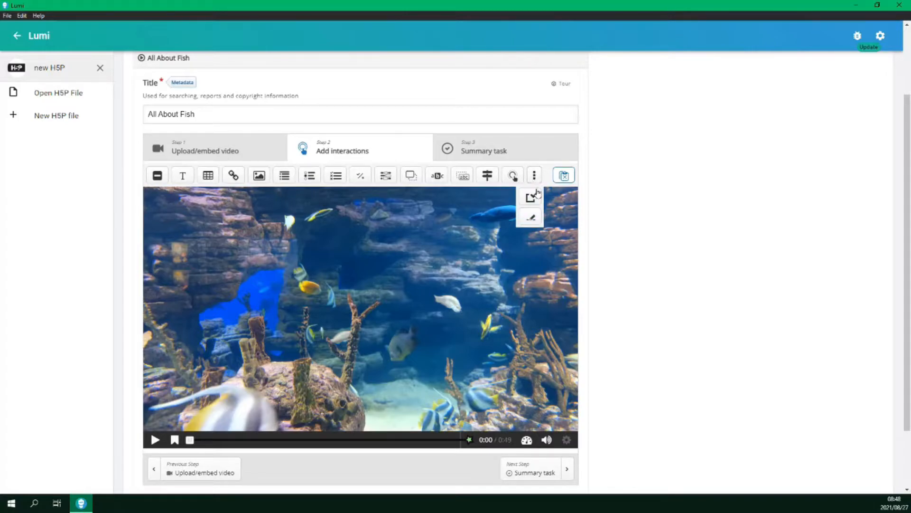
mouse_move(530, 217)
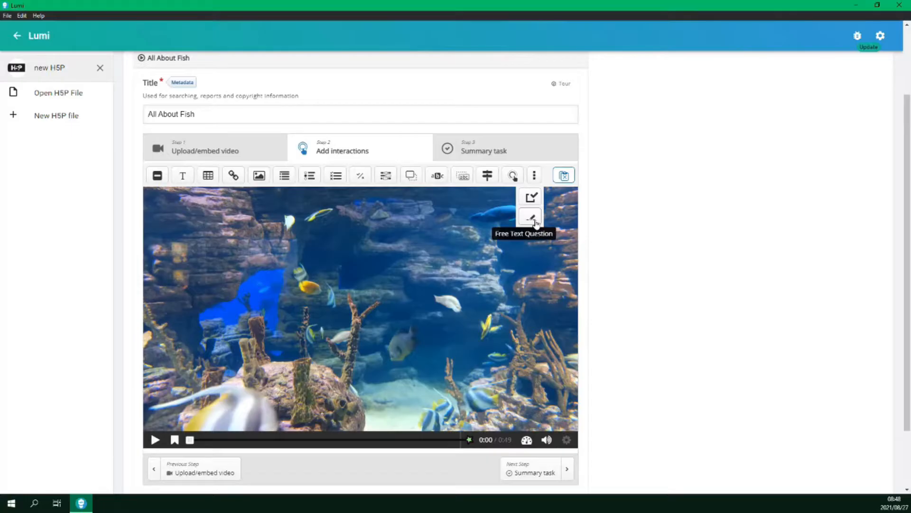
mouse_move(537, 195)
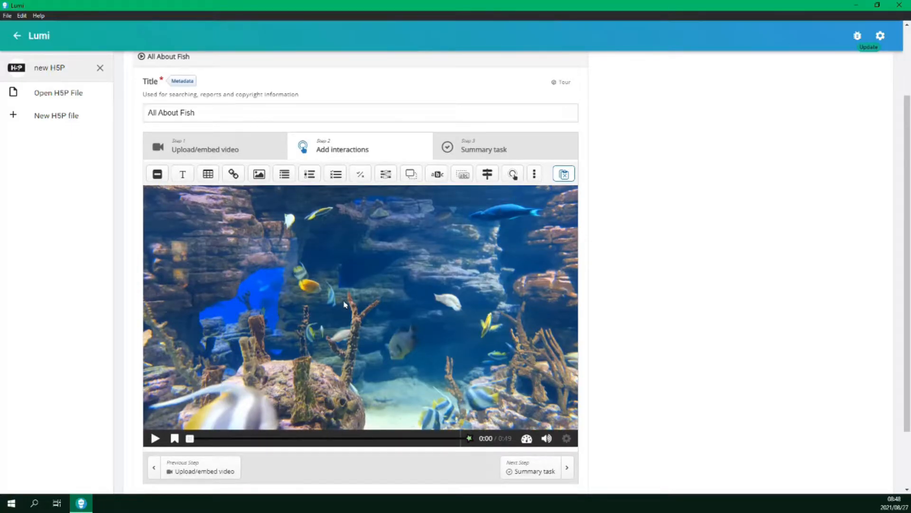
mouse_move(182, 174)
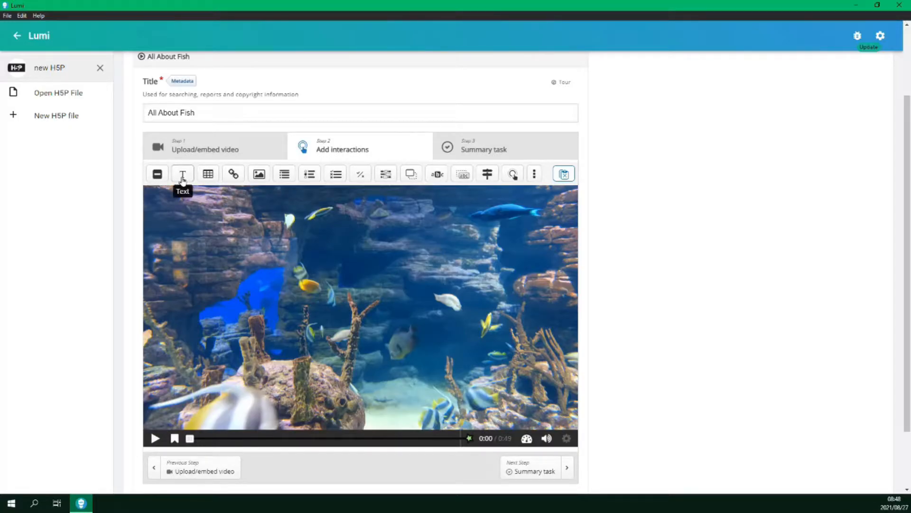
Add a Text interaction at 0:10 that pauses the video when shown.
left_click(182, 174)
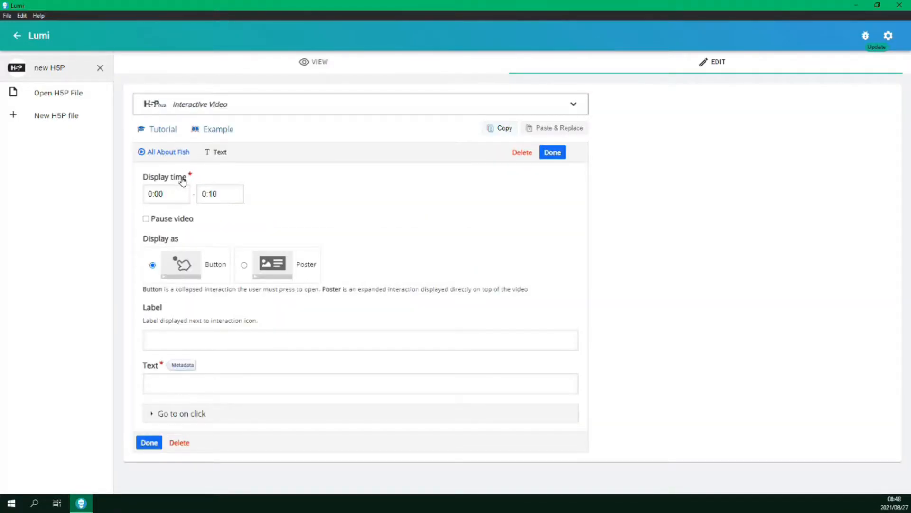
mouse_move(340, 194)
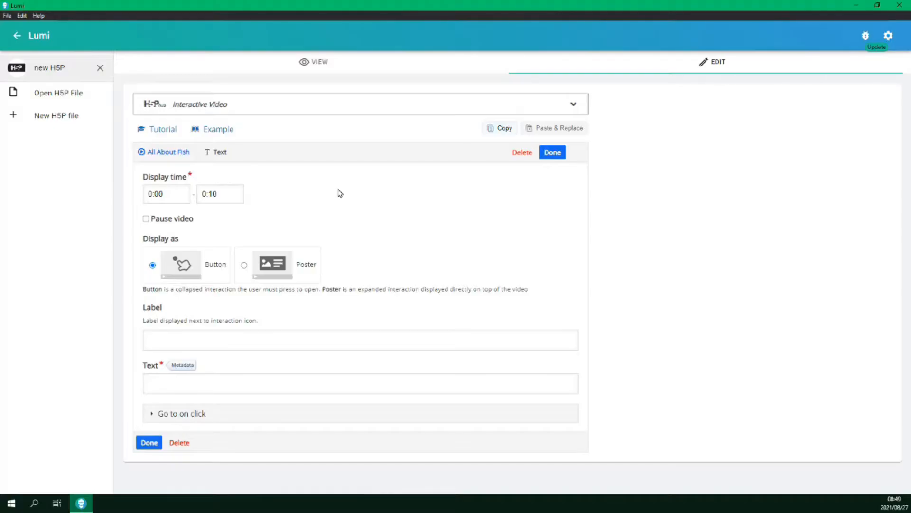
mouse_move(192, 212)
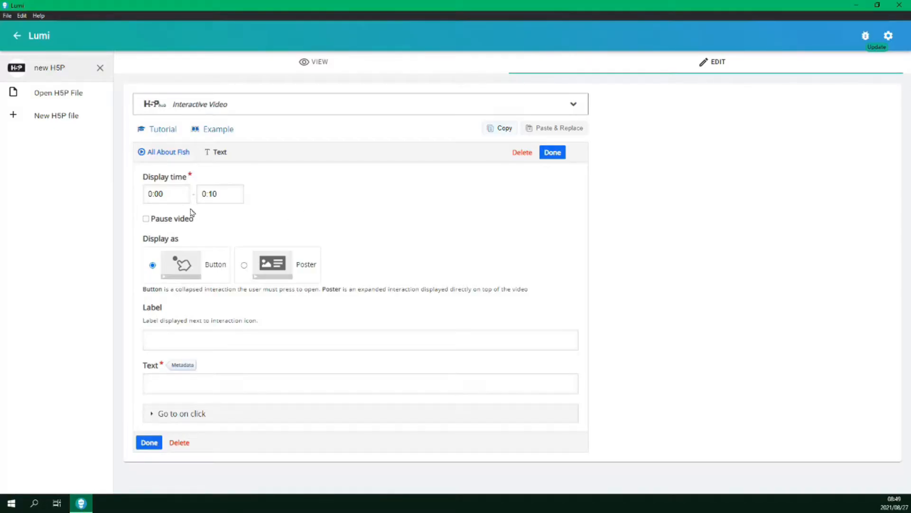
mouse_move(168, 193)
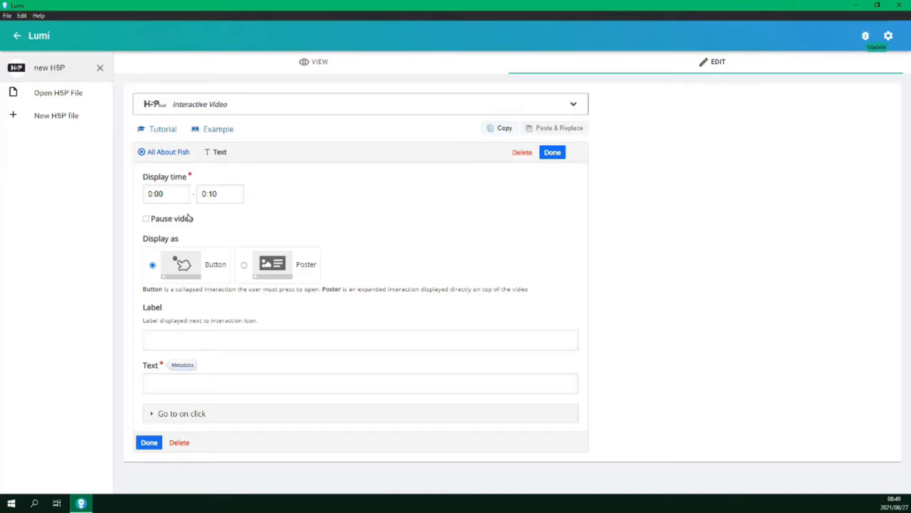
left_click(219, 193)
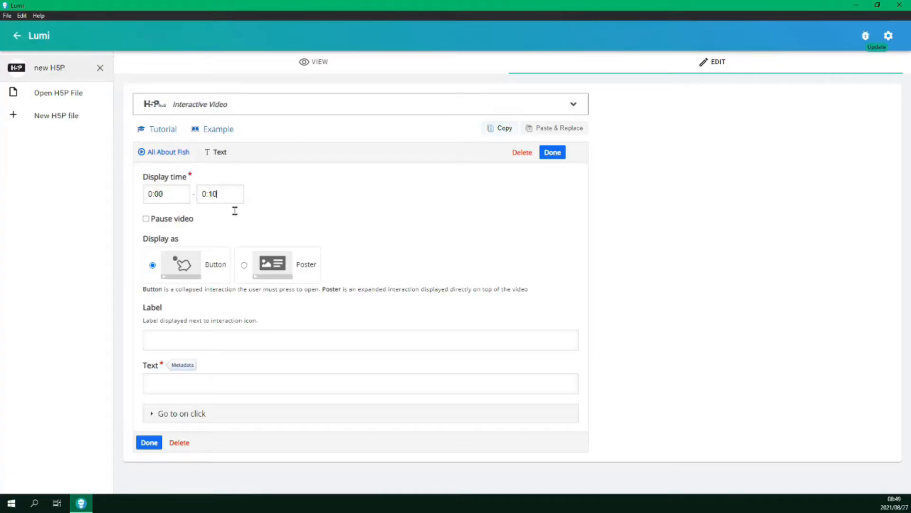
mouse_move(228, 227)
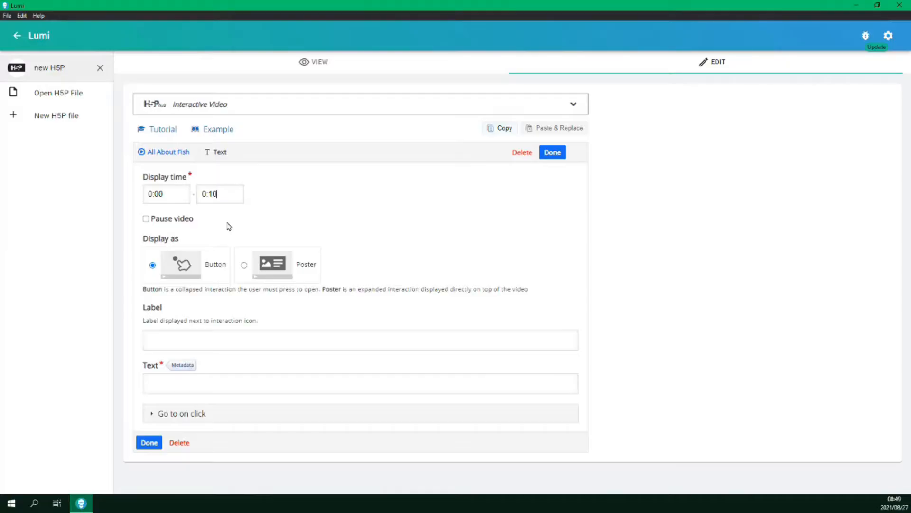
left_click(166, 194)
type("1")
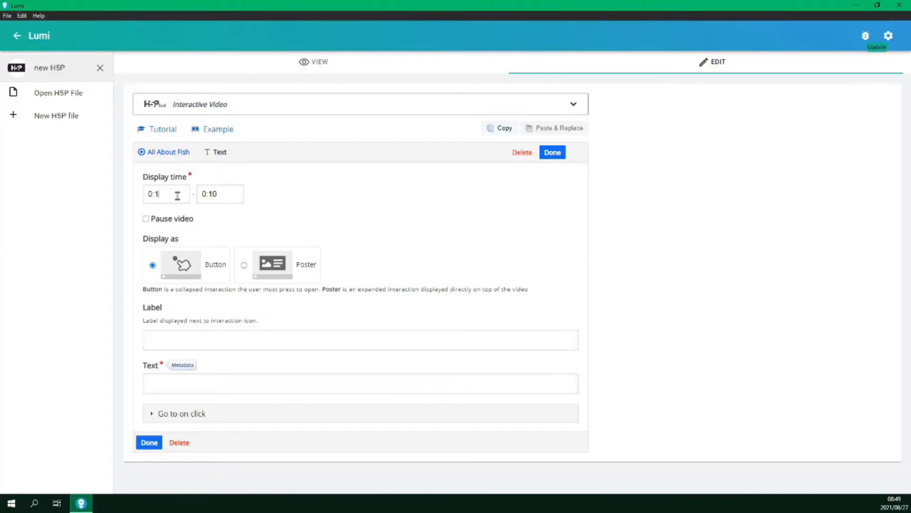
type("0")
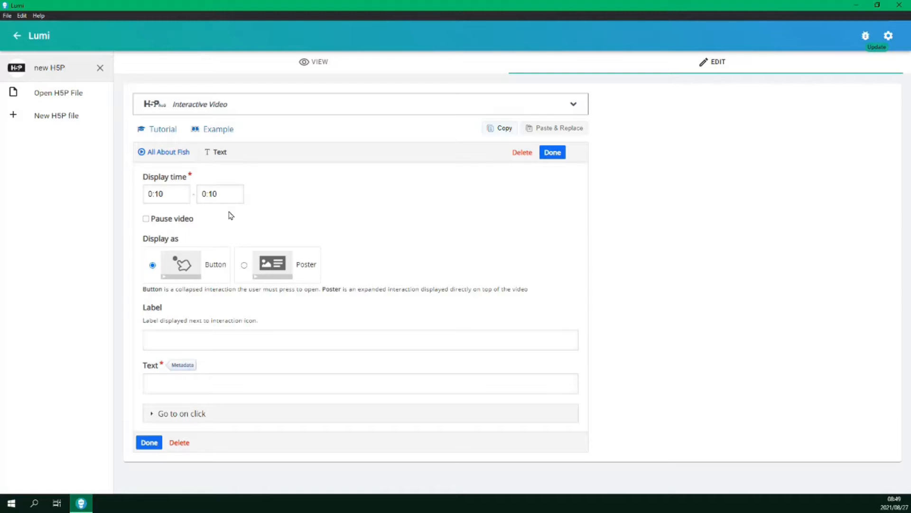
mouse_move(186, 224)
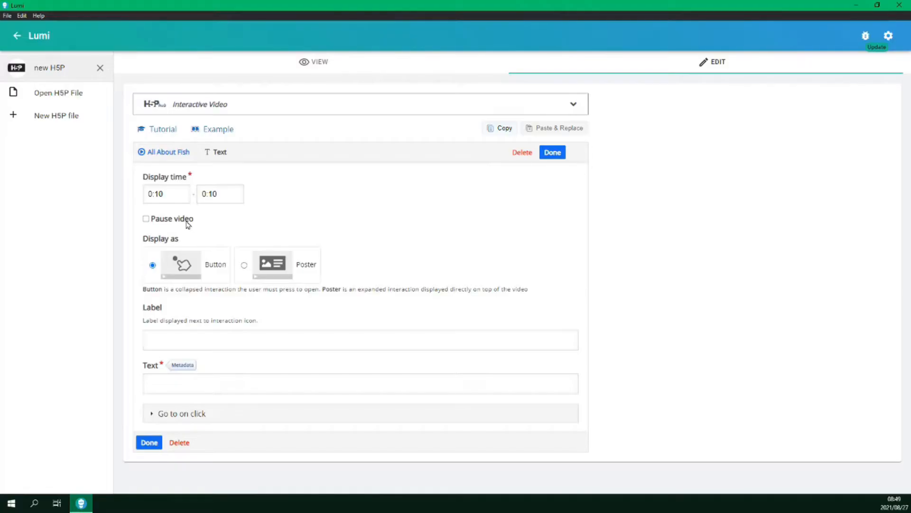
left_click(146, 218)
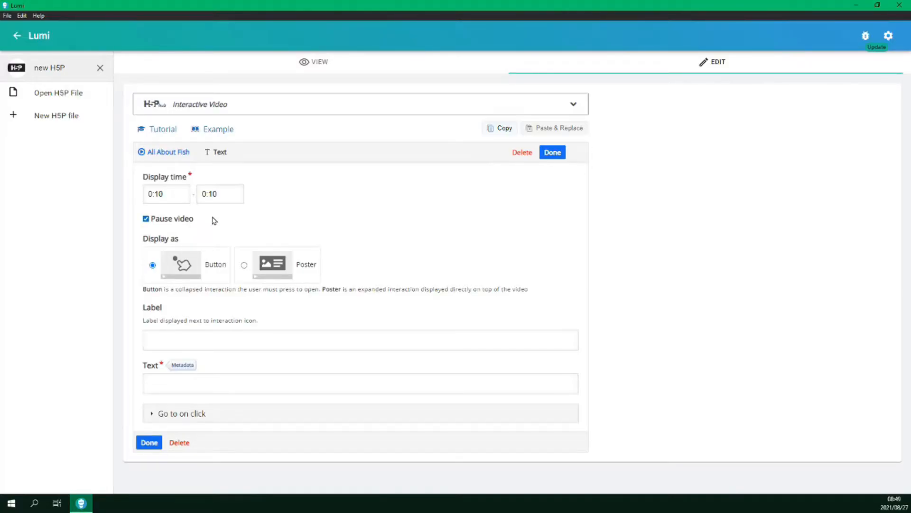
mouse_move(235, 224)
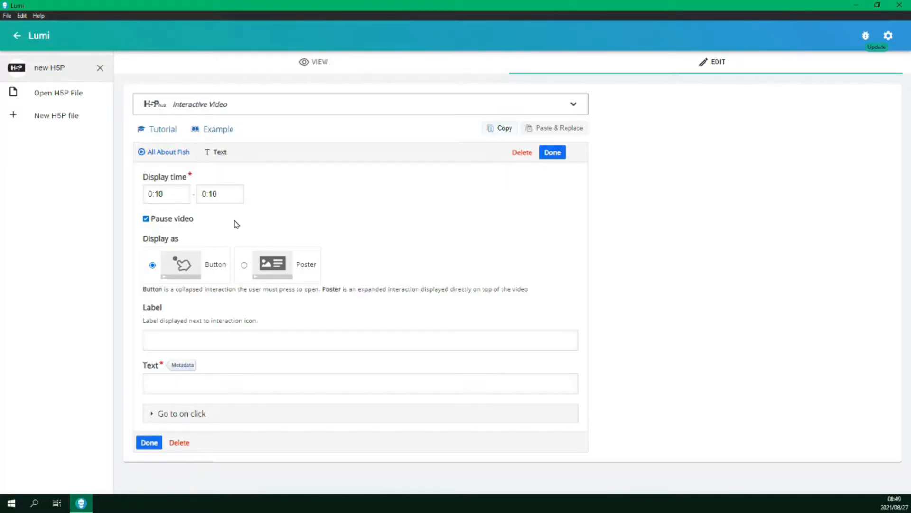
mouse_move(191, 271)
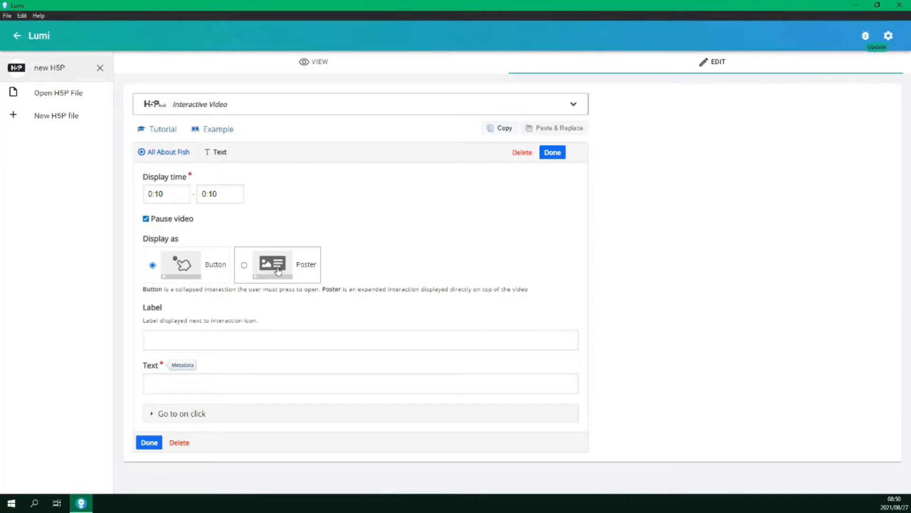
mouse_move(367, 237)
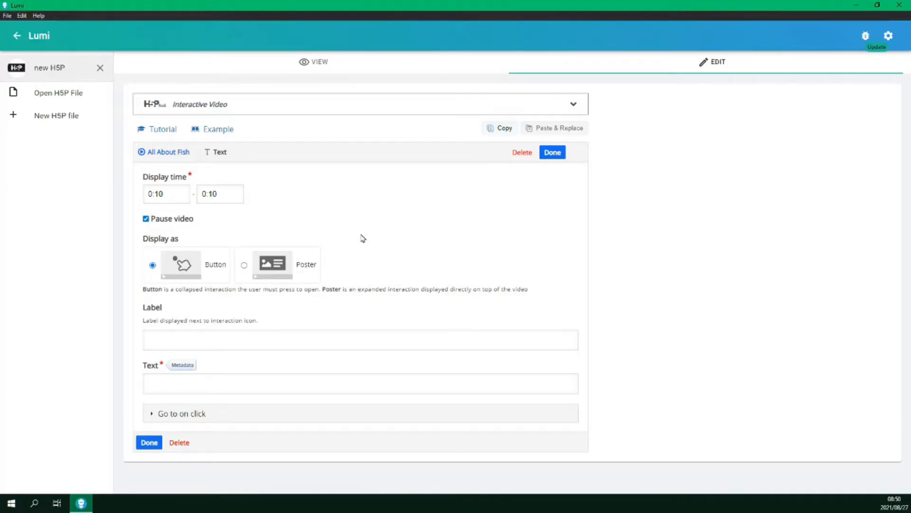
mouse_move(259, 365)
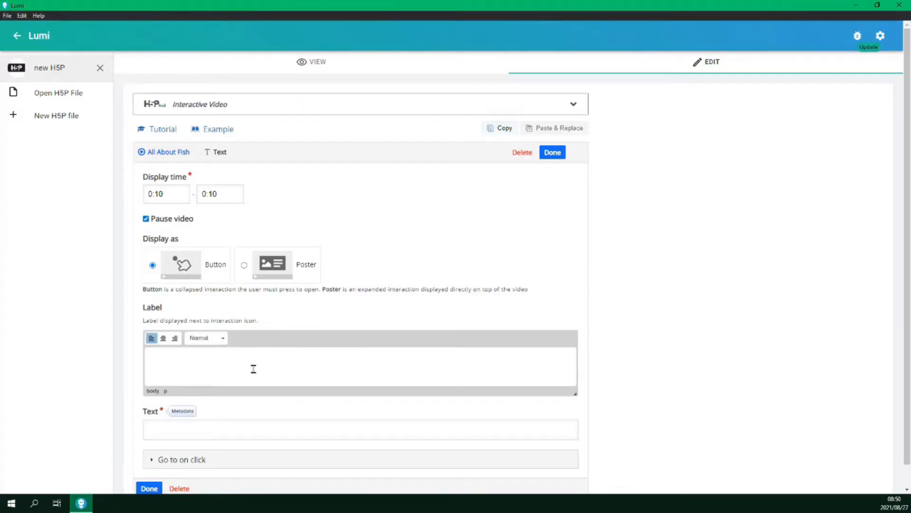
Label the interaction 'Learn More' and enter the fish senses paragraph as its text.
type("Learn More")
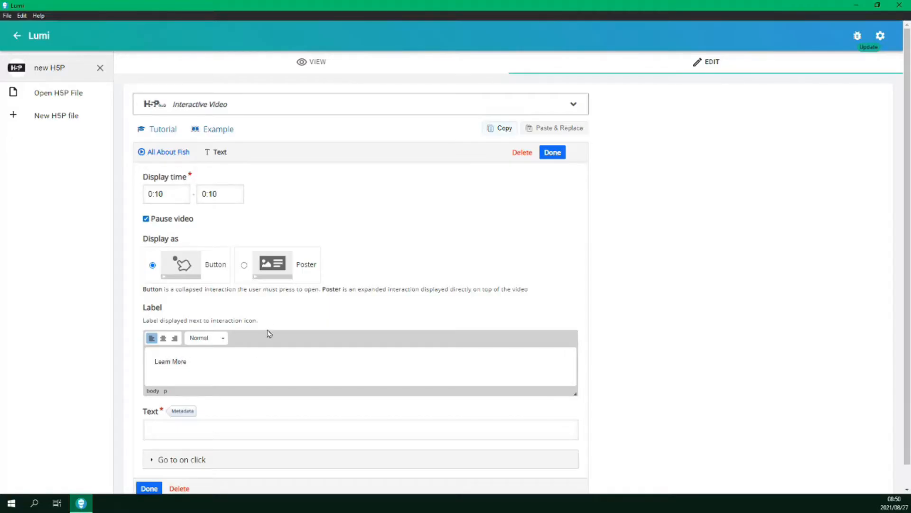
scroll("up", 3)
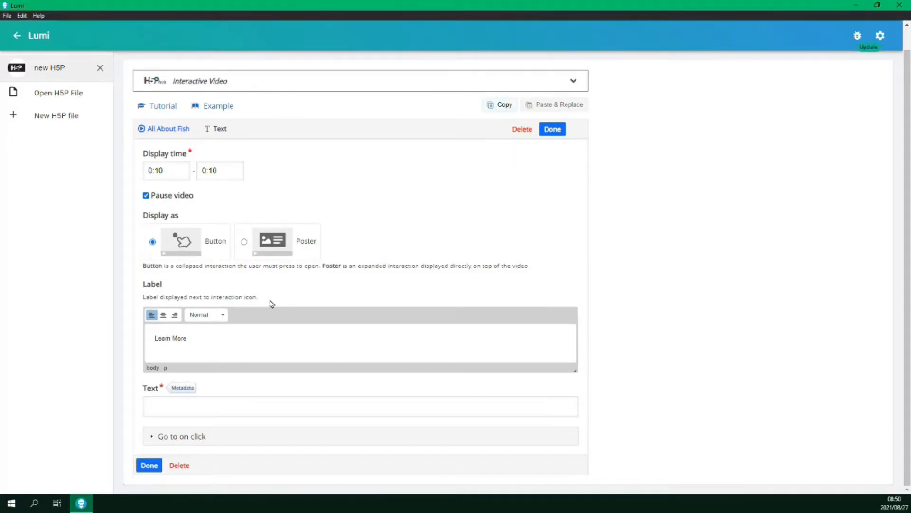
left_click(360, 406)
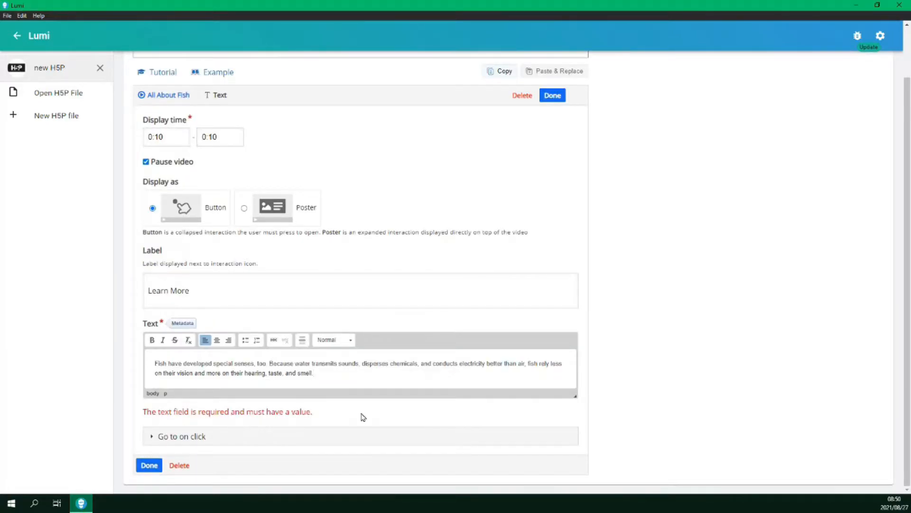
scroll("up", 3)
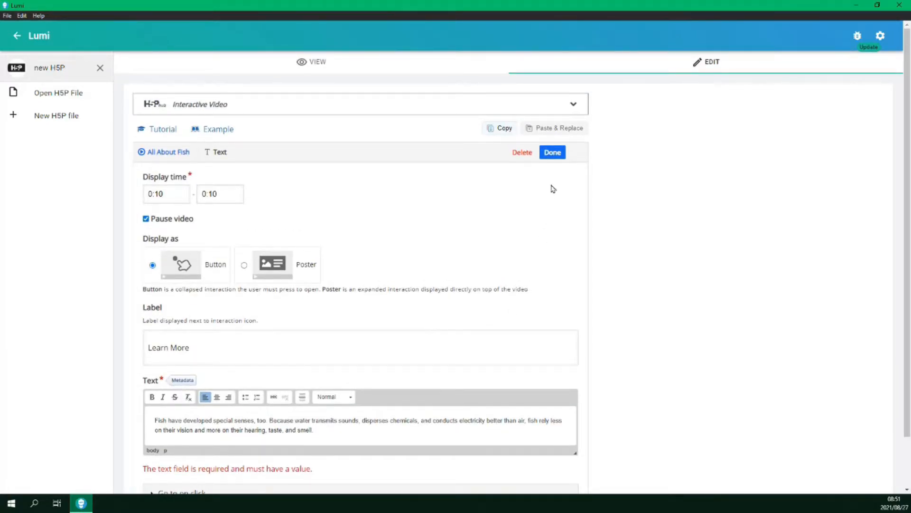
Save Learn More, drag it to the video's top-left, and reopen and close its settings.
left_click(552, 151)
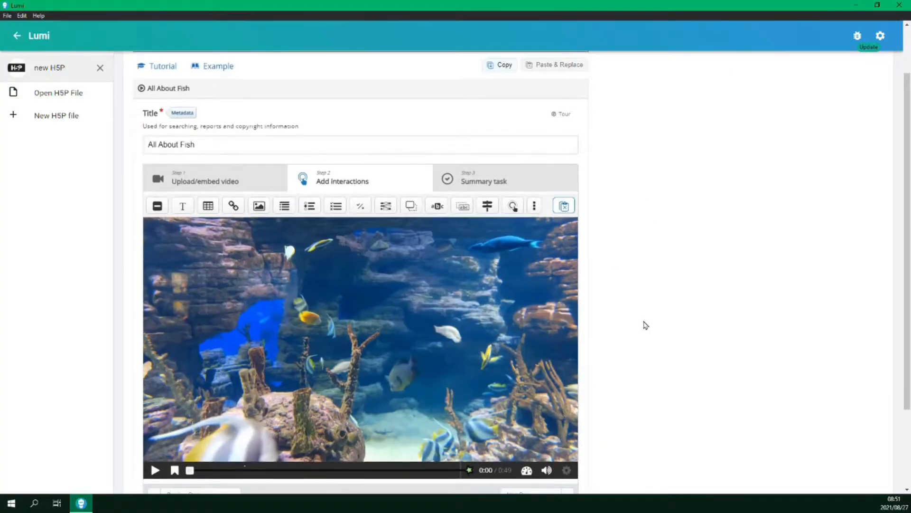
scroll("down", 3)
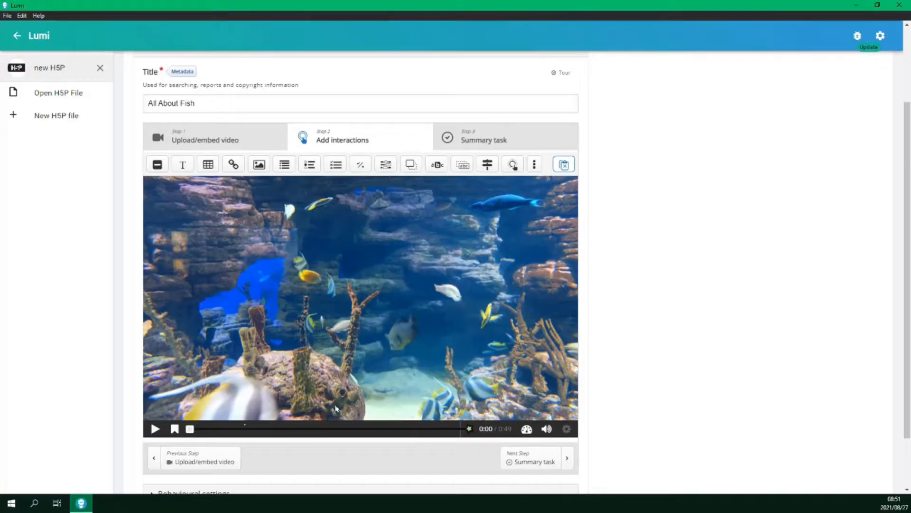
mouse_move(244, 429)
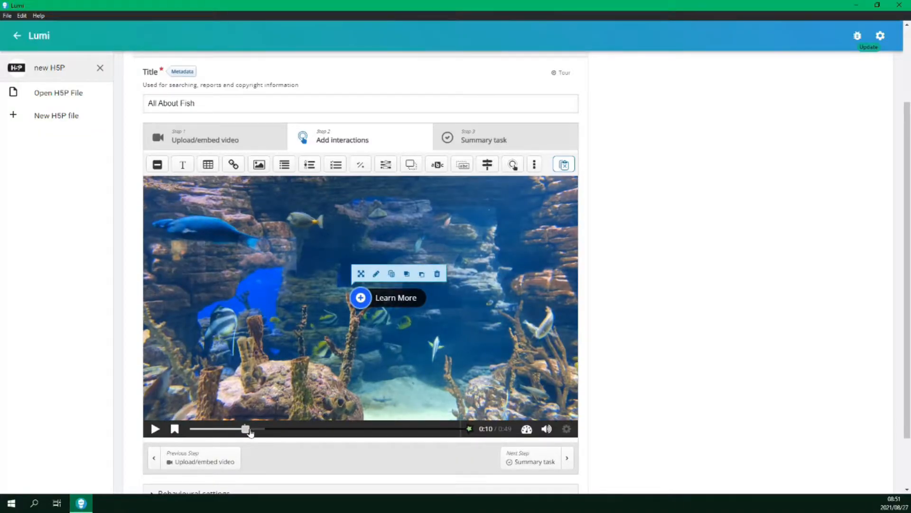
mouse_move(244, 429)
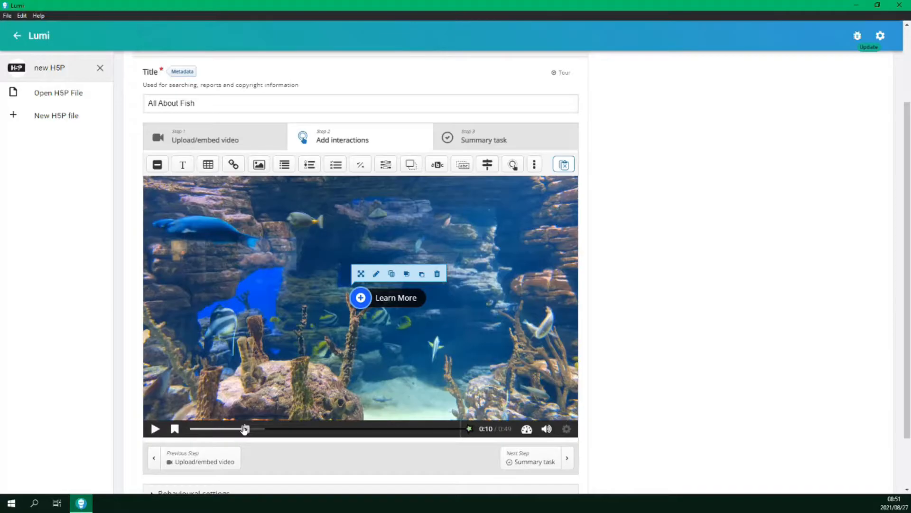
mouse_move(401, 365)
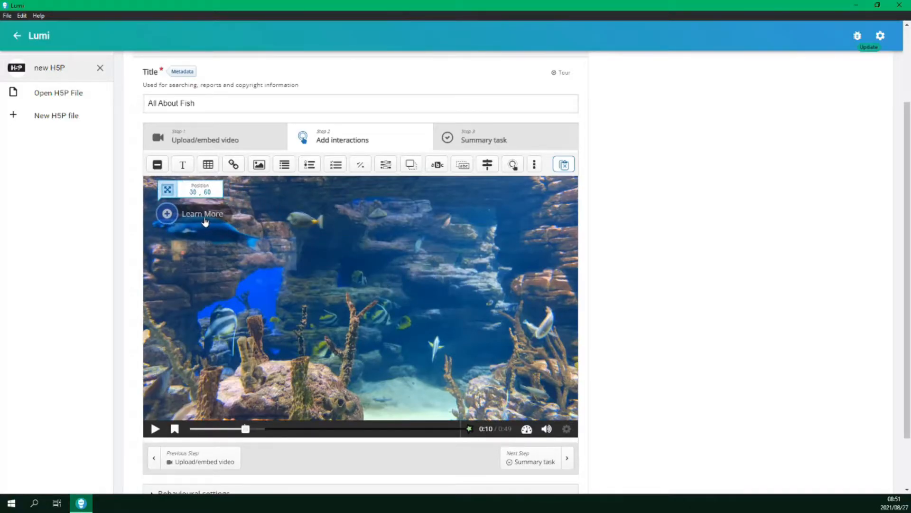
left_click(202, 214)
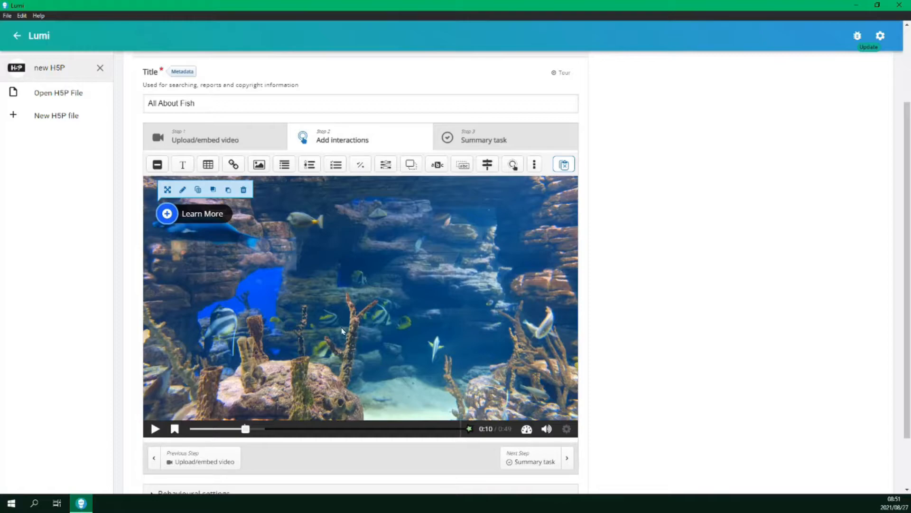
mouse_move(280, 310)
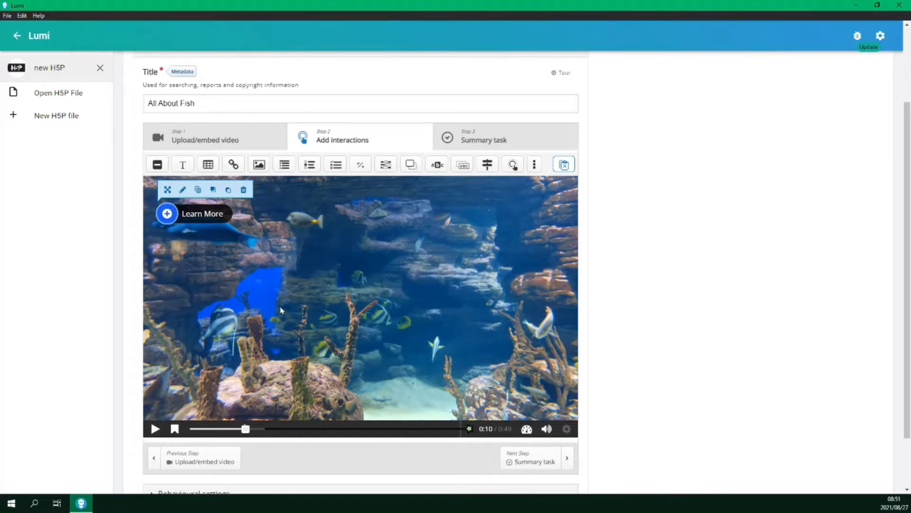
mouse_move(191, 220)
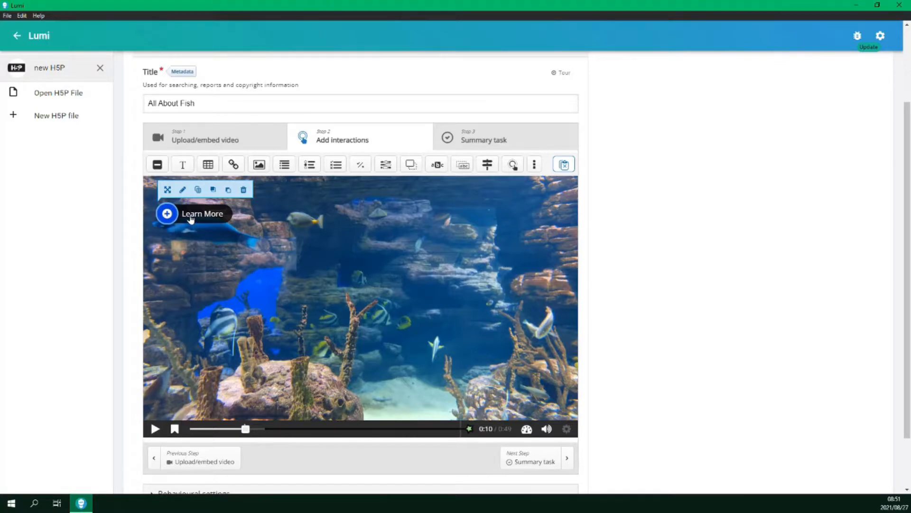
left_click(182, 190)
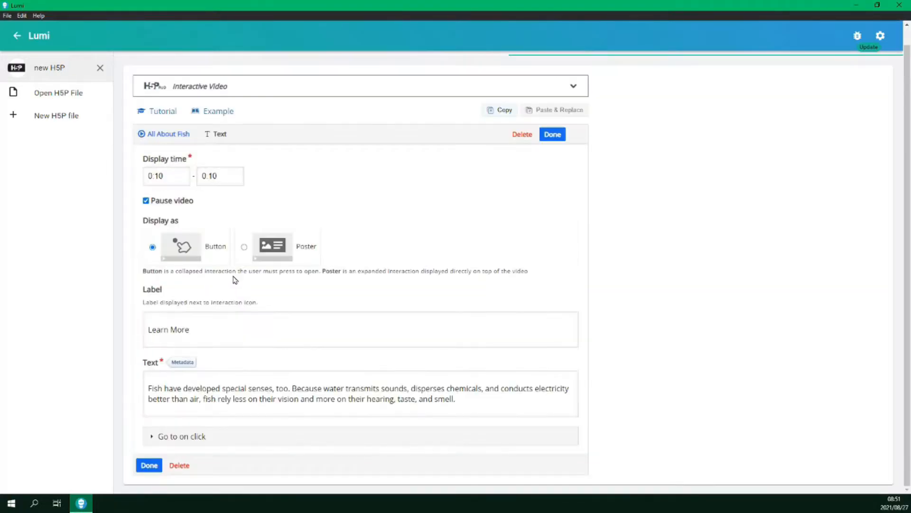
left_click(551, 134)
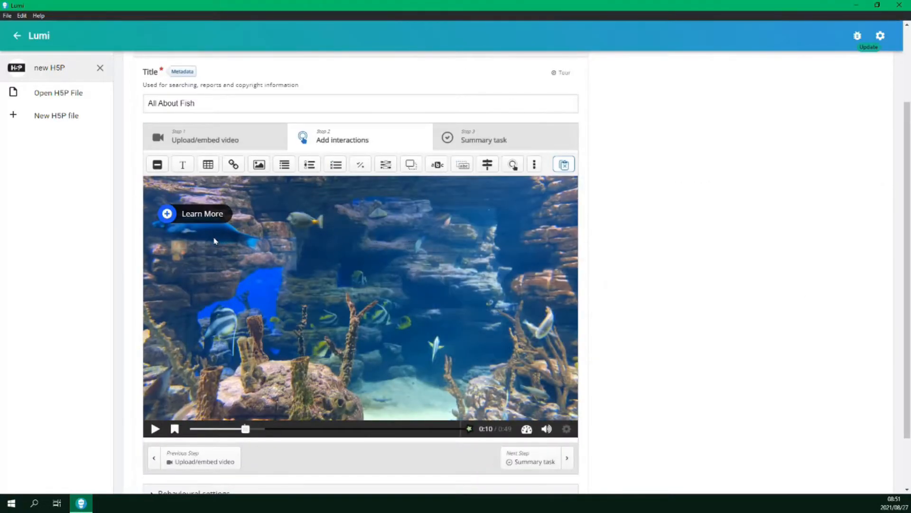
left_click(202, 213)
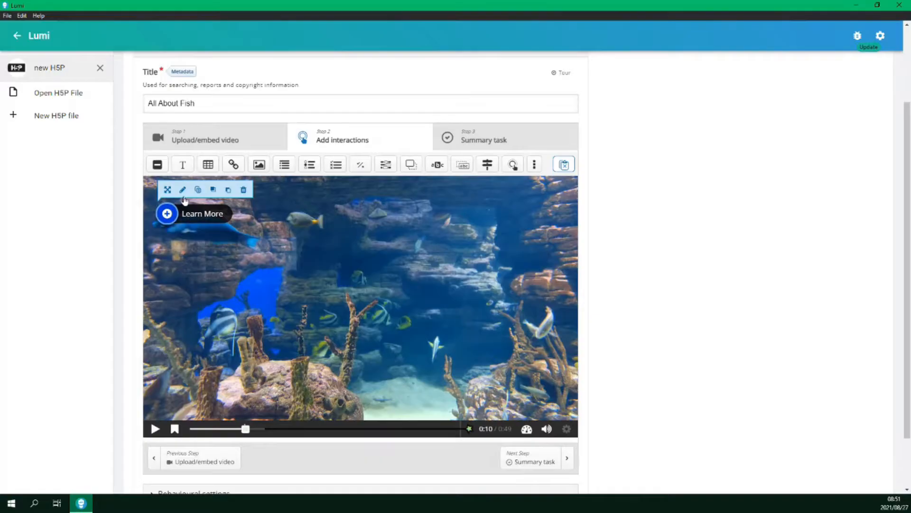
left_click(182, 189)
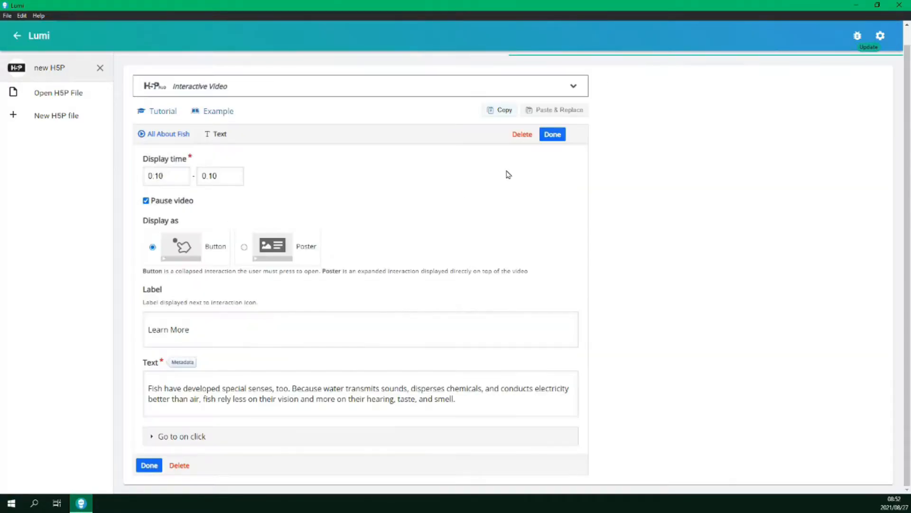
left_click(551, 134)
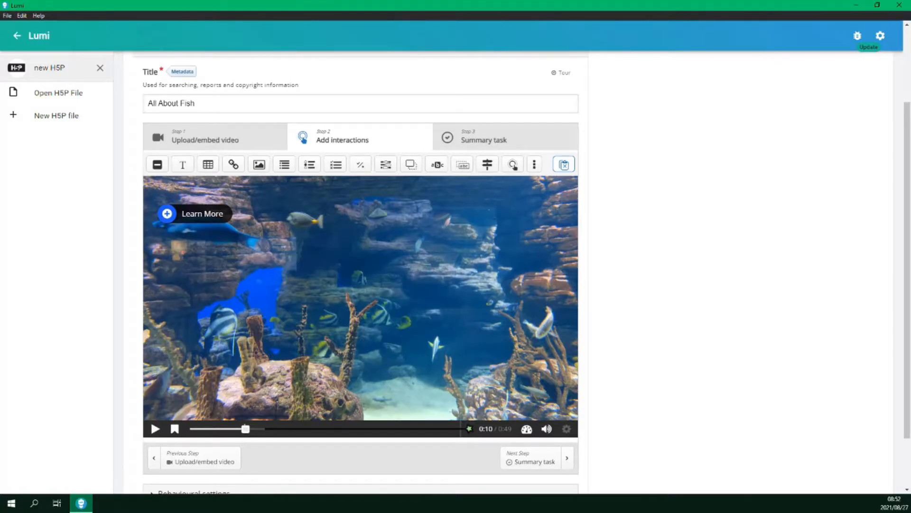
mouse_move(149, 332)
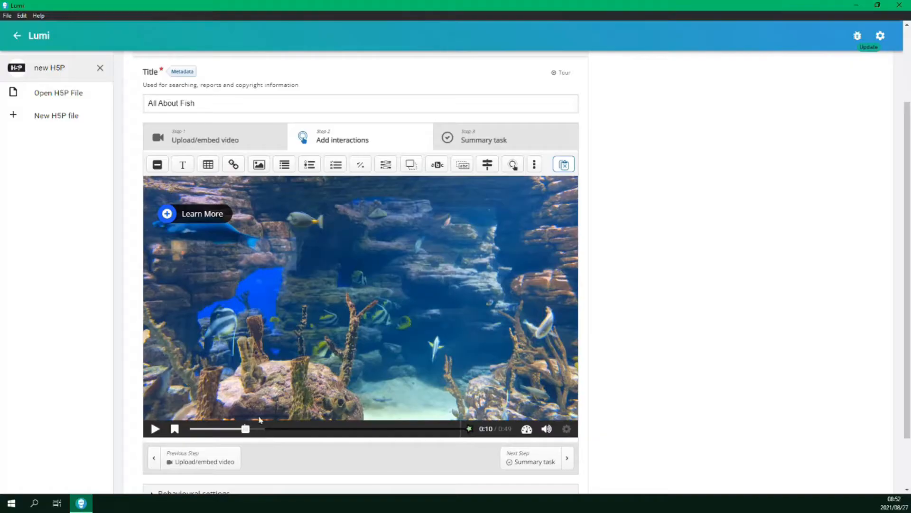
mouse_move(157, 163)
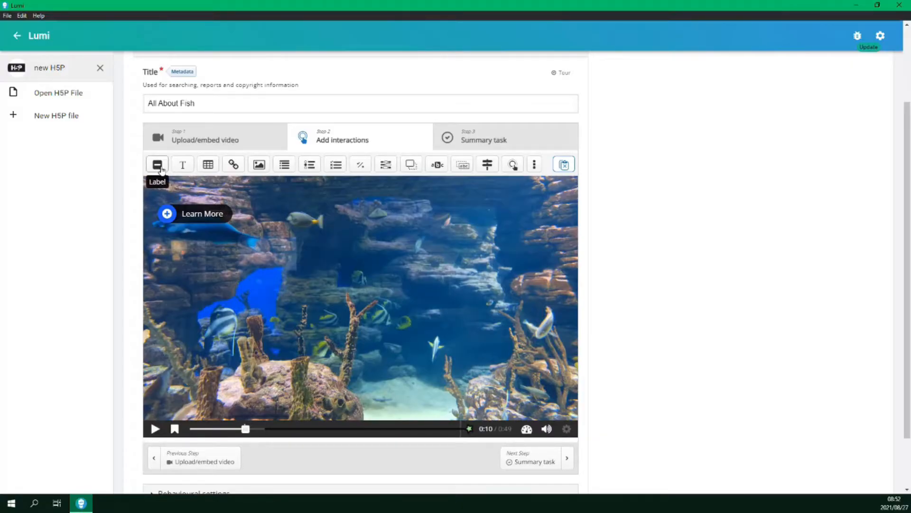
Add a 0:20–0:25 Label reading 'Did You Know: There are over 30,000 different species of fish.'.
left_click(157, 165)
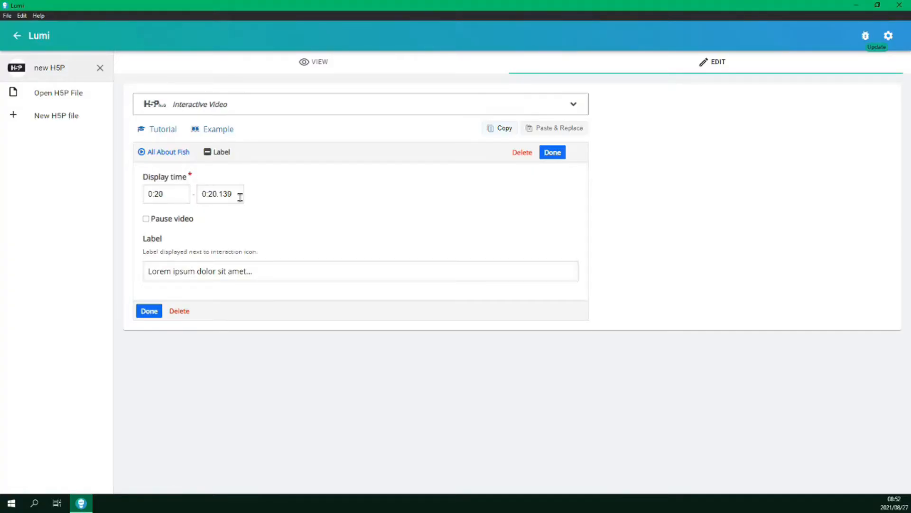
double_click(219, 194)
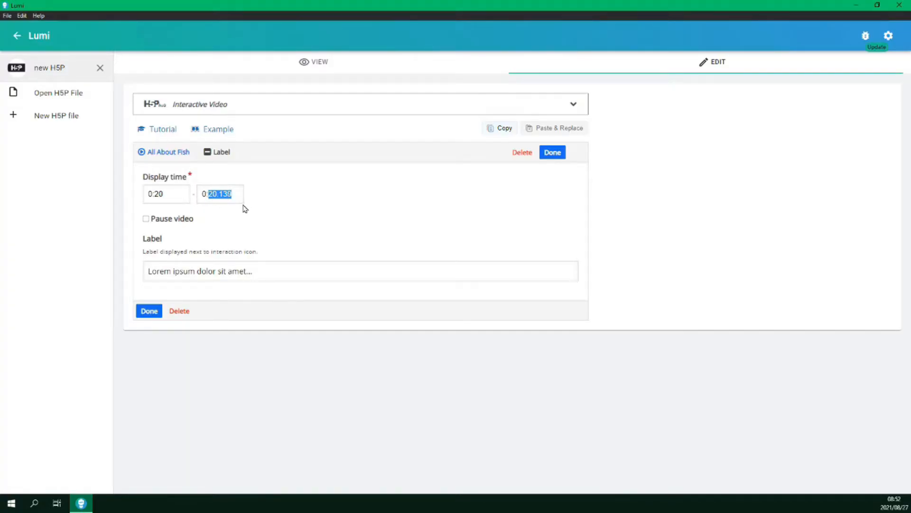
type("0:28")
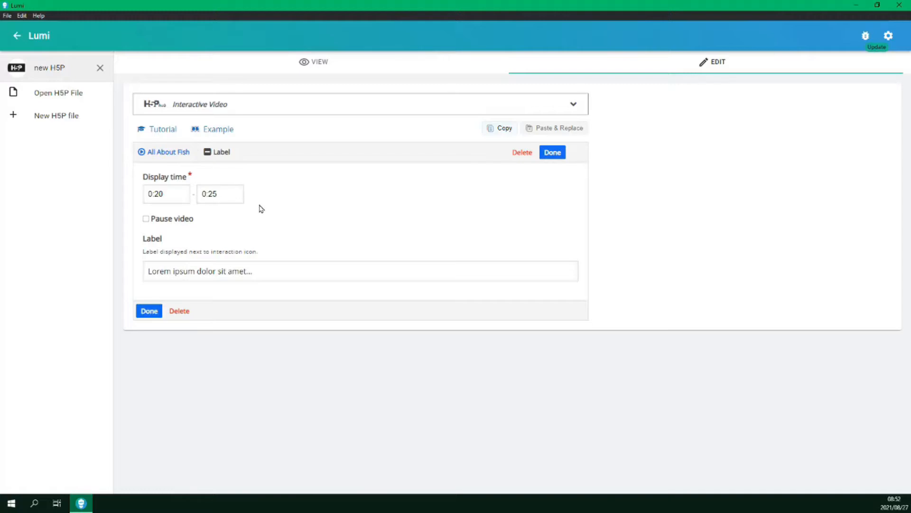
mouse_move(279, 217)
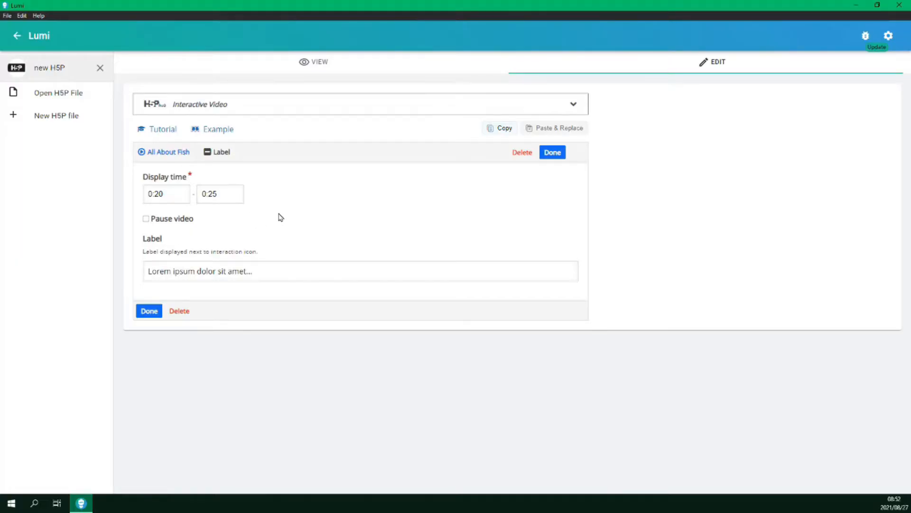
mouse_move(292, 257)
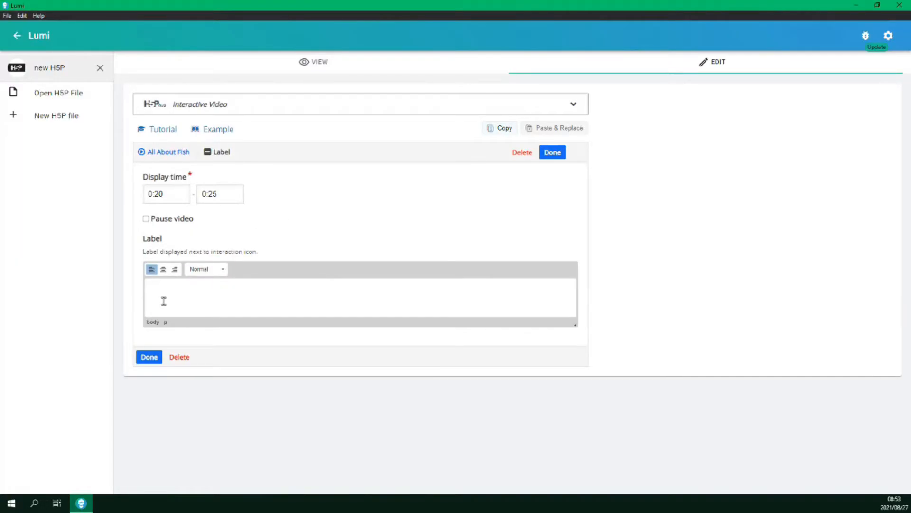
type("Did You Know: There are over 30,000 different species of fish.")
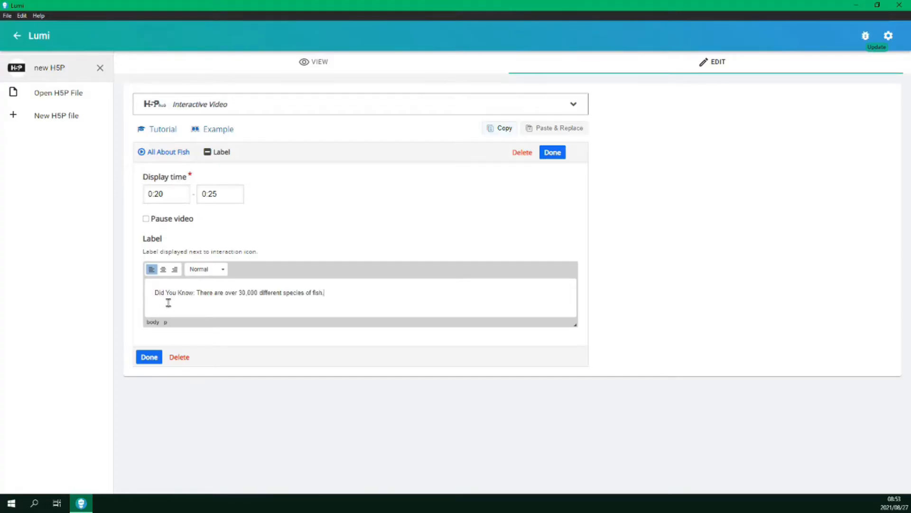
mouse_move(478, 233)
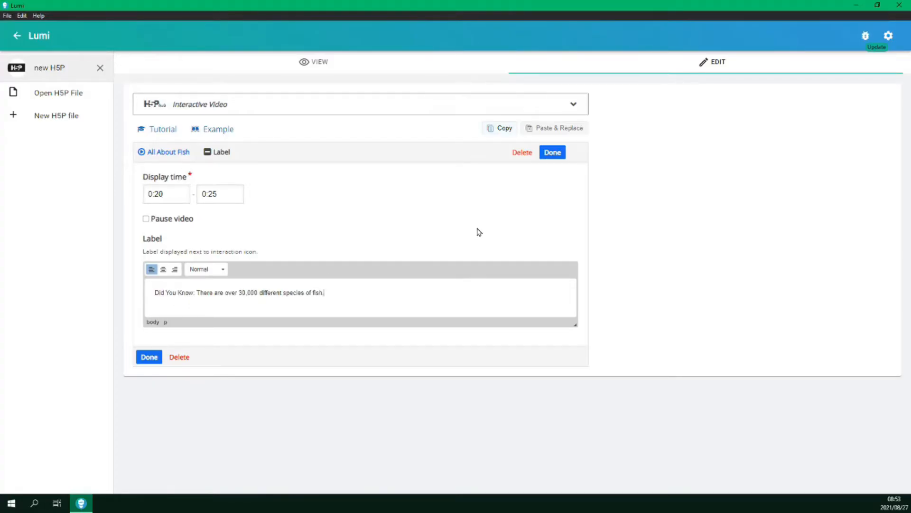
Save the 30,000 fish species label and scroll back down the editor.
left_click(149, 357)
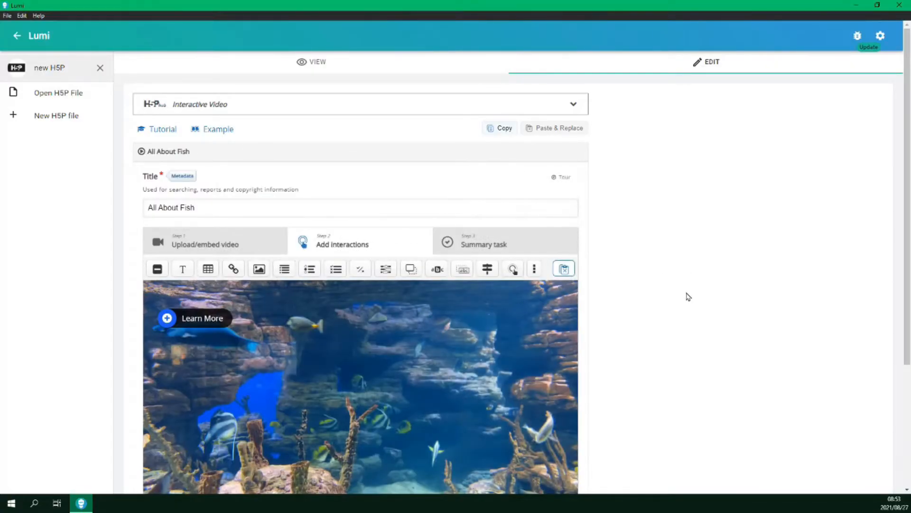
scroll("down", 3)
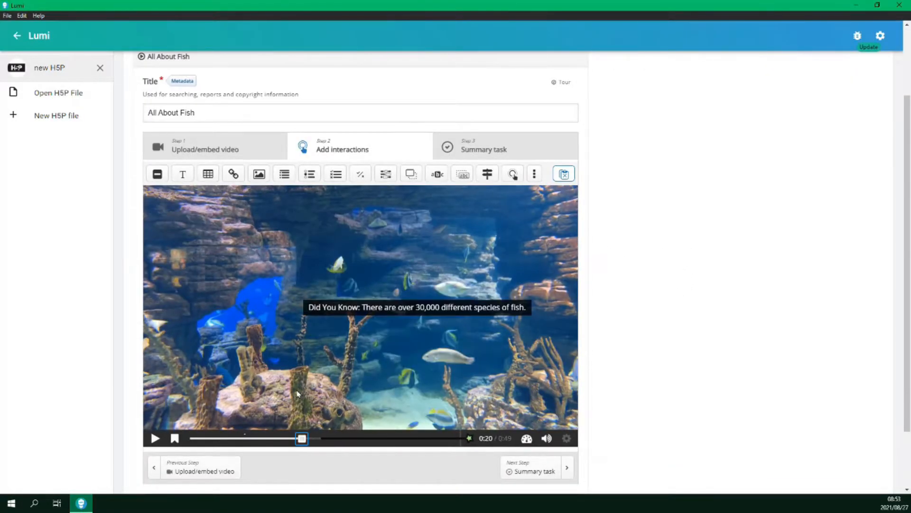
mouse_move(399, 326)
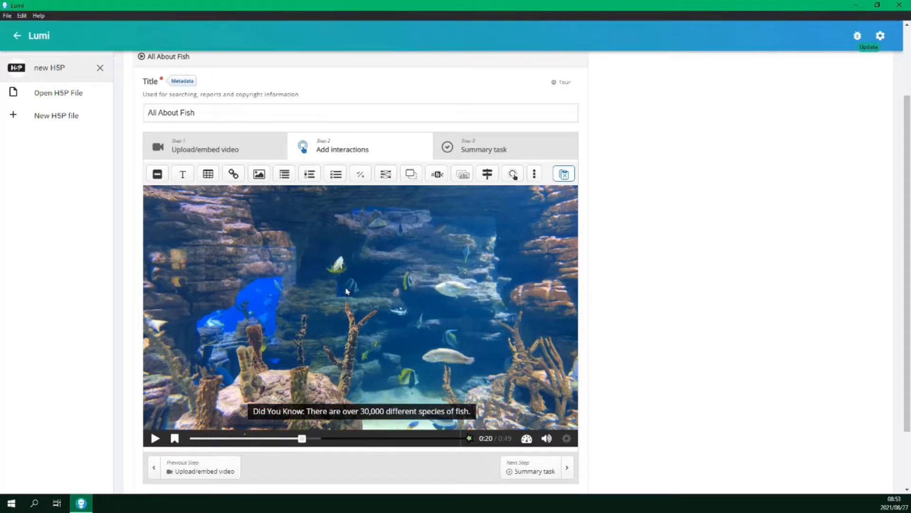
mouse_move(258, 174)
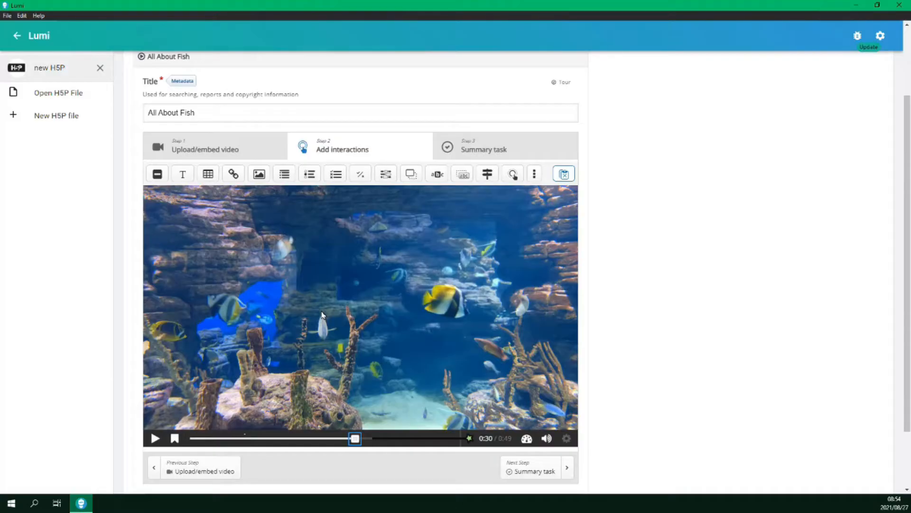
Add an Image interaction ending 0:35.08, collapsing on small screens, with a sea dragon picture.
left_click(258, 173)
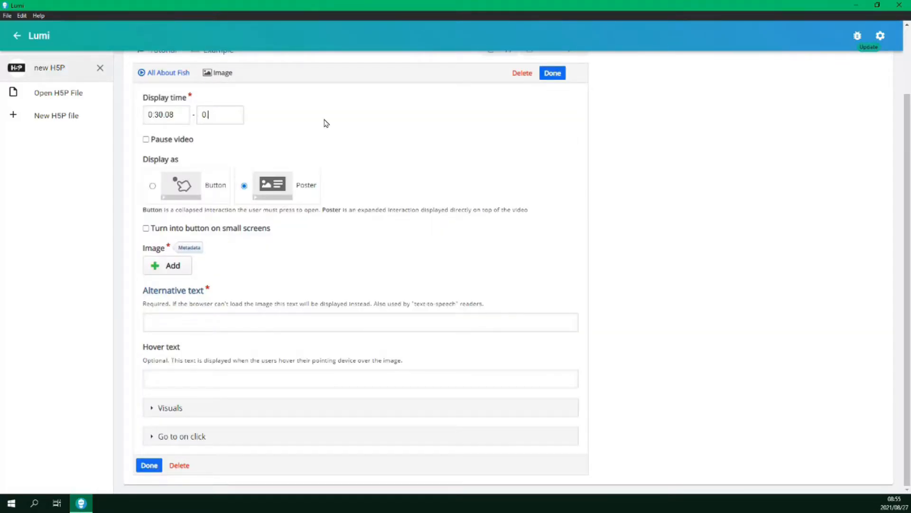
type("0:35.08")
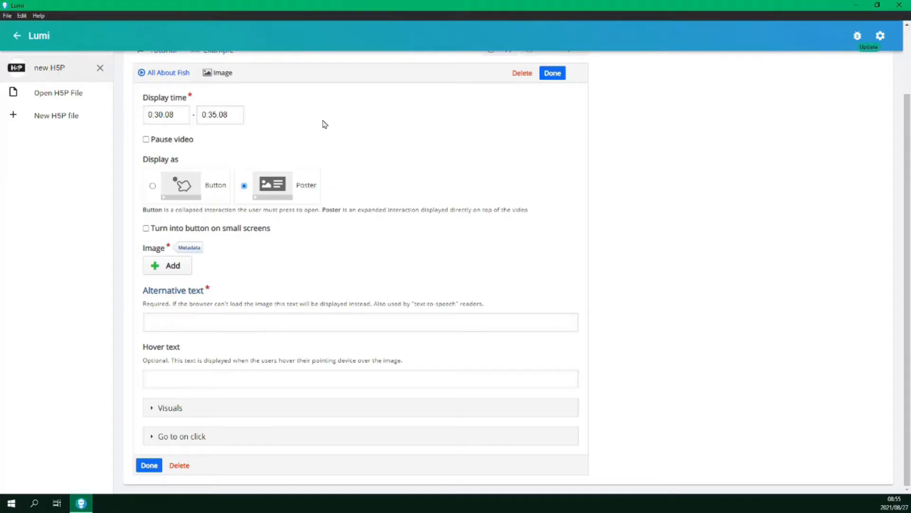
mouse_move(333, 134)
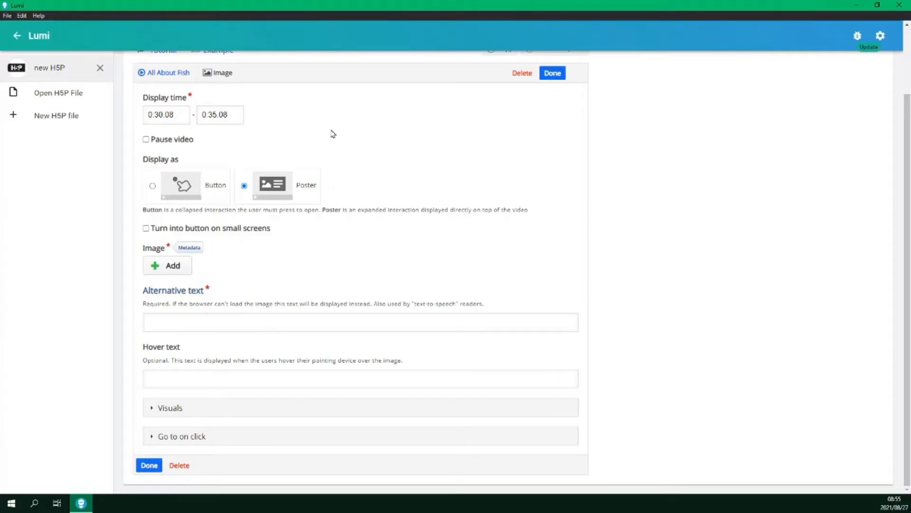
mouse_move(399, 176)
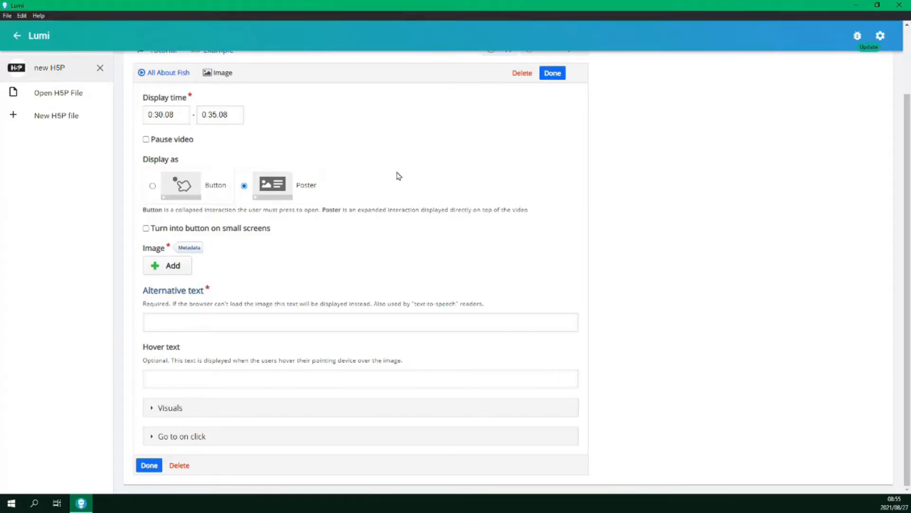
mouse_move(313, 244)
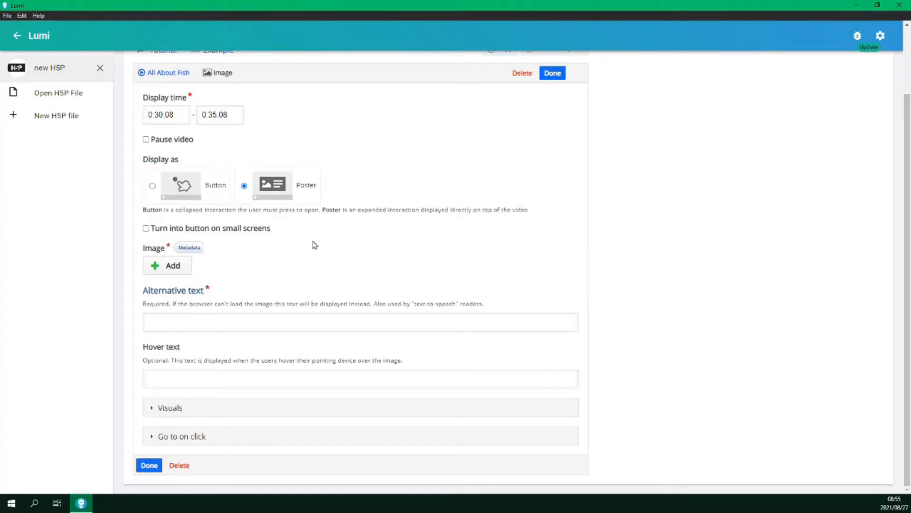
mouse_move(251, 233)
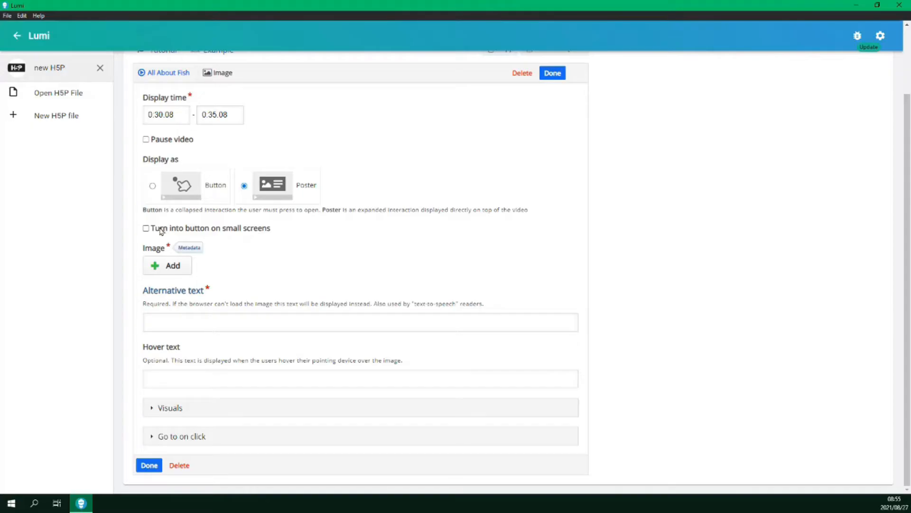
left_click(145, 228)
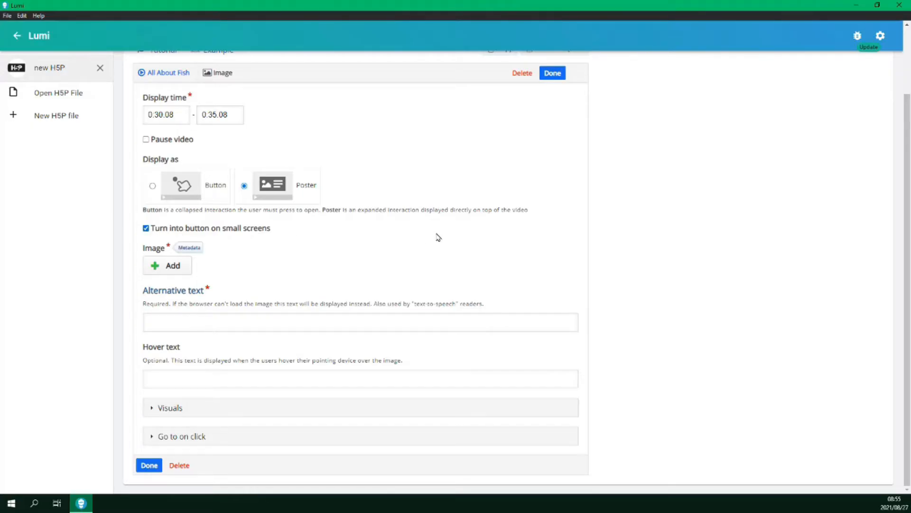
mouse_move(225, 279)
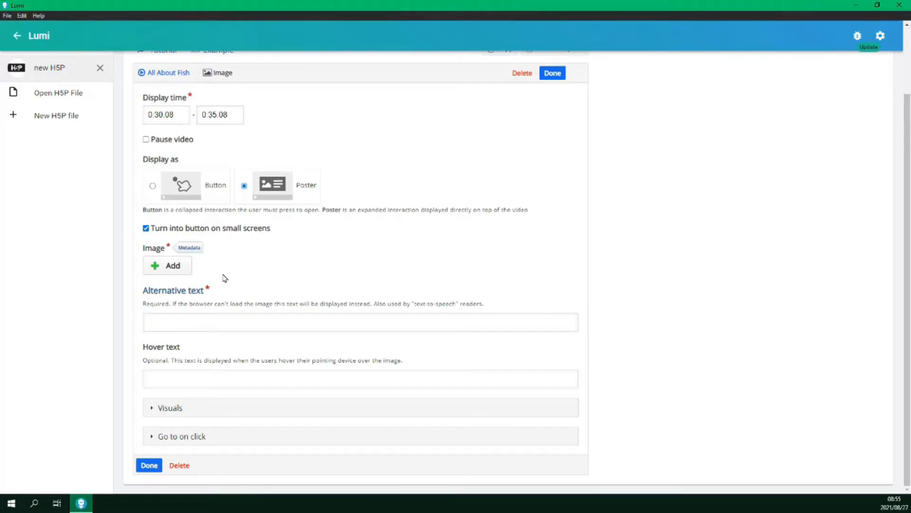
left_click(167, 265)
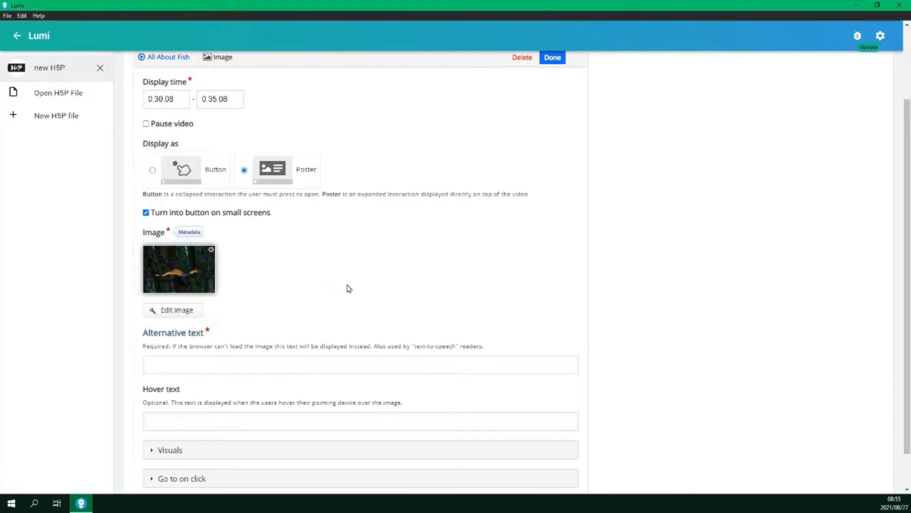
scroll("down", 3)
type("Weedy Sea Dragon")
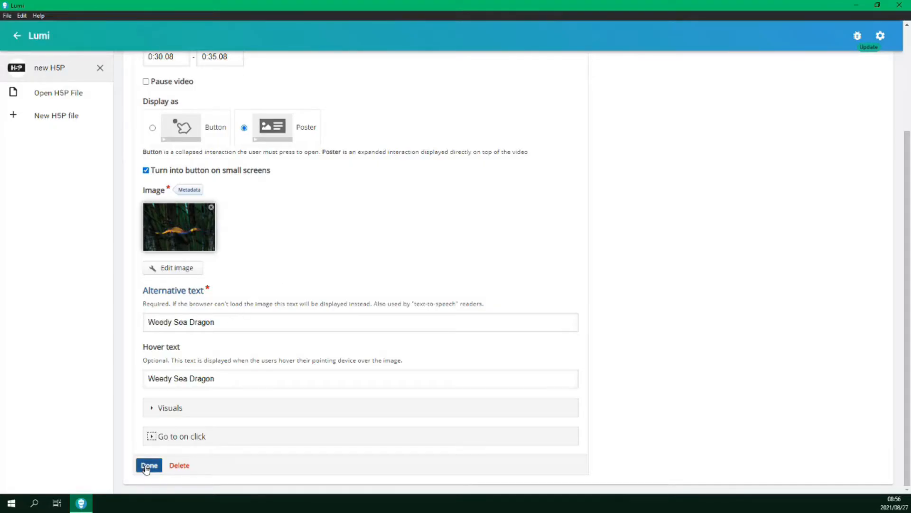
Save the Weedy Sea Dragon image and drag it to the video's top-right.
left_click(148, 465)
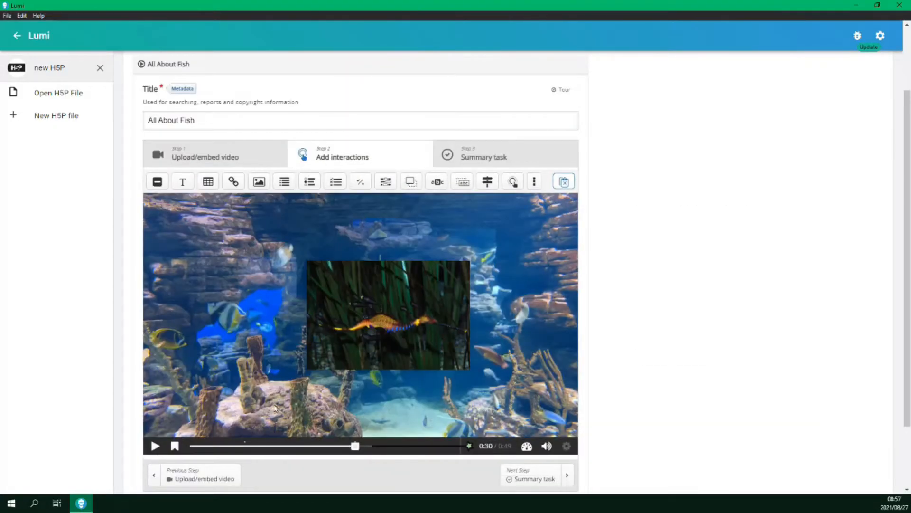
left_click(388, 315)
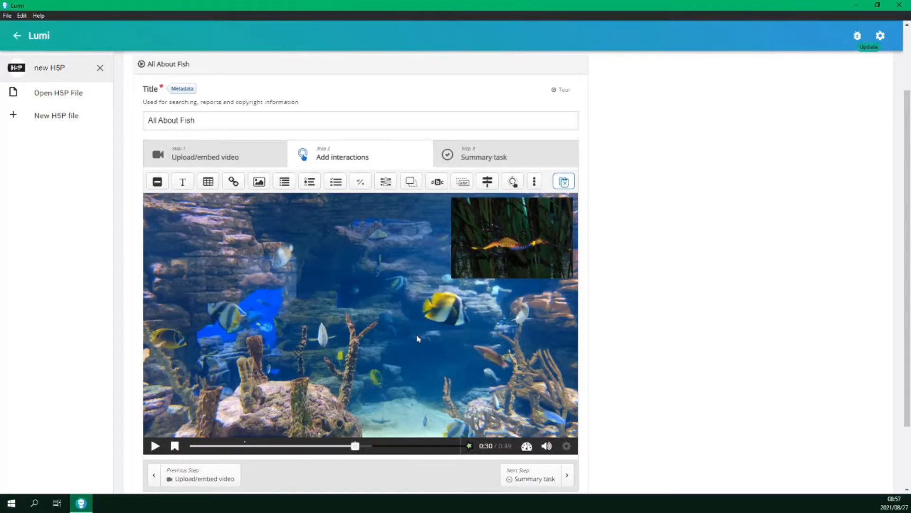
mouse_move(360, 181)
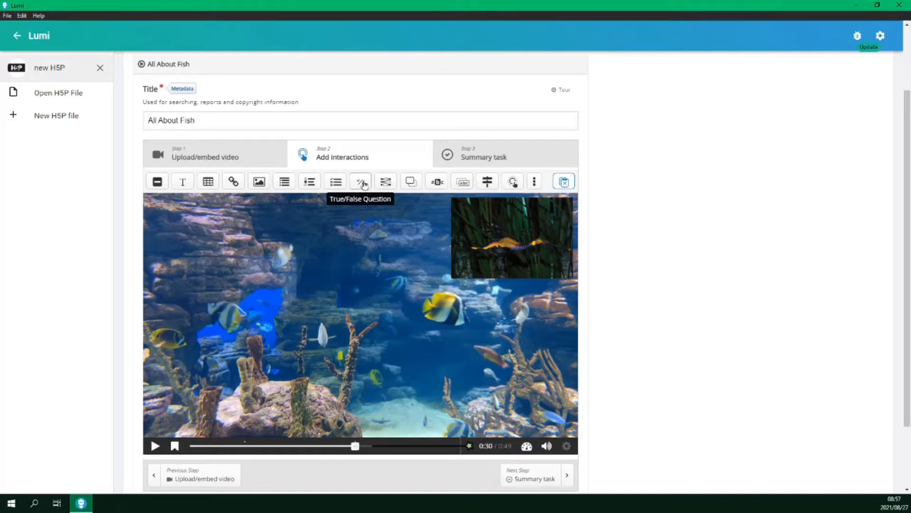
Add a True/False question ending at 0:40.00 that pauses the video and shows as a poster.
left_click(360, 181)
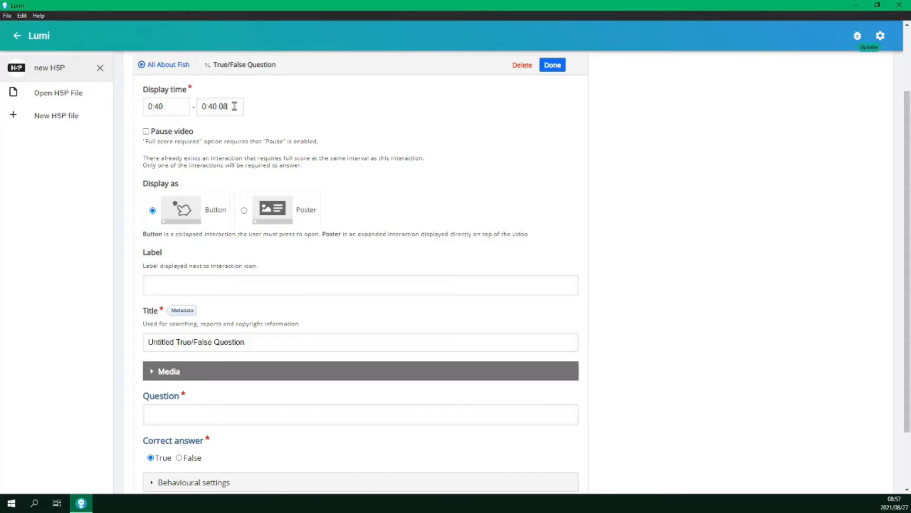
type("0:40.00")
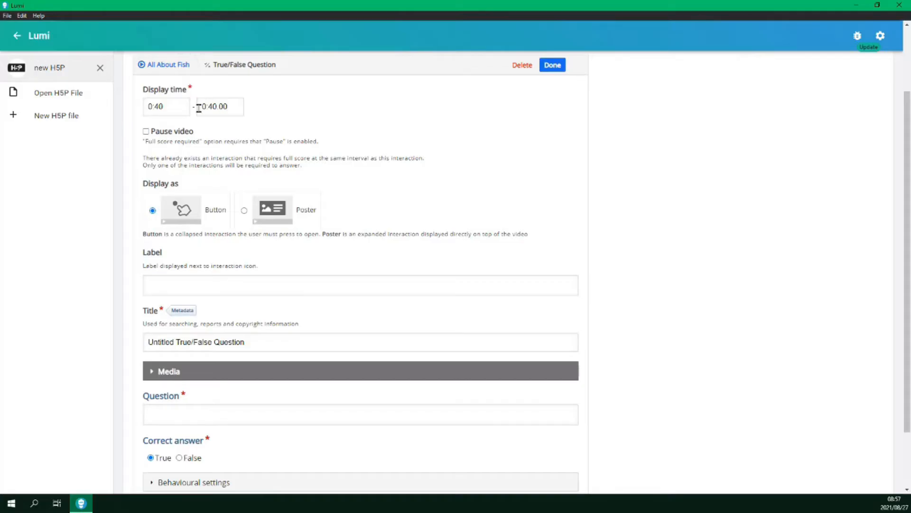
left_click(145, 131)
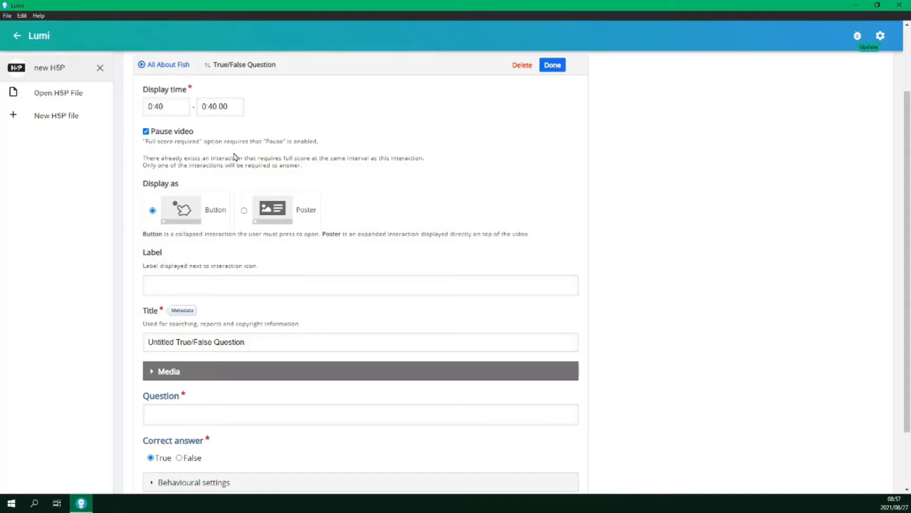
mouse_move(244, 211)
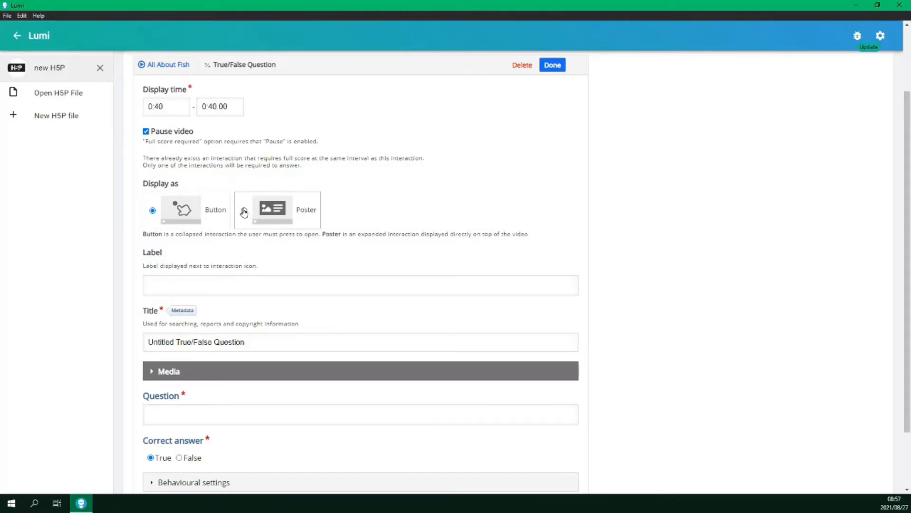
left_click(243, 210)
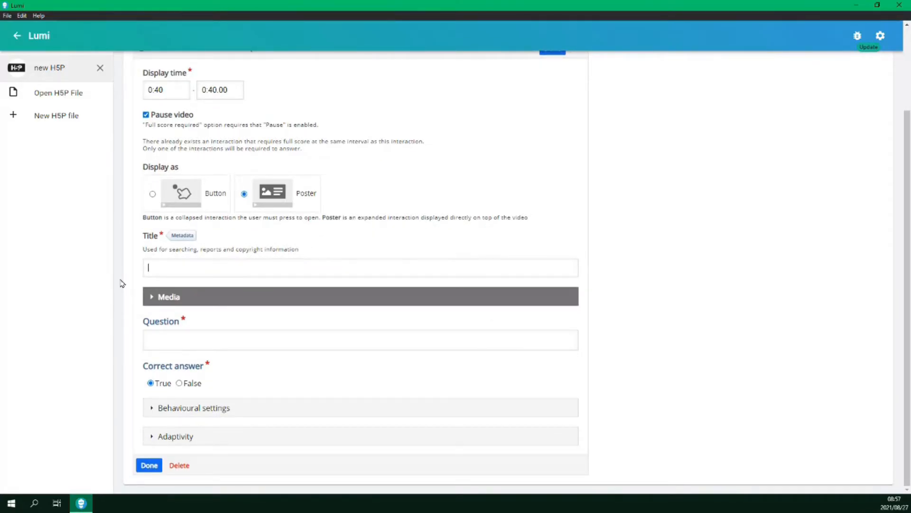
Title it 'Quick Question' with the statement 'Fish live in both fresh and salt water bodies'.
type("Quick Que")
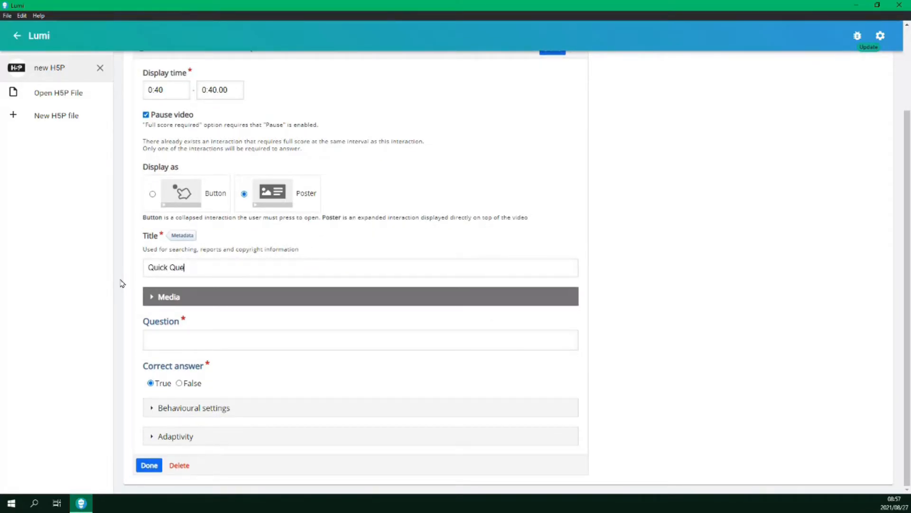
type("stion")
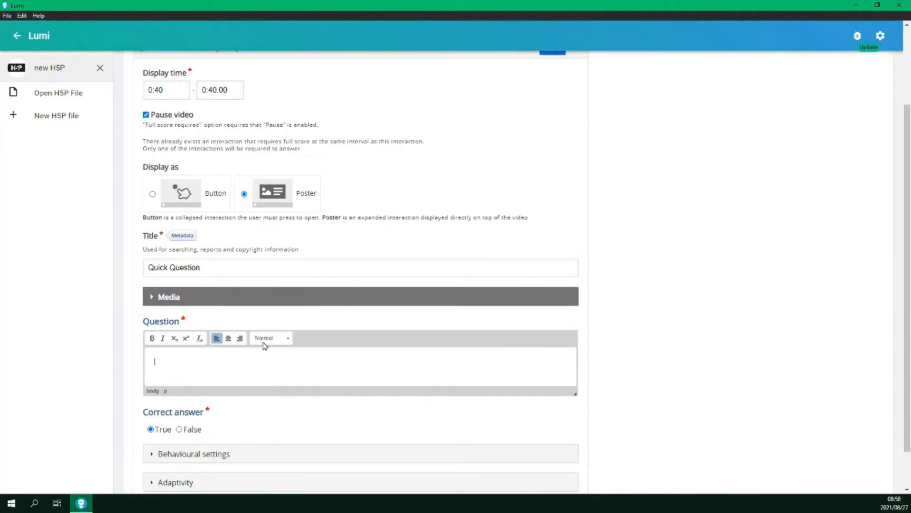
type("Fish live in both fresh and salt water bodies")
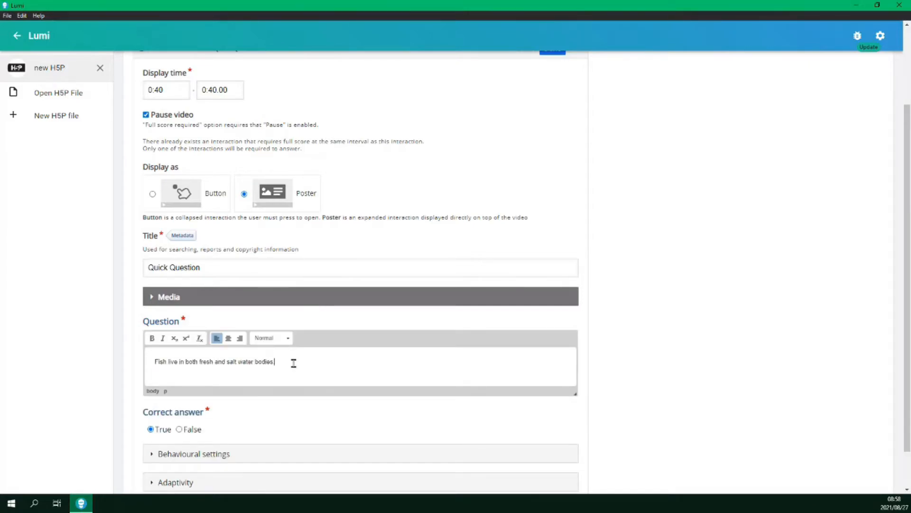
scroll("down", 3)
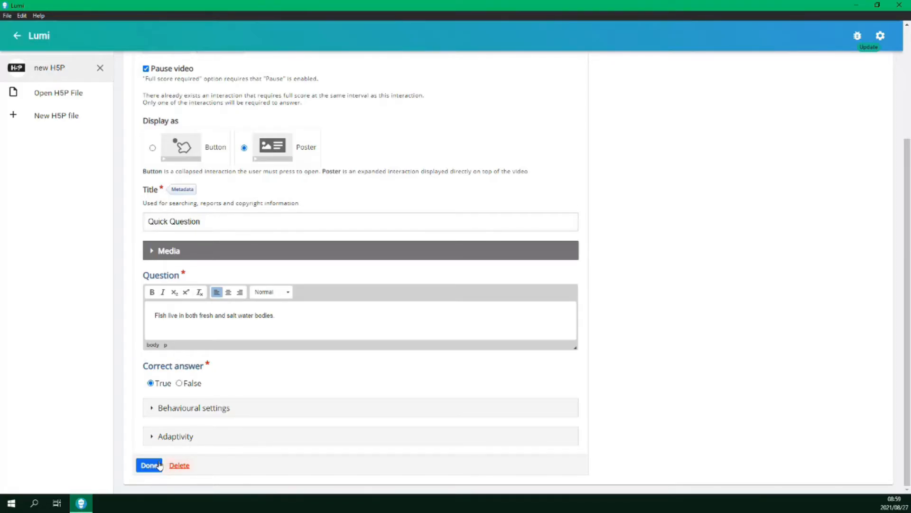
Confirm the Quick Question with Done and deselect it on the video canvas.
left_click(149, 464)
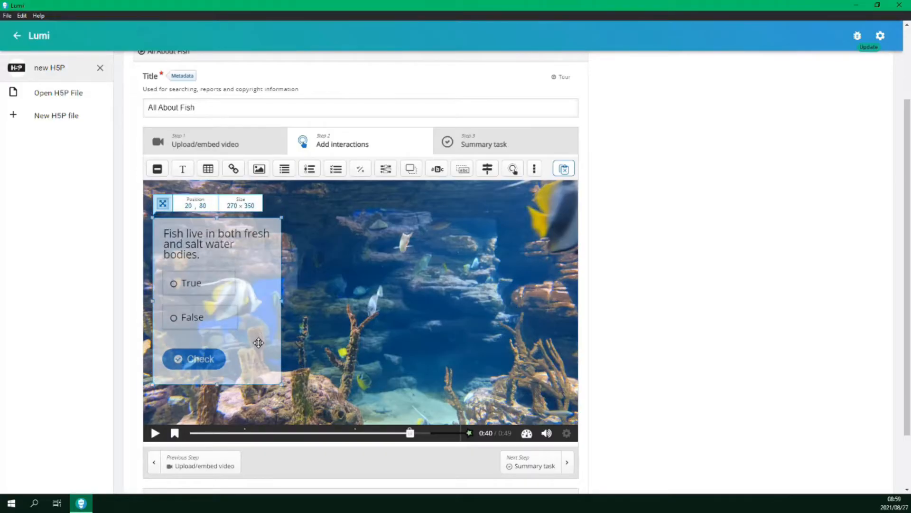
left_click(450, 295)
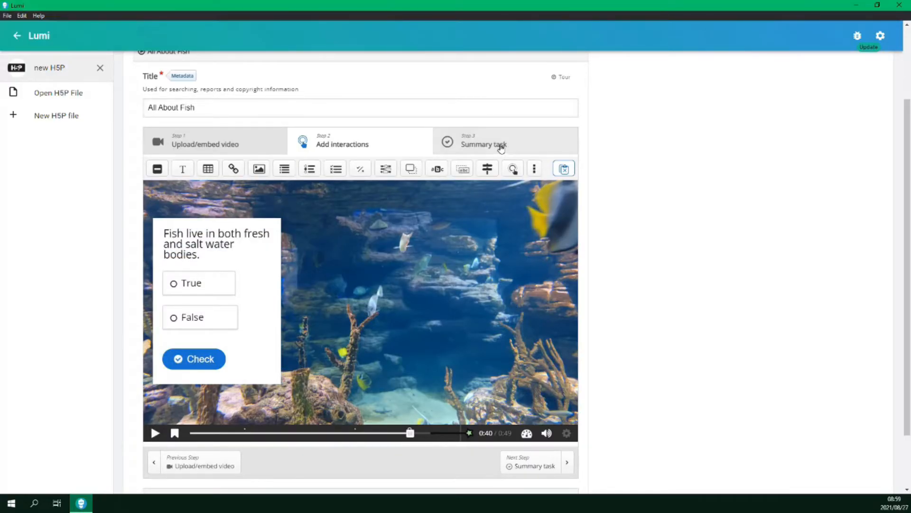
Title the summary task 'Summary' and enter its introduction and statements, starting with 'Fish have special senses'.
left_click(483, 144)
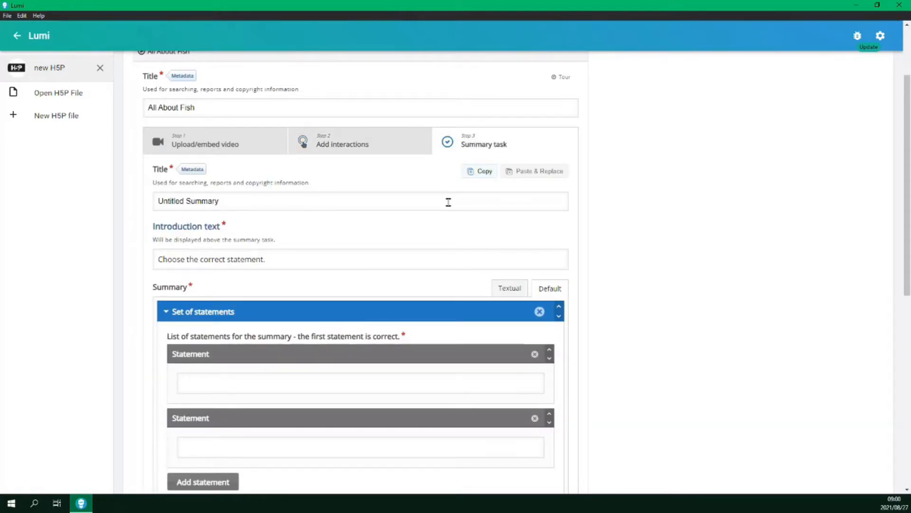
mouse_move(381, 256)
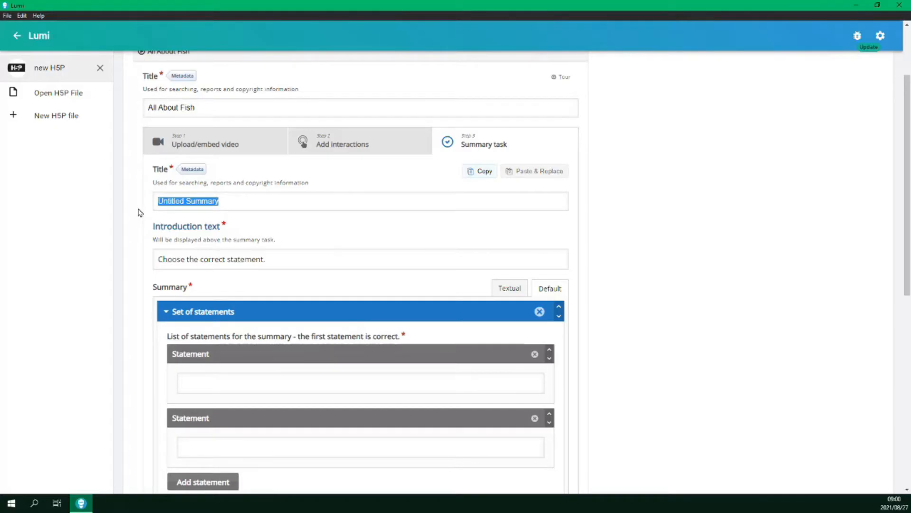
type("Summary")
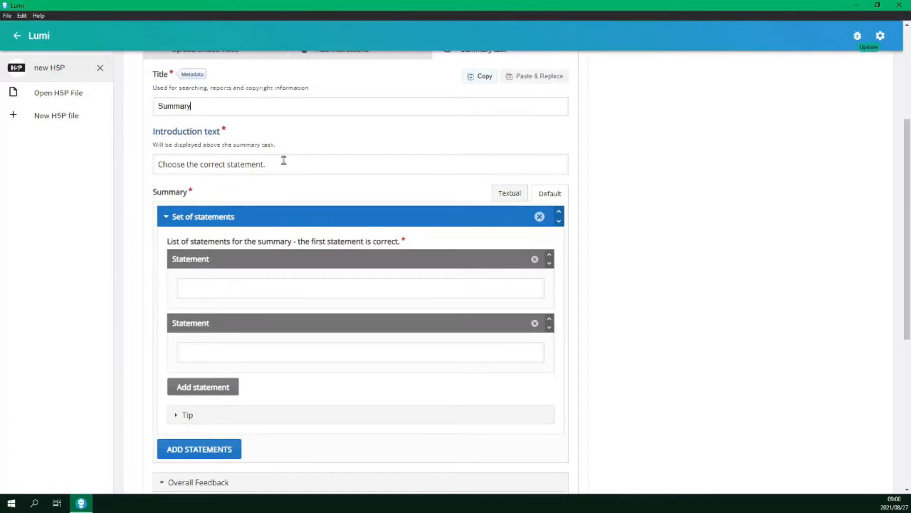
left_click(285, 163)
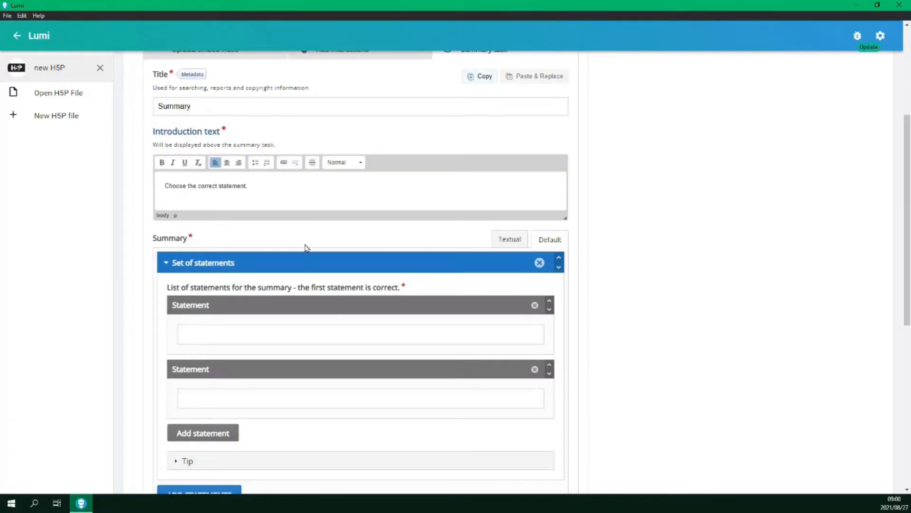
left_click(359, 333)
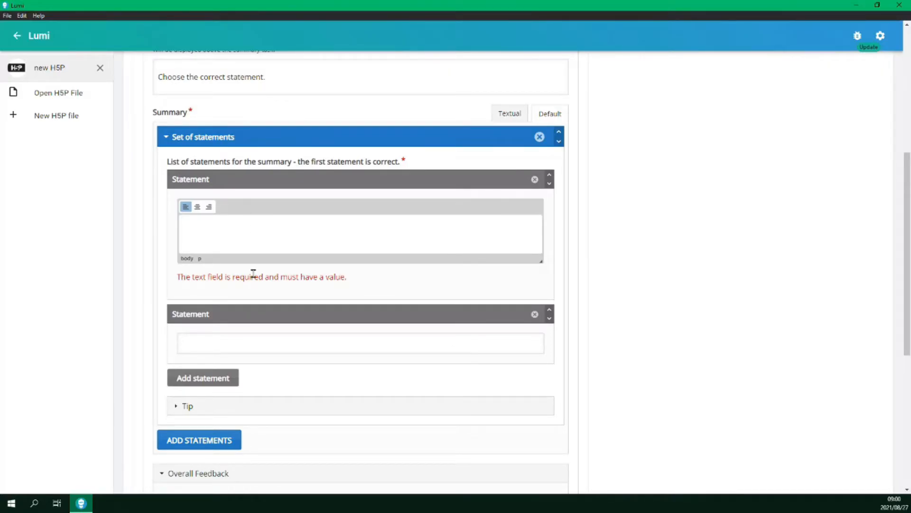
mouse_move(253, 111)
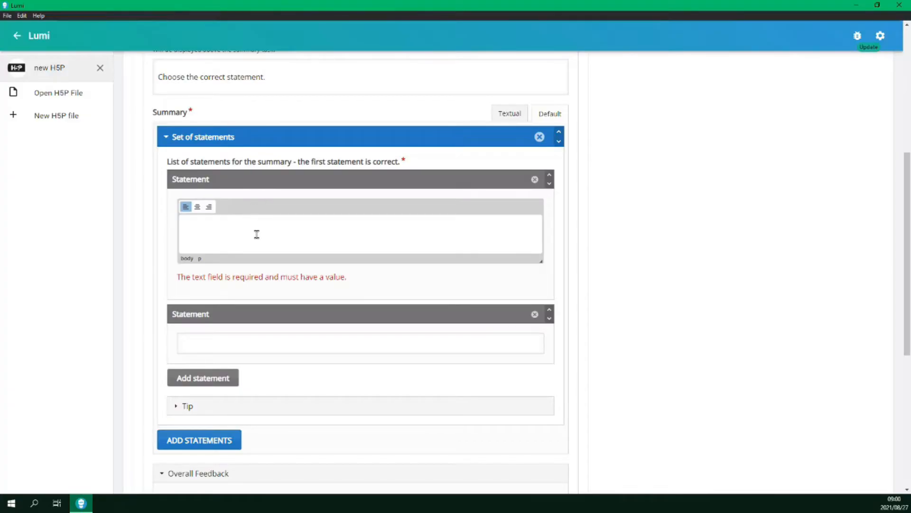
mouse_move(256, 234)
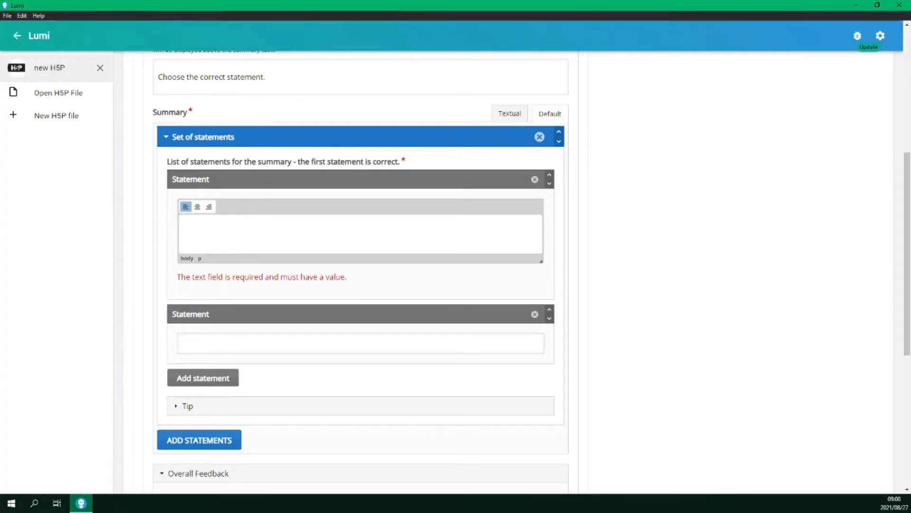
scroll("down", 3)
type("Fish only live in salt water")
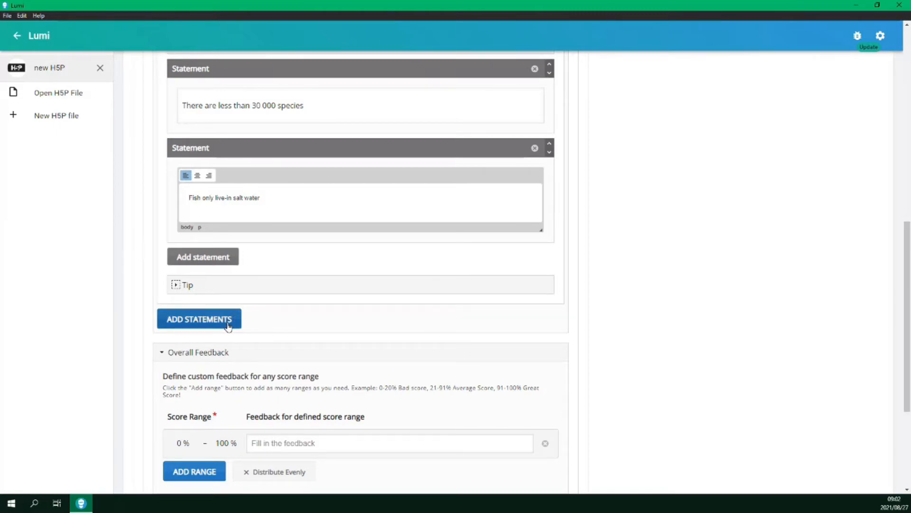
scroll("up", 3)
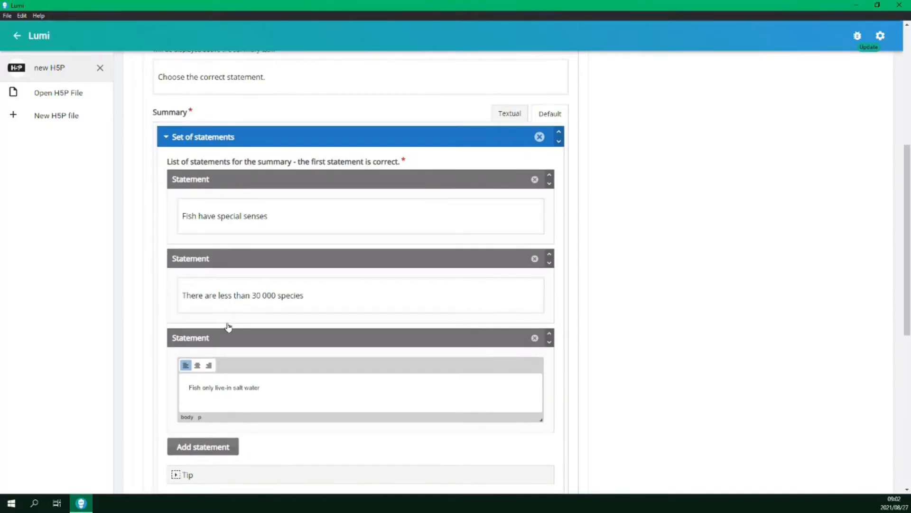
scroll("down", 3)
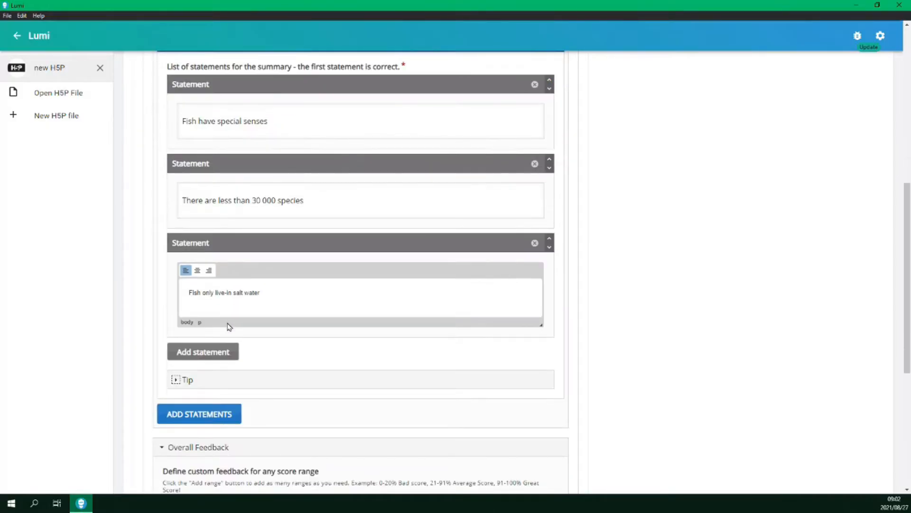
scroll("down", 3)
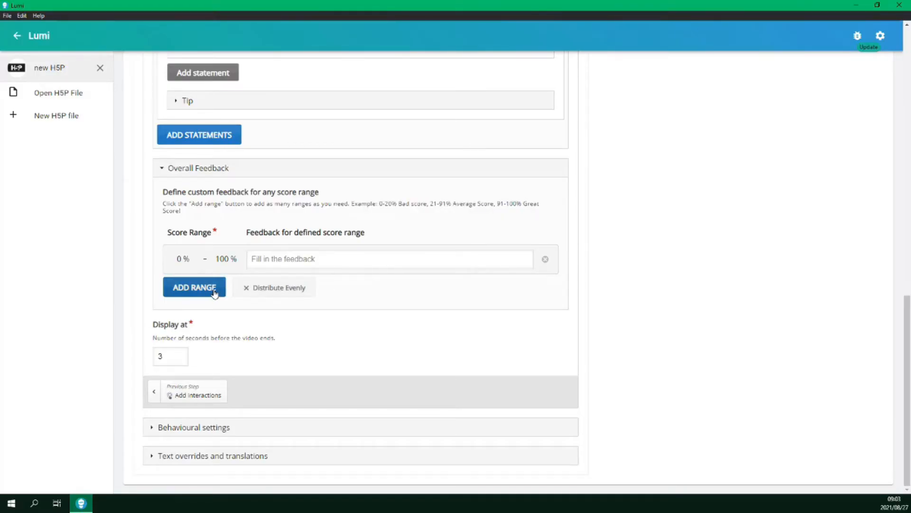
Add two more feedback ranges and label the 0–20% range 'Bad Score'.
left_click(194, 287)
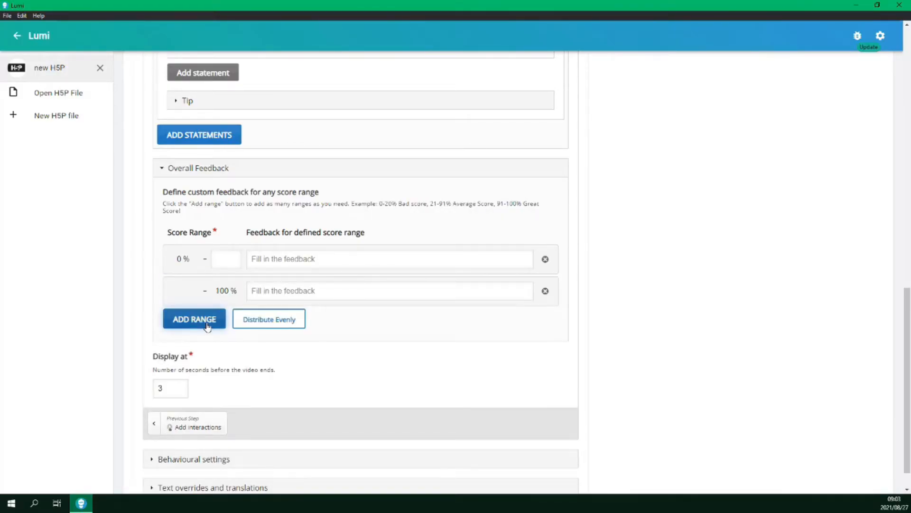
left_click(195, 318)
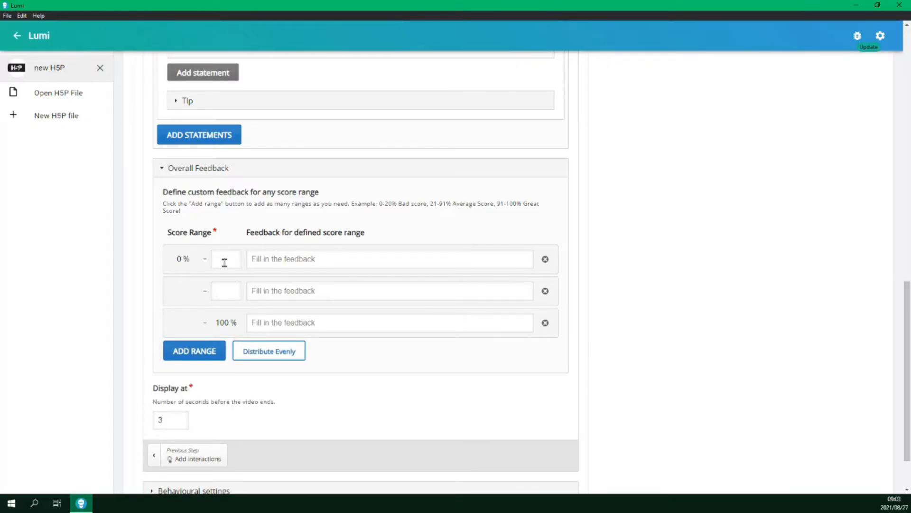
type("20 %")
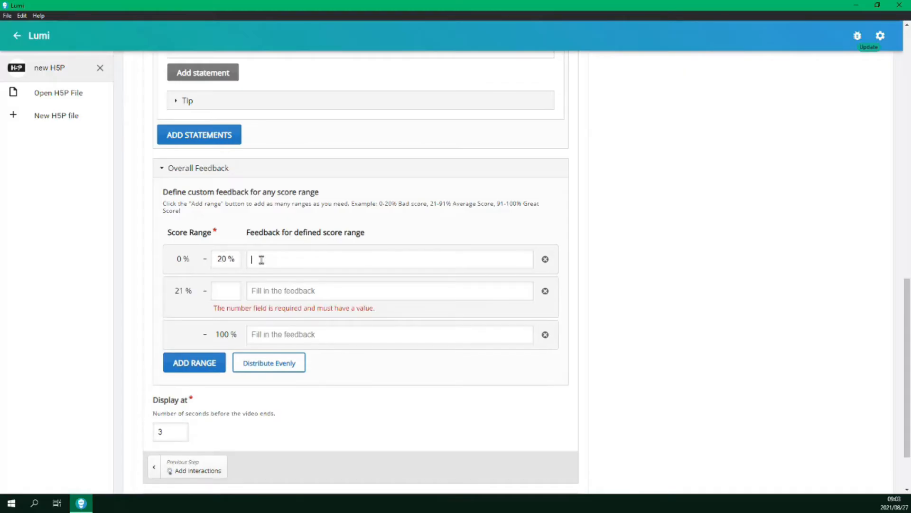
type("Bad")
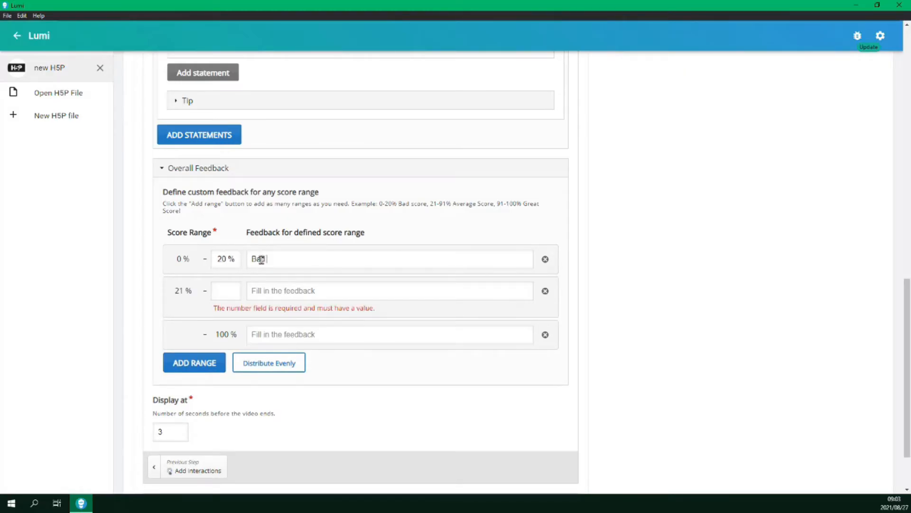
type("Score")
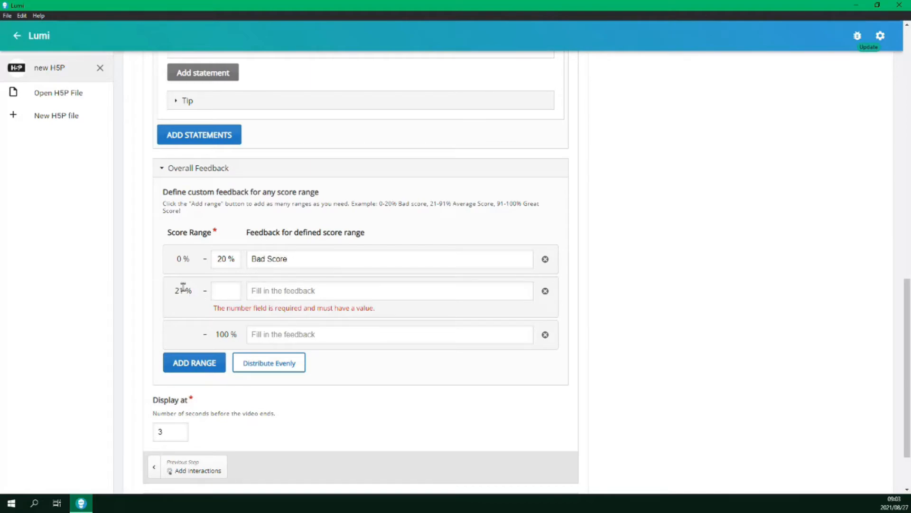
Label 21–91% as 'Average Score' and 92–100% as 'Great Score'.
type("9")
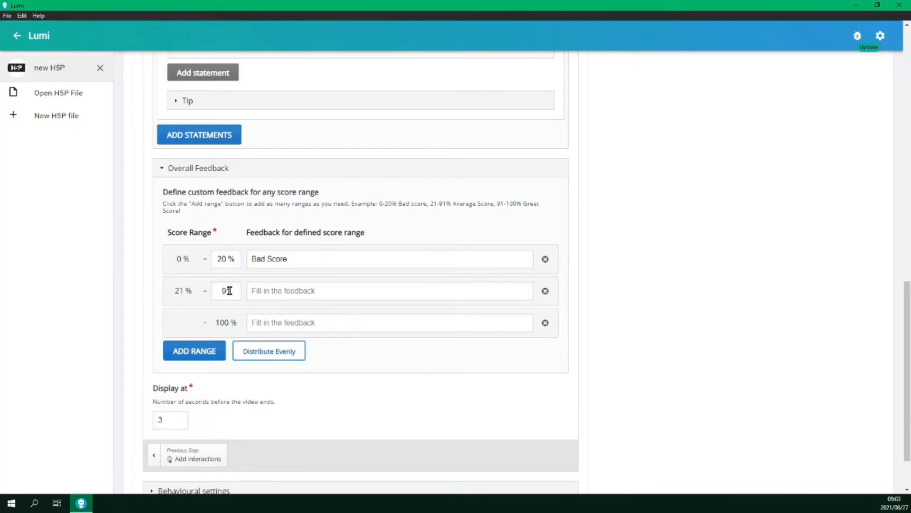
type("1")
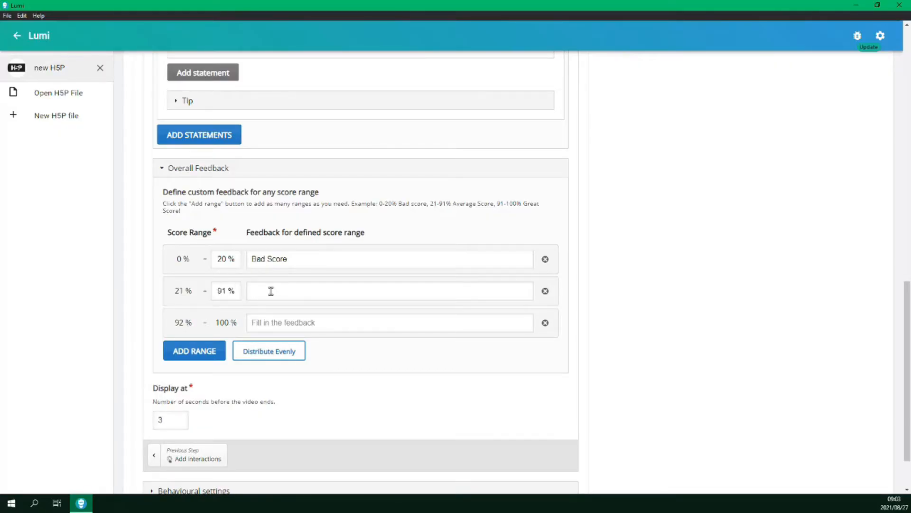
type("Avera")
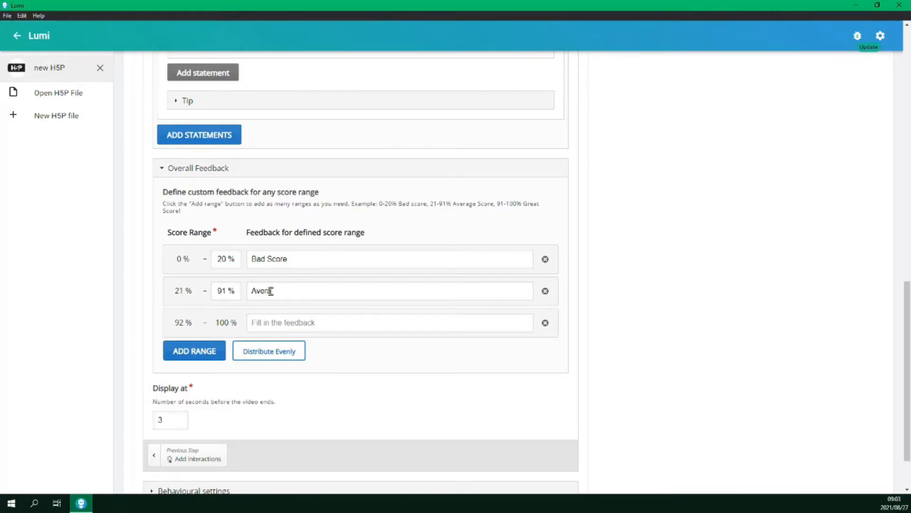
type("ge Score")
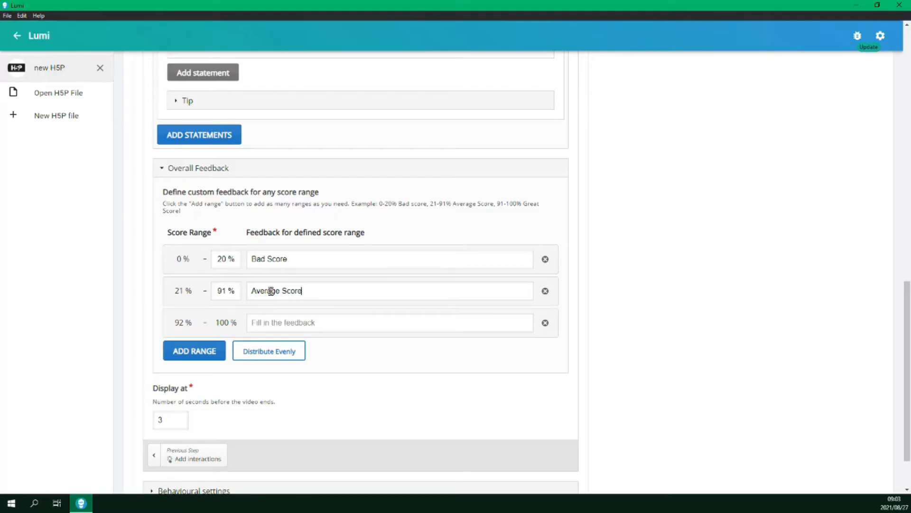
scroll("down", 3)
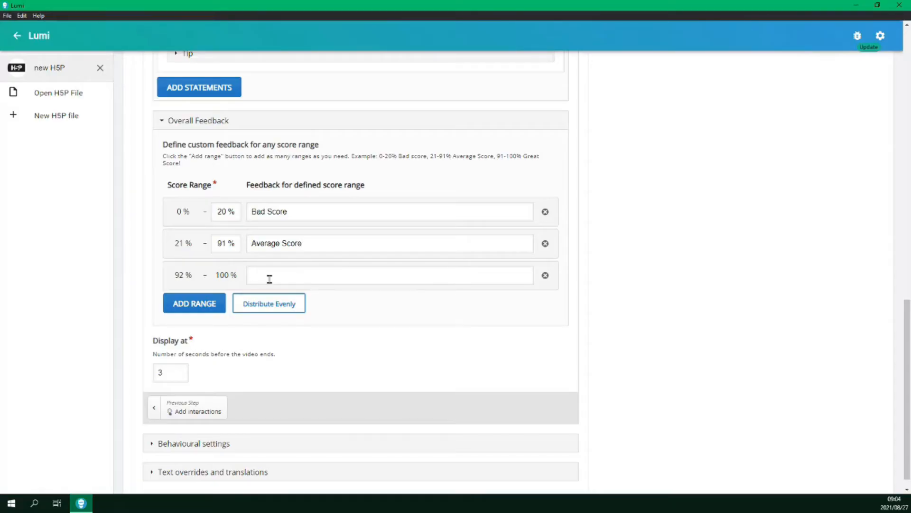
type("Great Score")
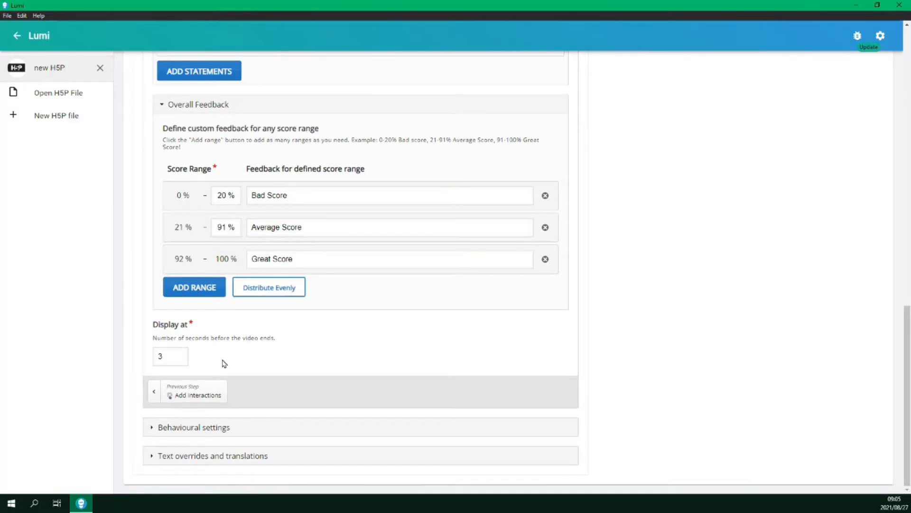
left_click(293, 259)
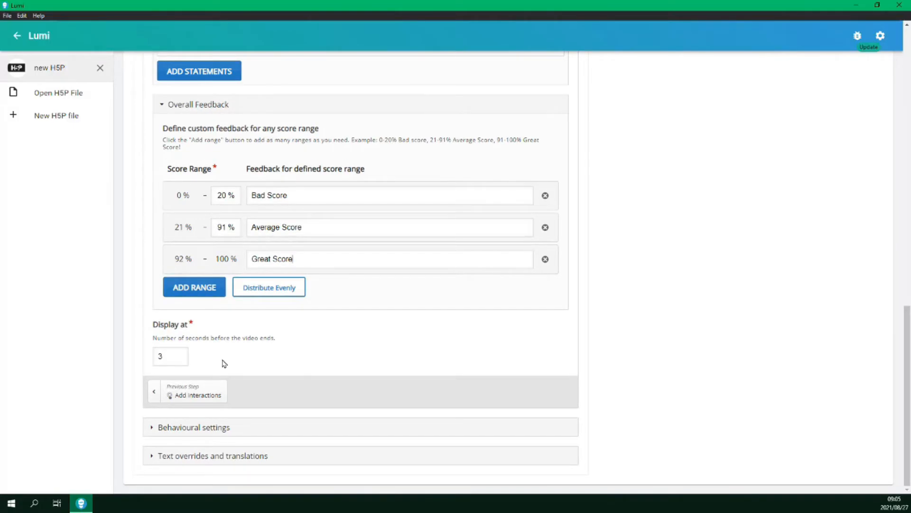
mouse_move(185, 355)
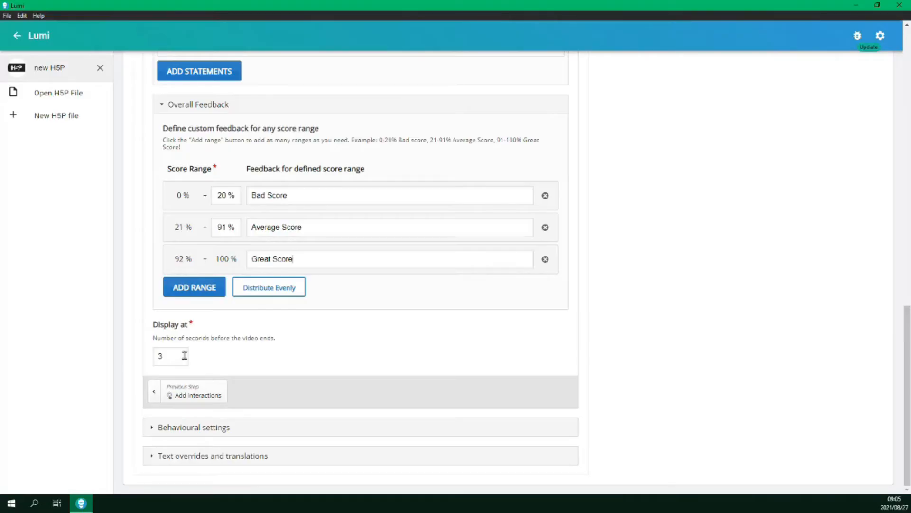
mouse_move(264, 355)
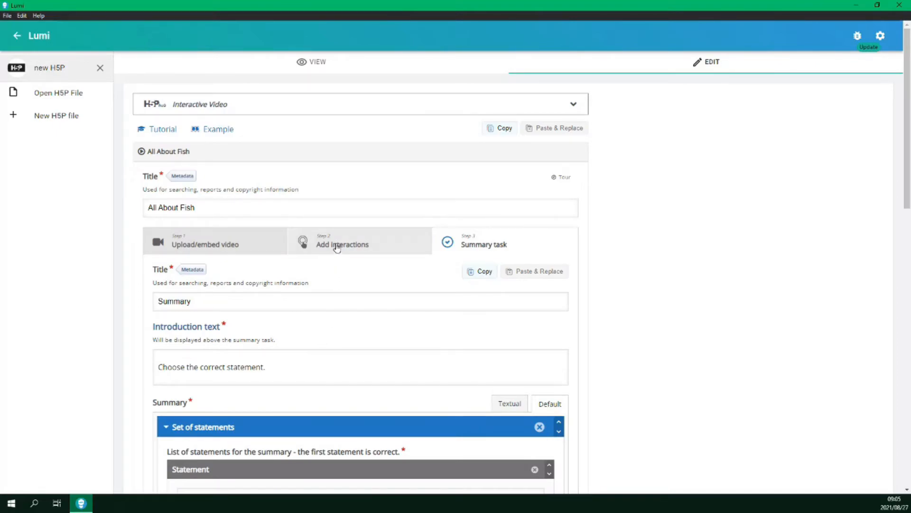
left_click(205, 240)
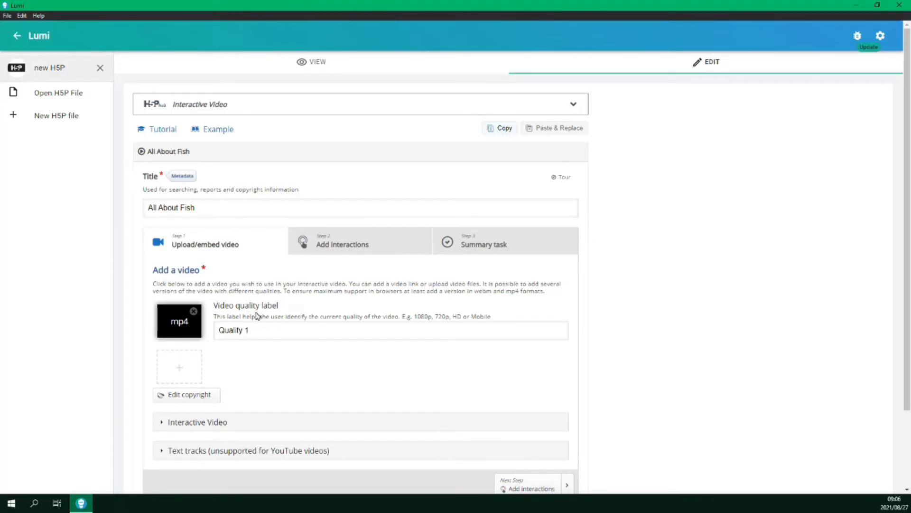
left_click(484, 240)
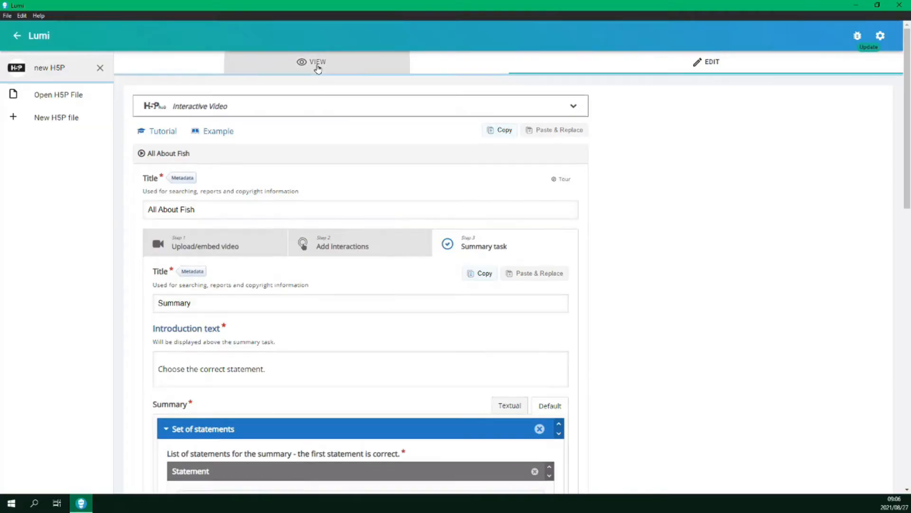
Preview and play the fish video, pause it, and open the Learn More information.
left_click(317, 62)
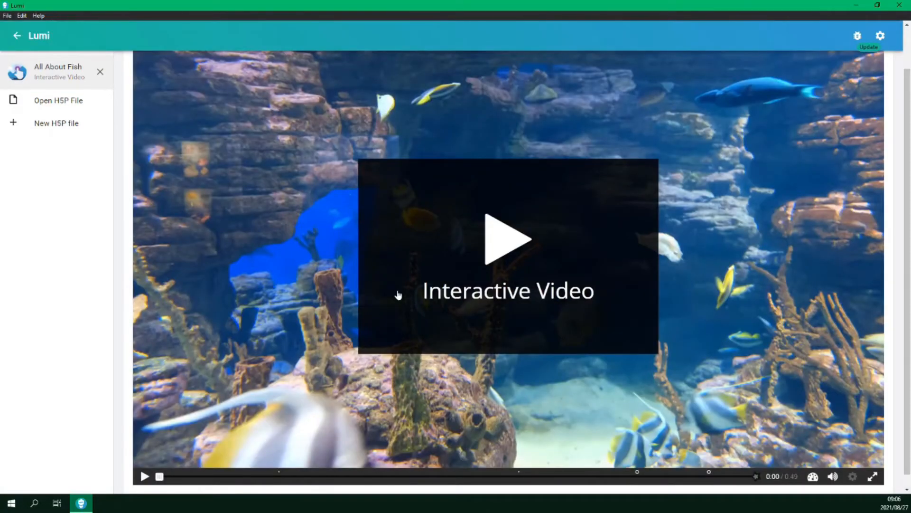
mouse_move(499, 243)
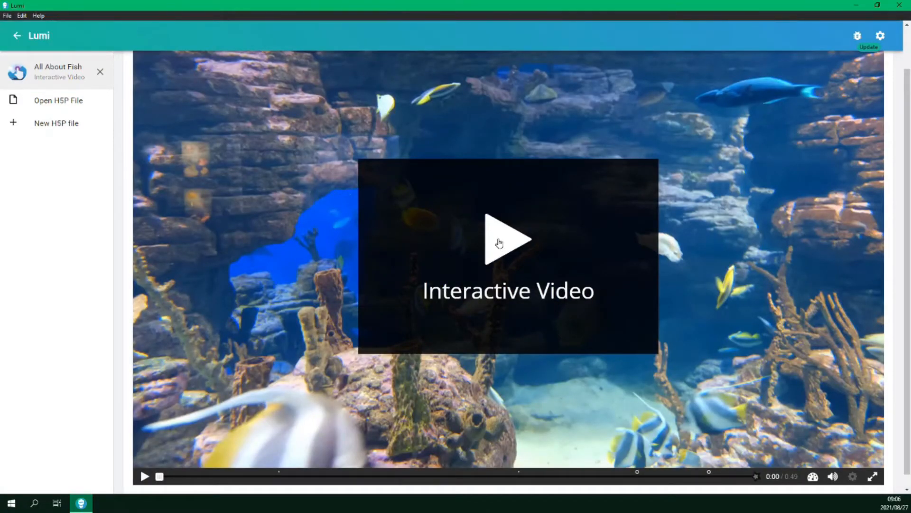
left_click(508, 238)
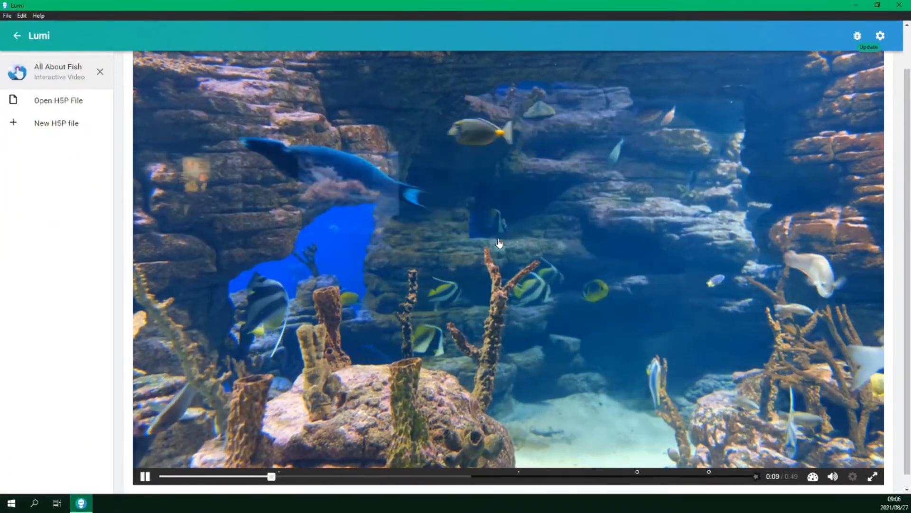
left_click(144, 476)
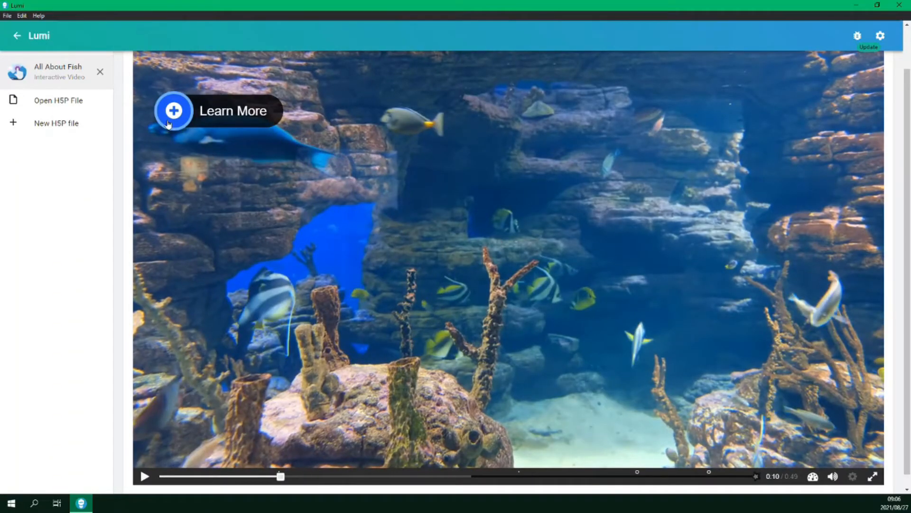
left_click(173, 110)
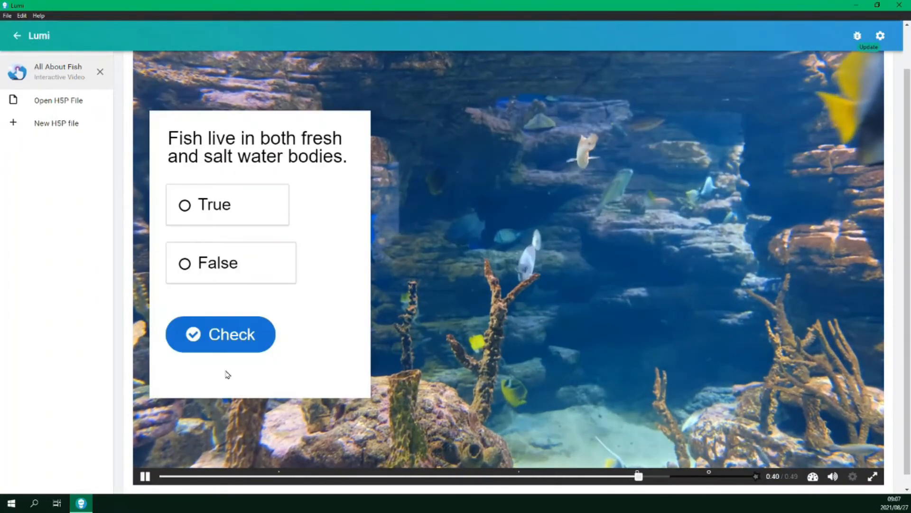
Answer the Quick Question with True, check it, and continue the video.
left_click(227, 204)
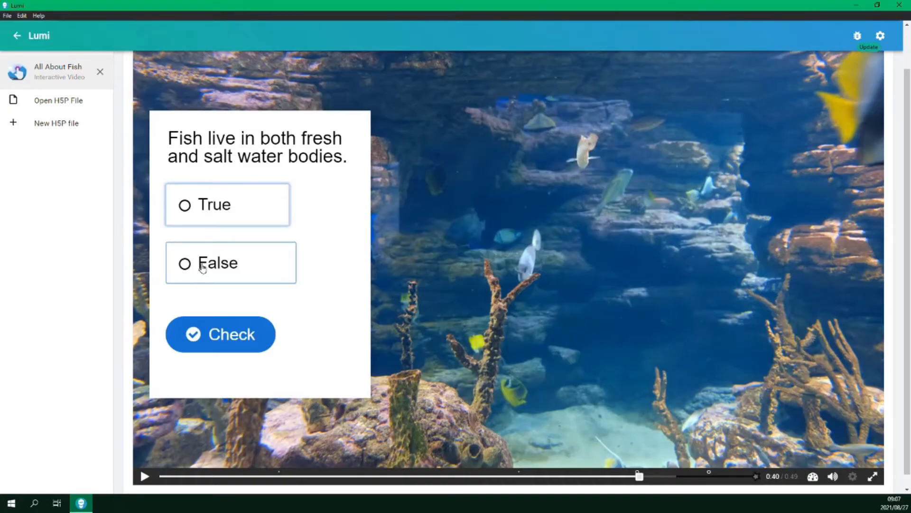
left_click(184, 204)
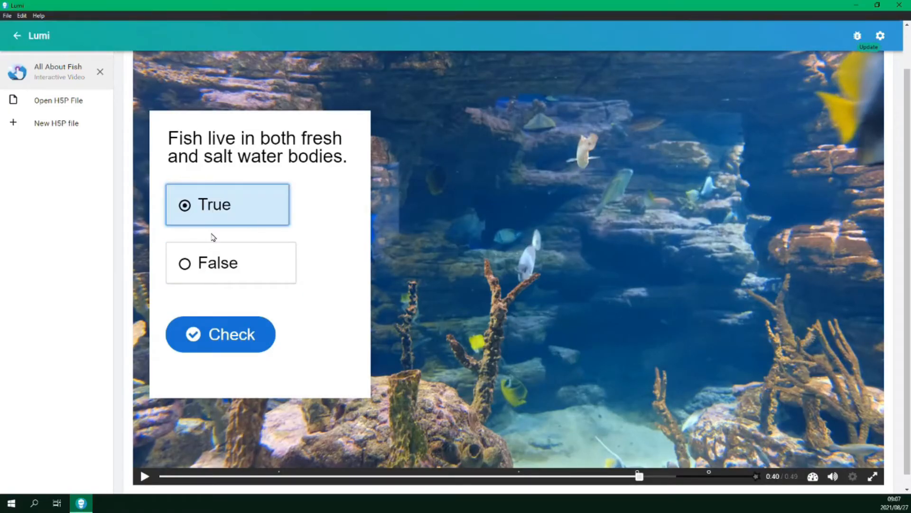
left_click(221, 334)
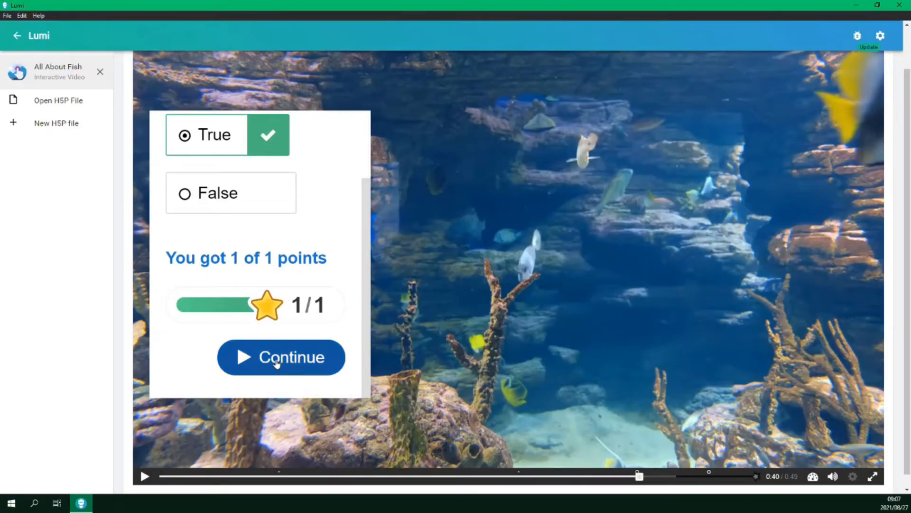
left_click(281, 357)
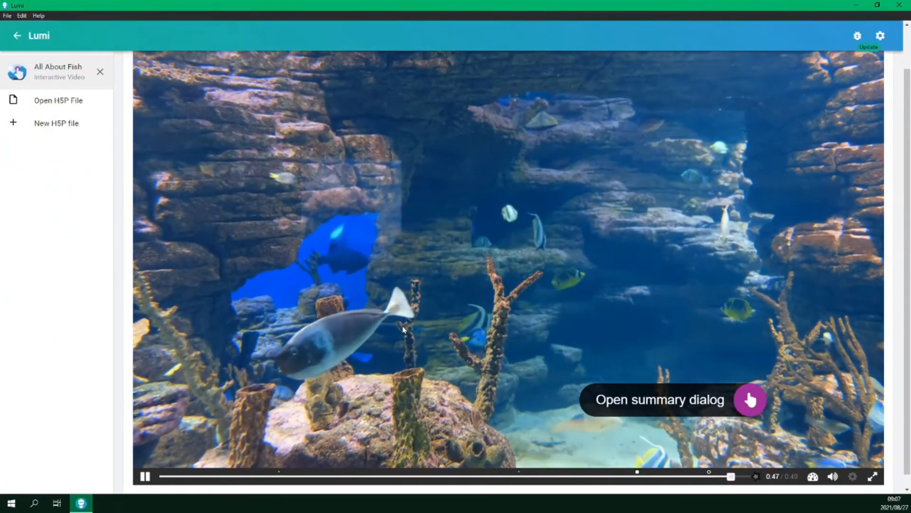
Close the answered-questions overview, choose 'Fish have special senses' in the summary, and continue.
left_click(749, 400)
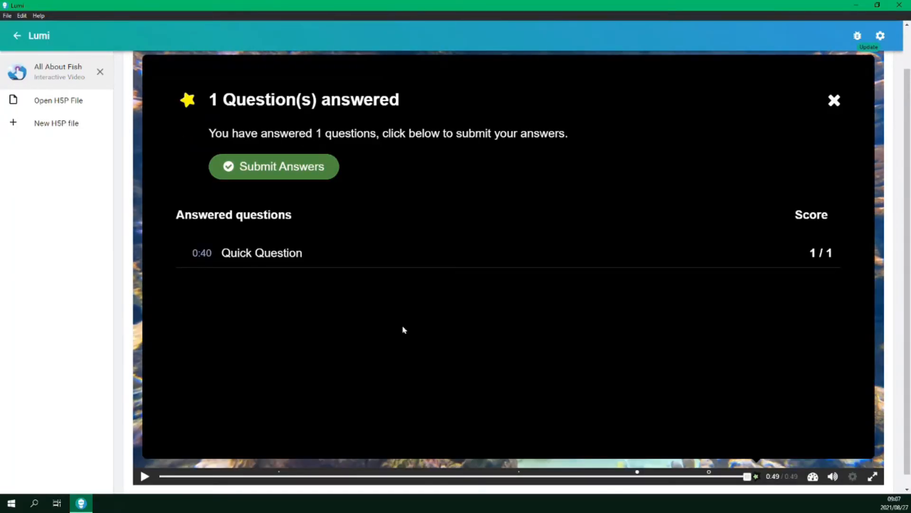
mouse_move(450, 304)
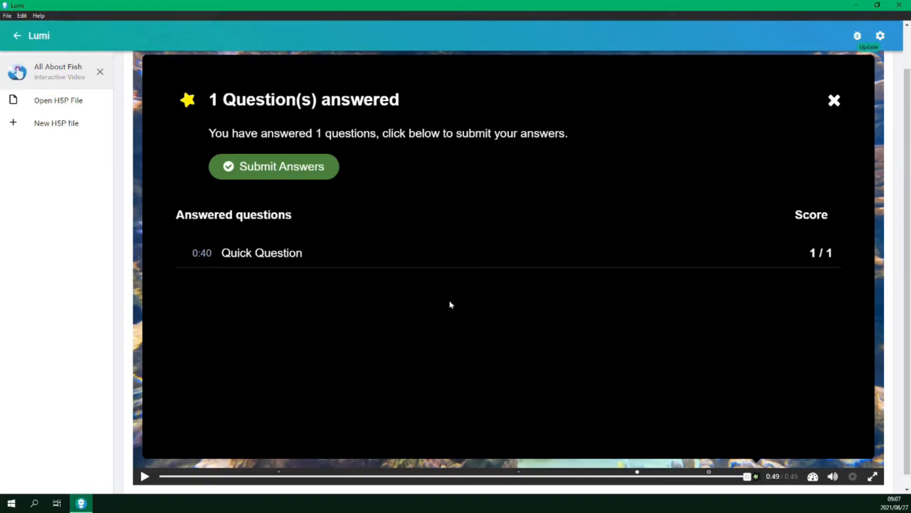
mouse_move(562, 332)
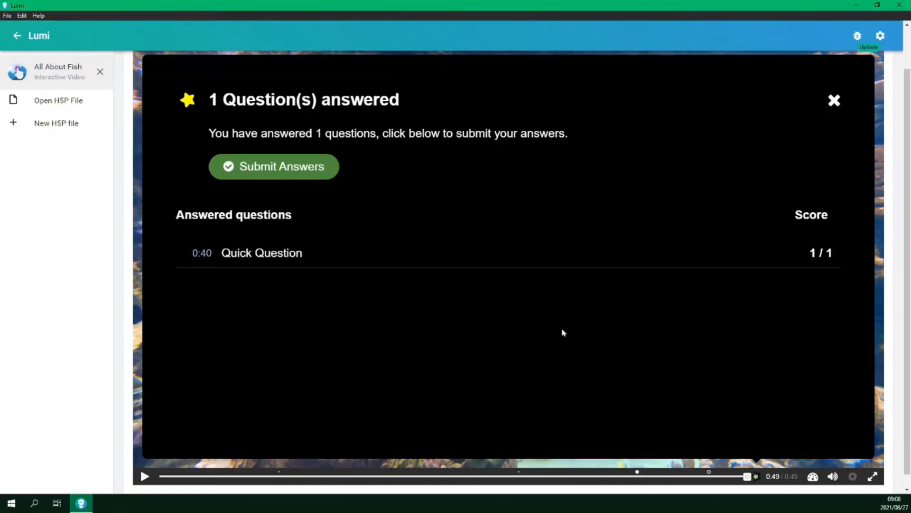
mouse_move(741, 412)
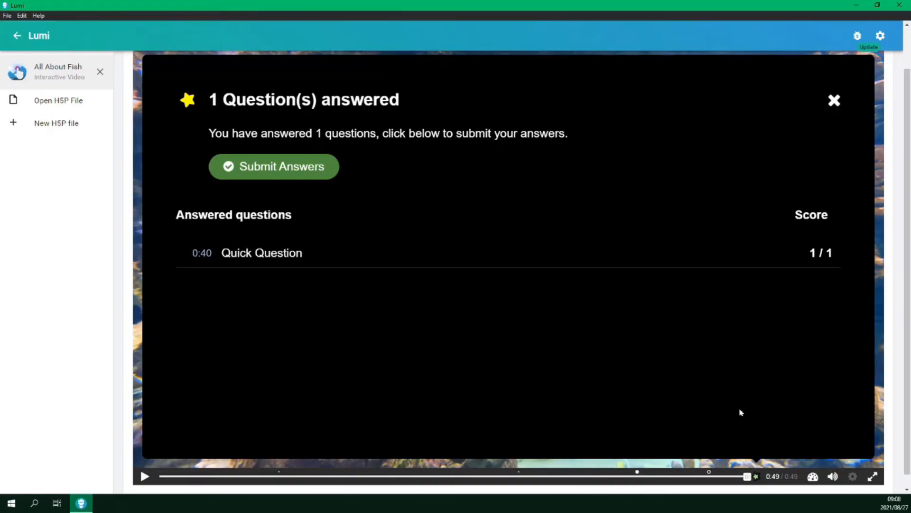
mouse_move(834, 100)
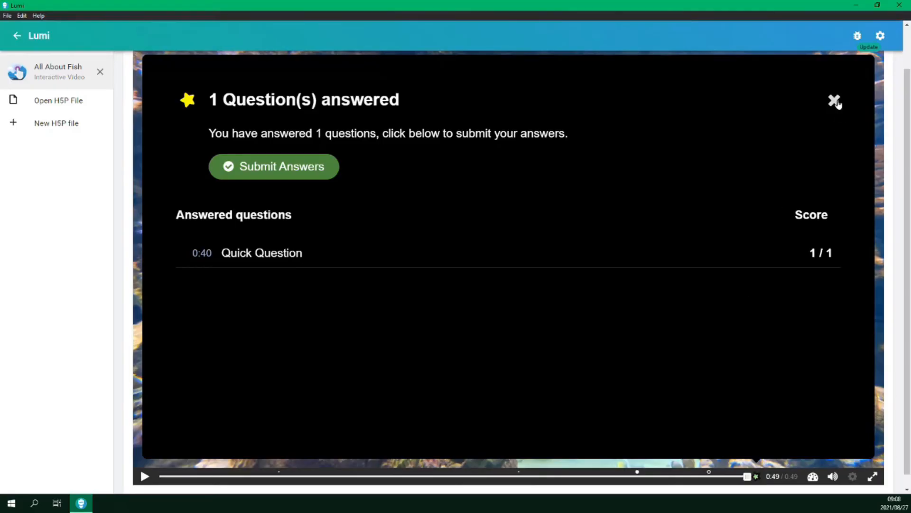
left_click(834, 101)
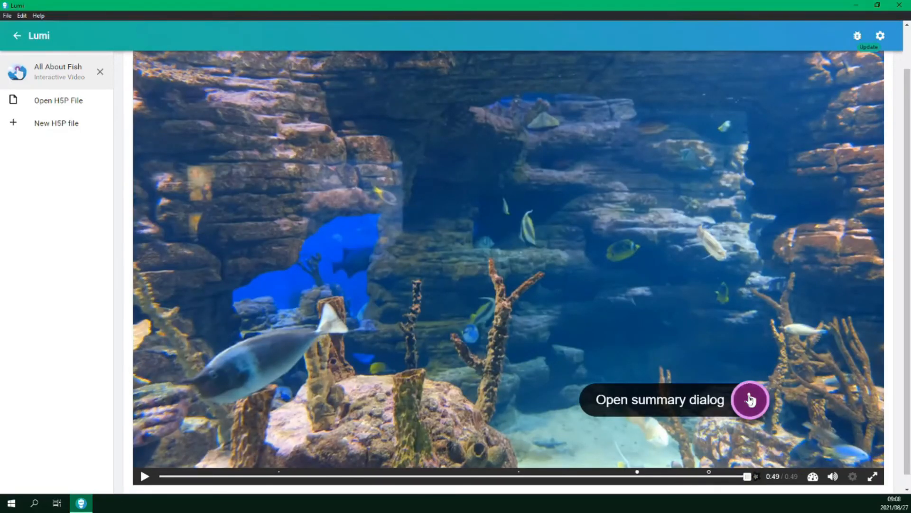
left_click(750, 399)
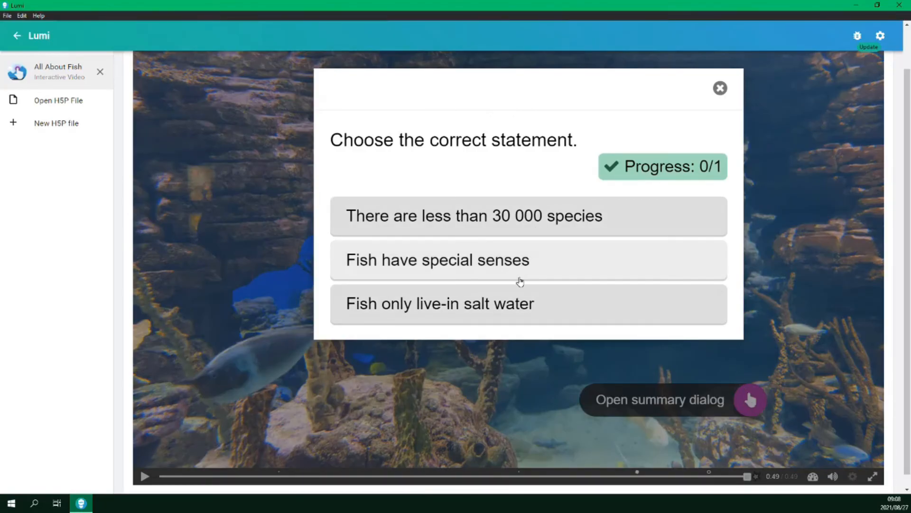
left_click(437, 259)
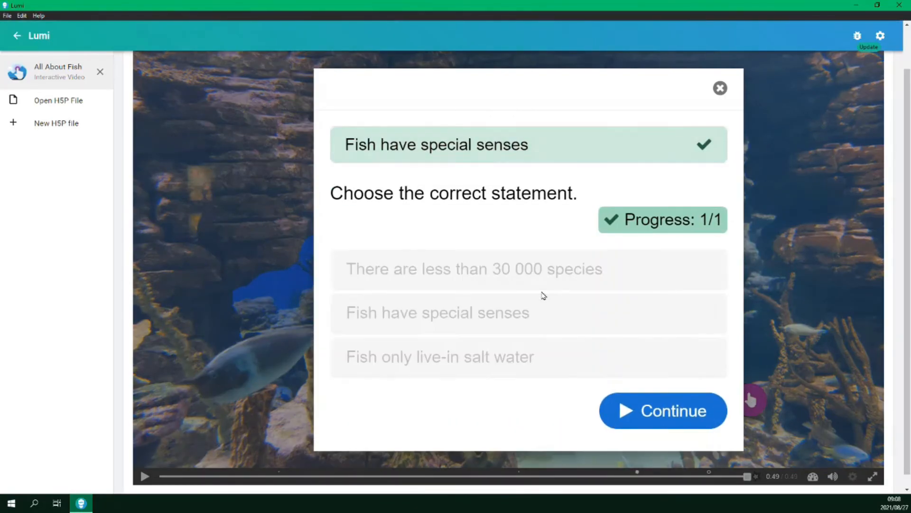
left_click(662, 410)
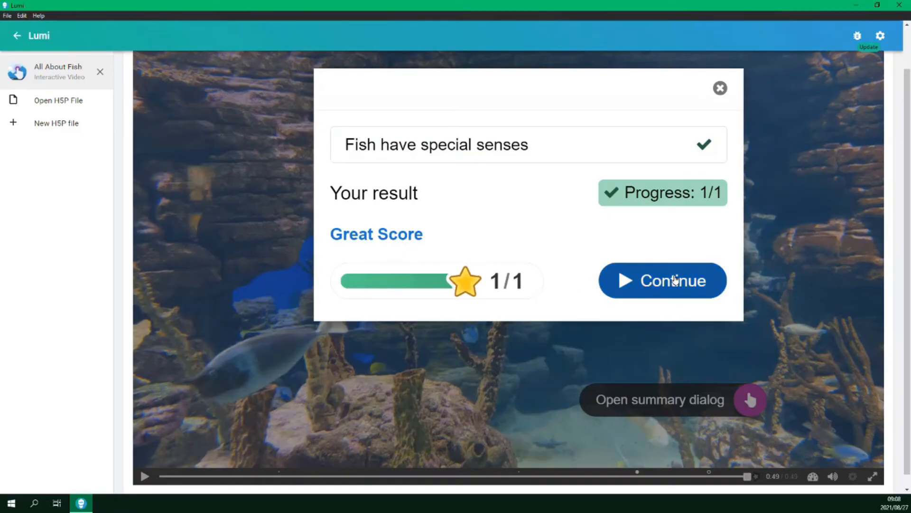
left_click(662, 280)
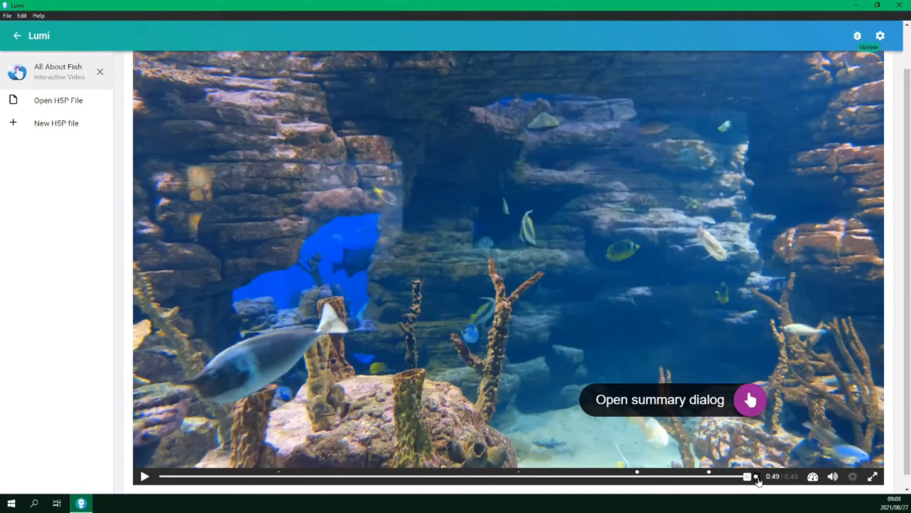
left_click(750, 399)
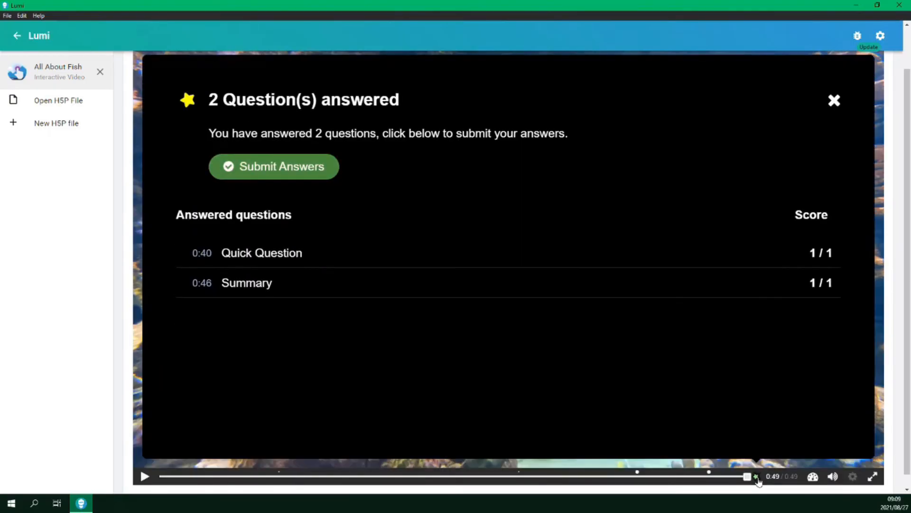
mouse_move(697, 405)
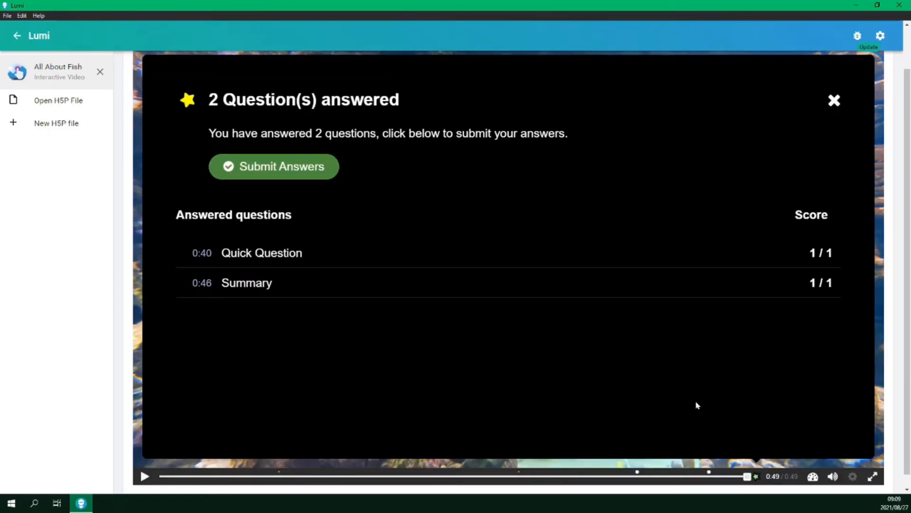
mouse_move(398, 171)
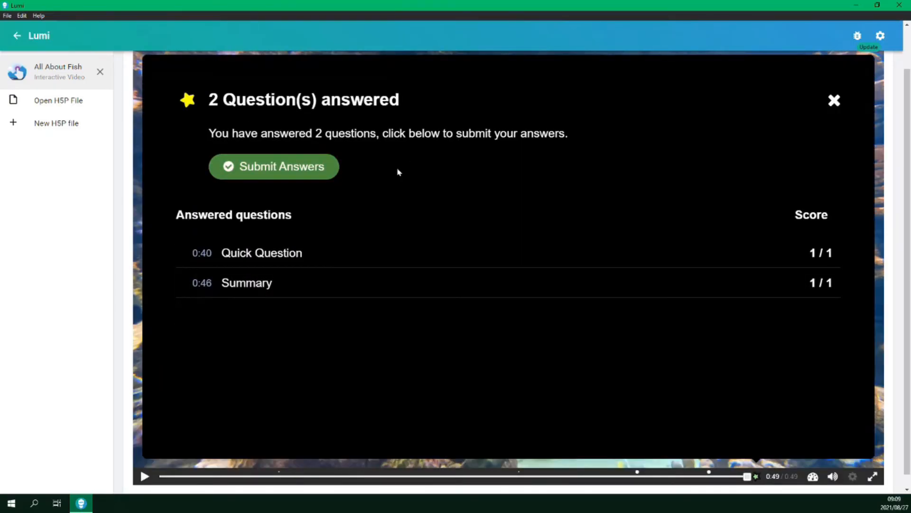
mouse_move(336, 248)
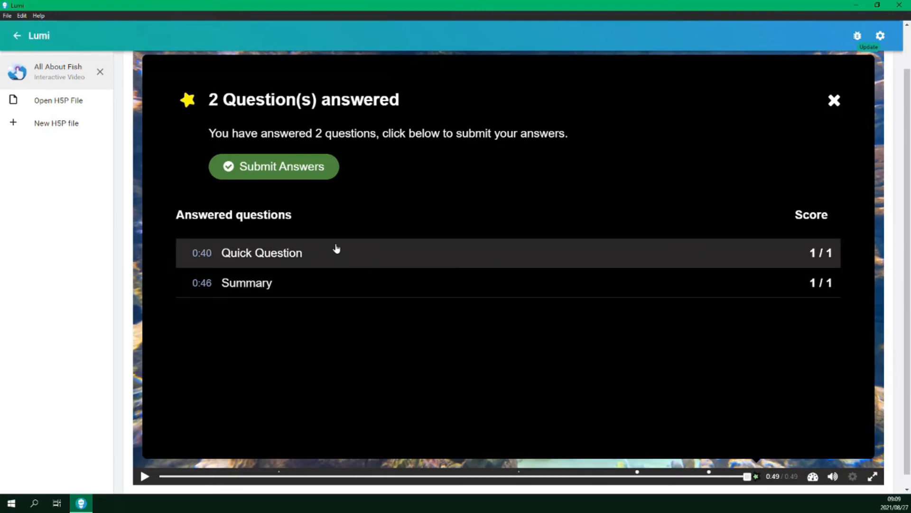
mouse_move(834, 101)
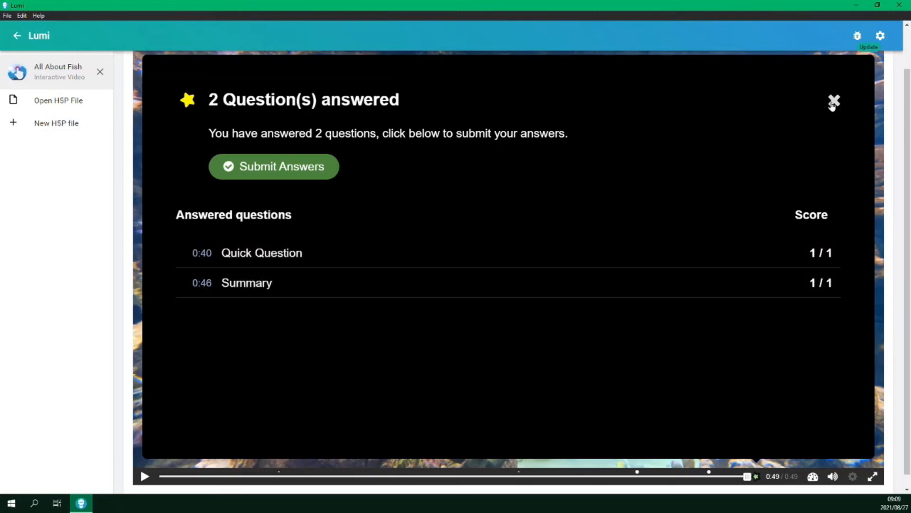
left_click(833, 102)
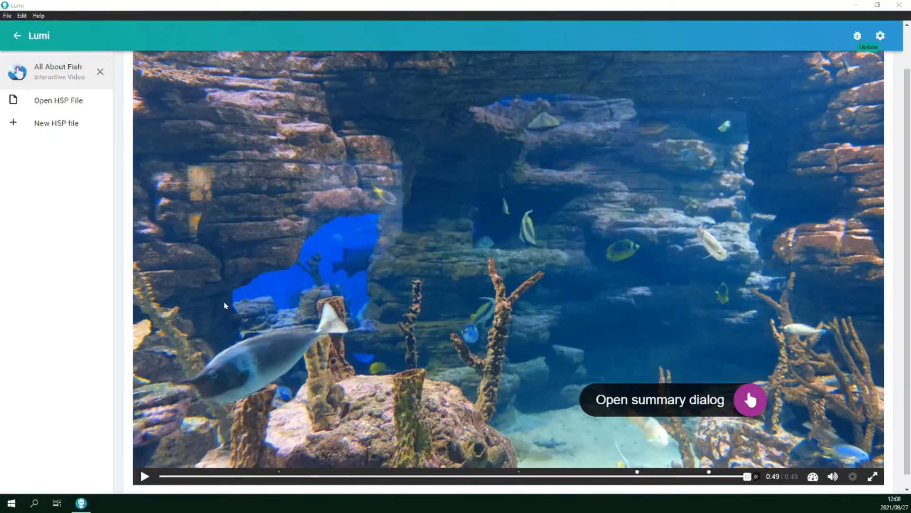
Open the Export settings dialog from the File menu, showing SCORM package format.
left_click(7, 15)
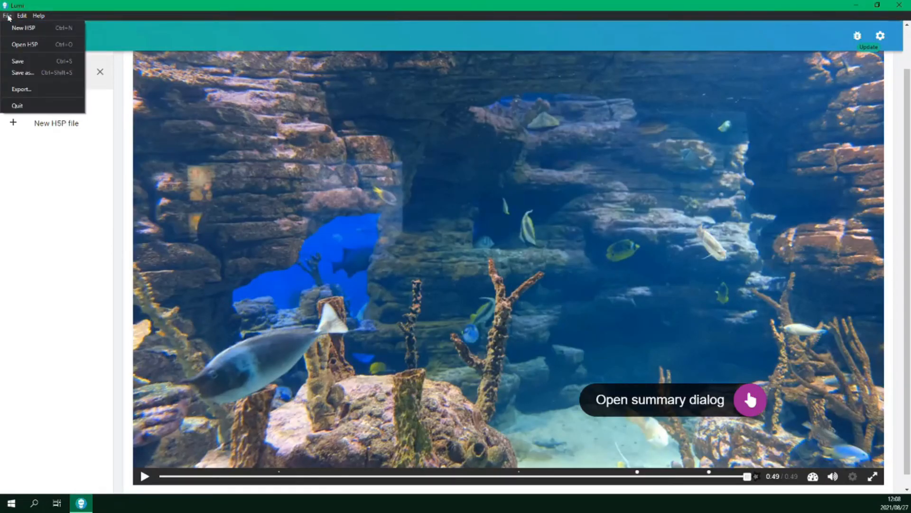
left_click(21, 89)
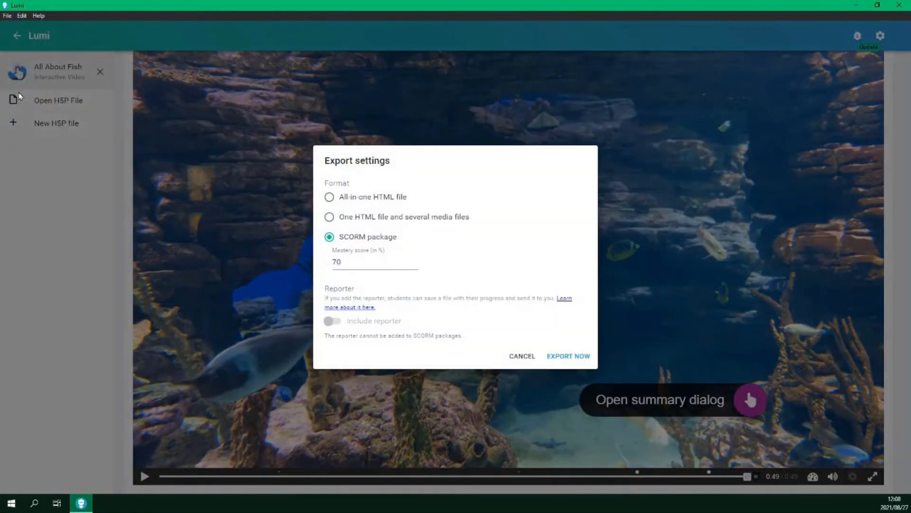
mouse_move(344, 200)
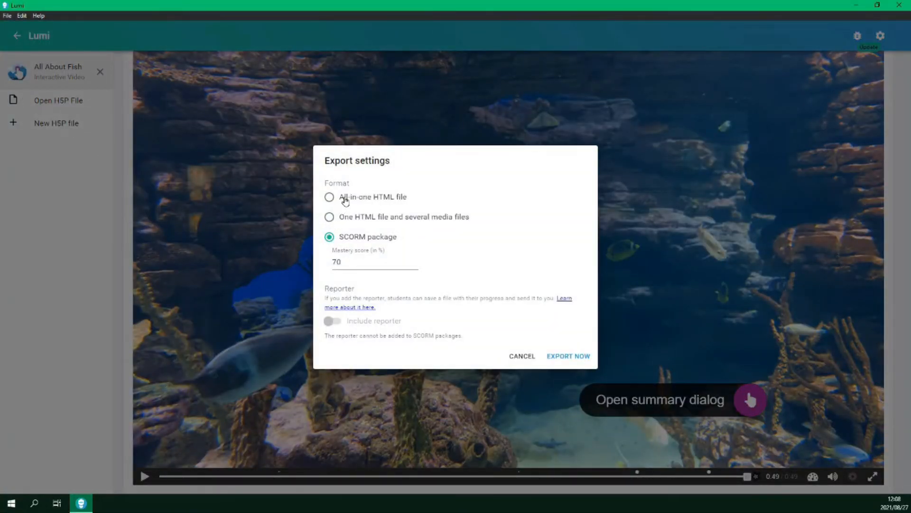
left_click(329, 196)
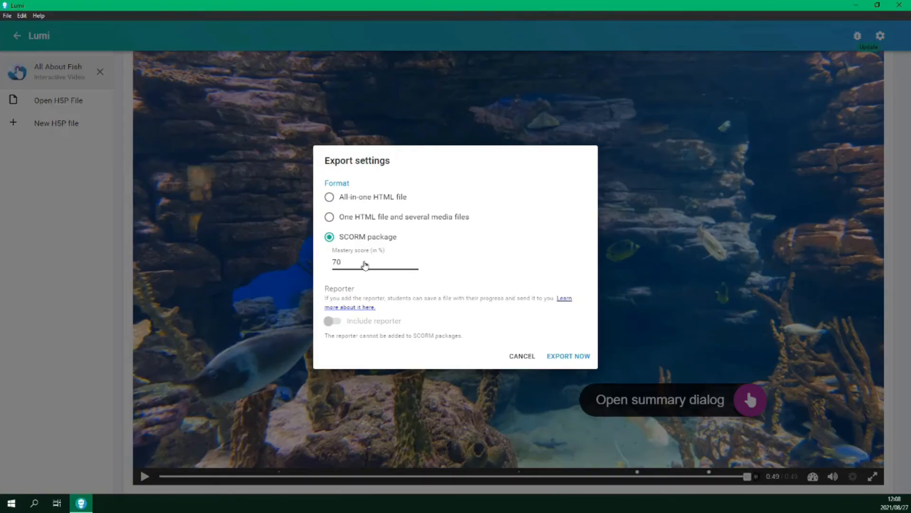
mouse_move(521, 356)
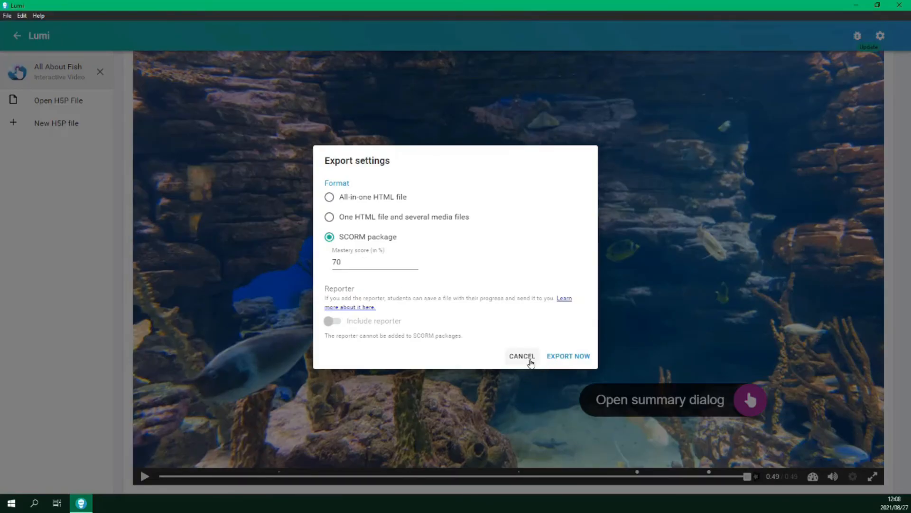